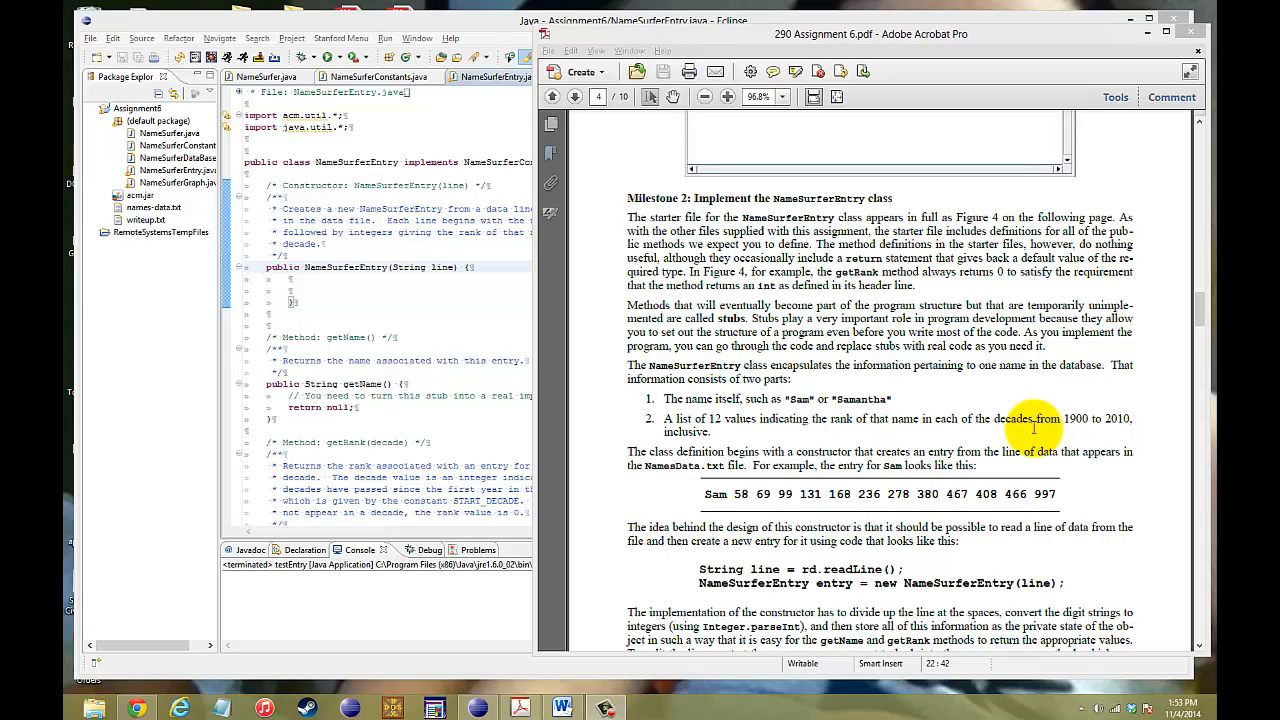
mouse_move(1040, 428)
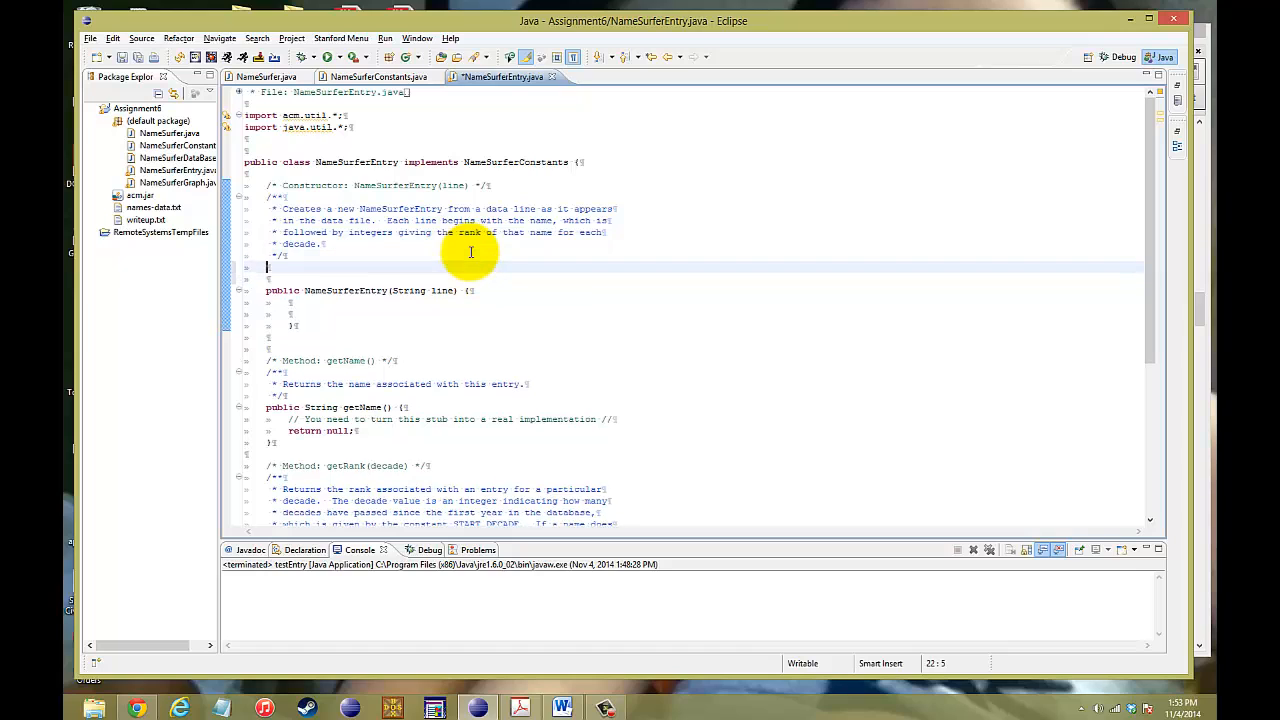
Declare a private String name field initialized to an empty string.
type("private")
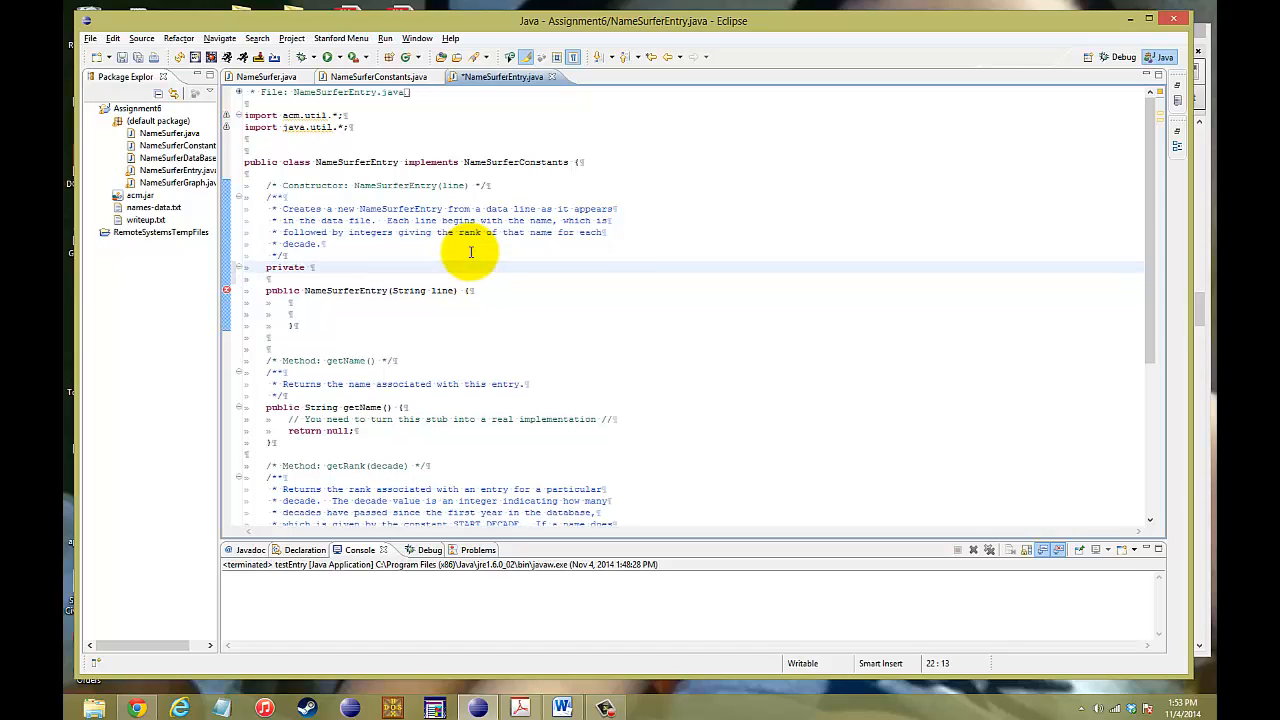
type("String name =")
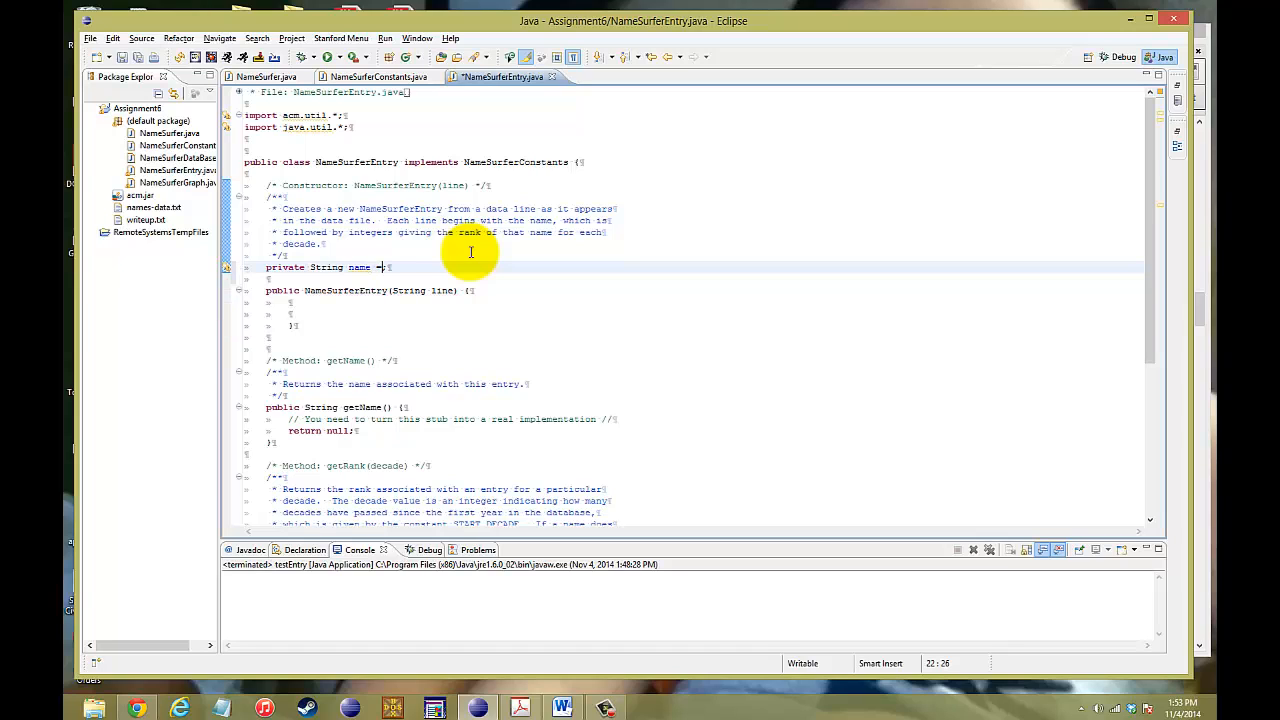
type("\"\";")
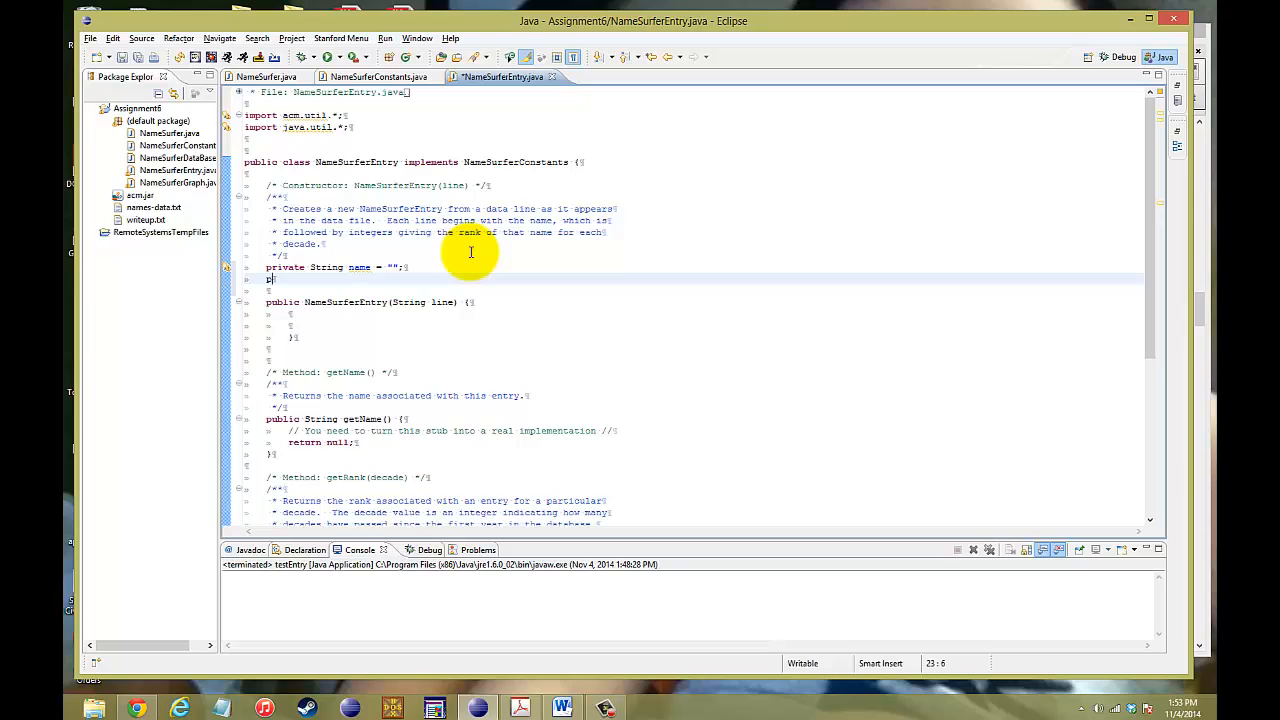
Begin declaring a private int[] decadeArray assigned with new int[.
type("private itn")
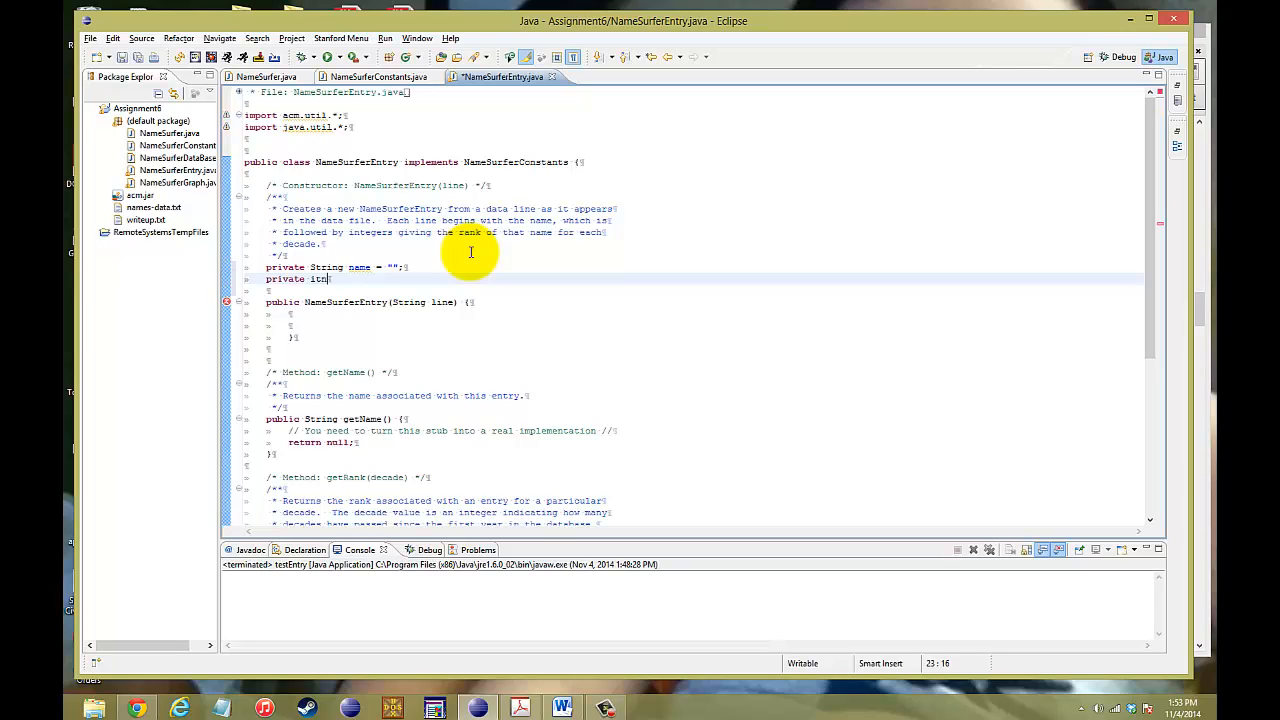
type("int[")
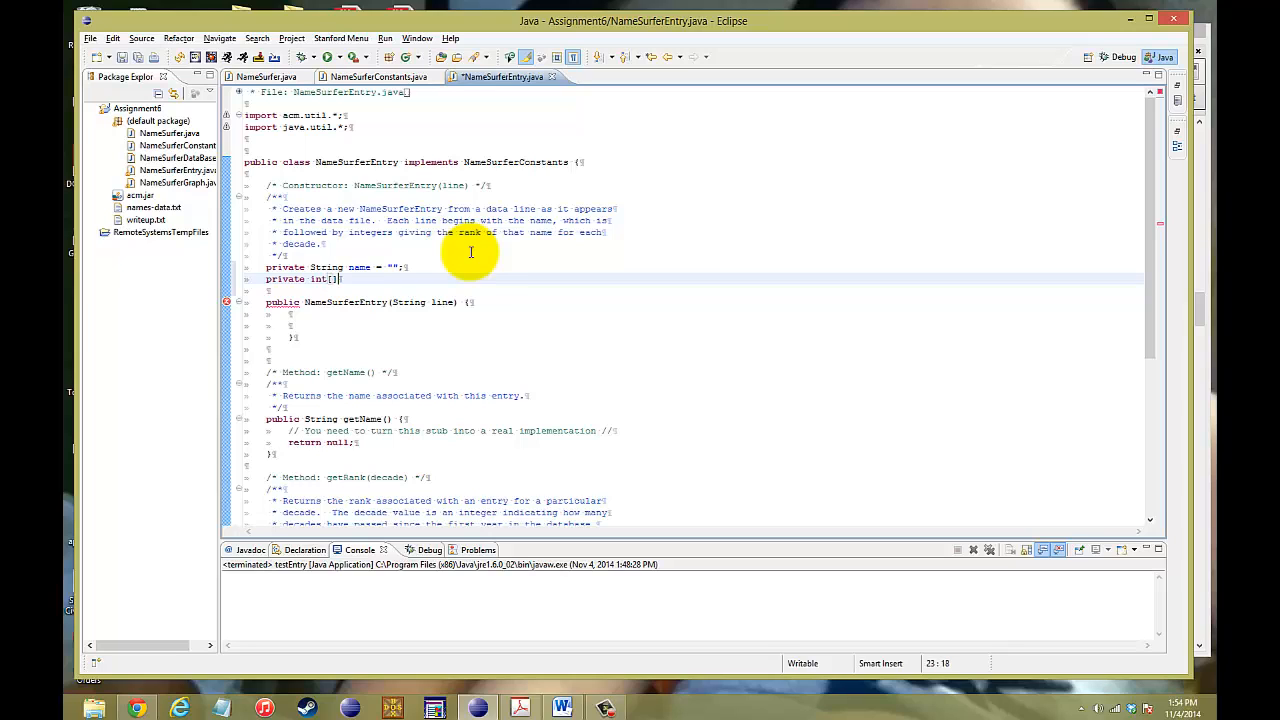
type("decadeArray")
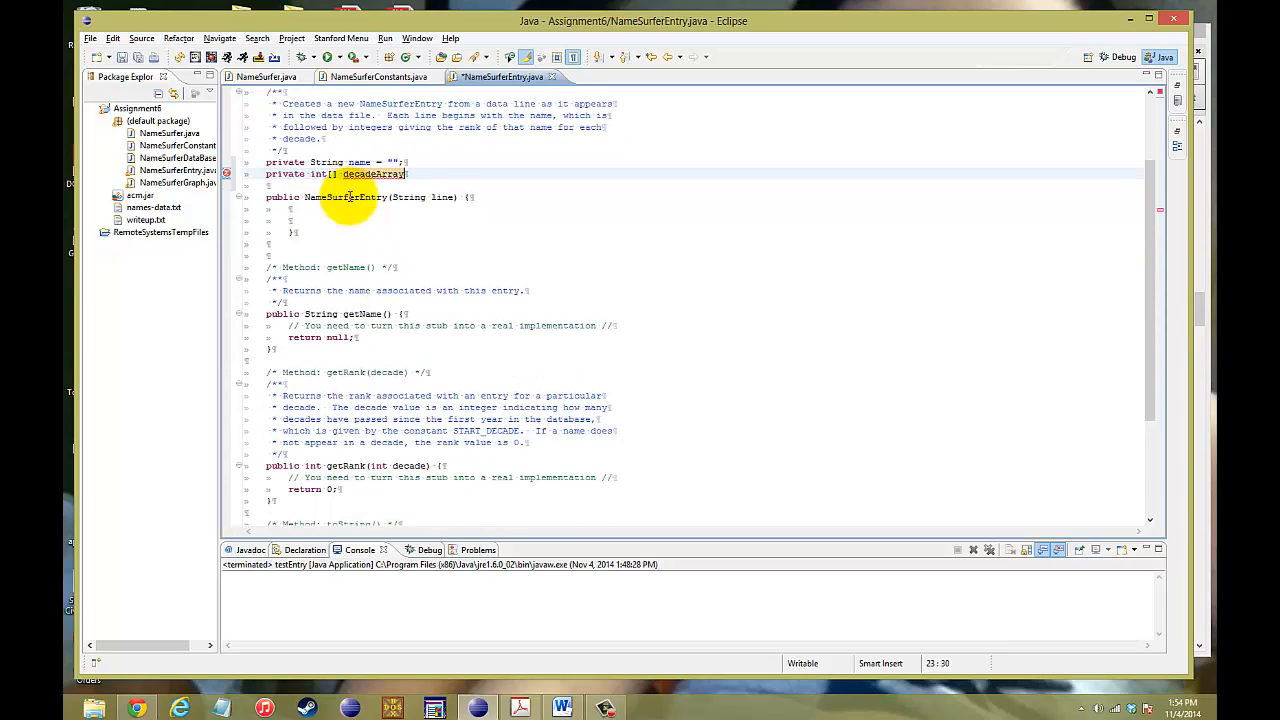
scroll("down", 3)
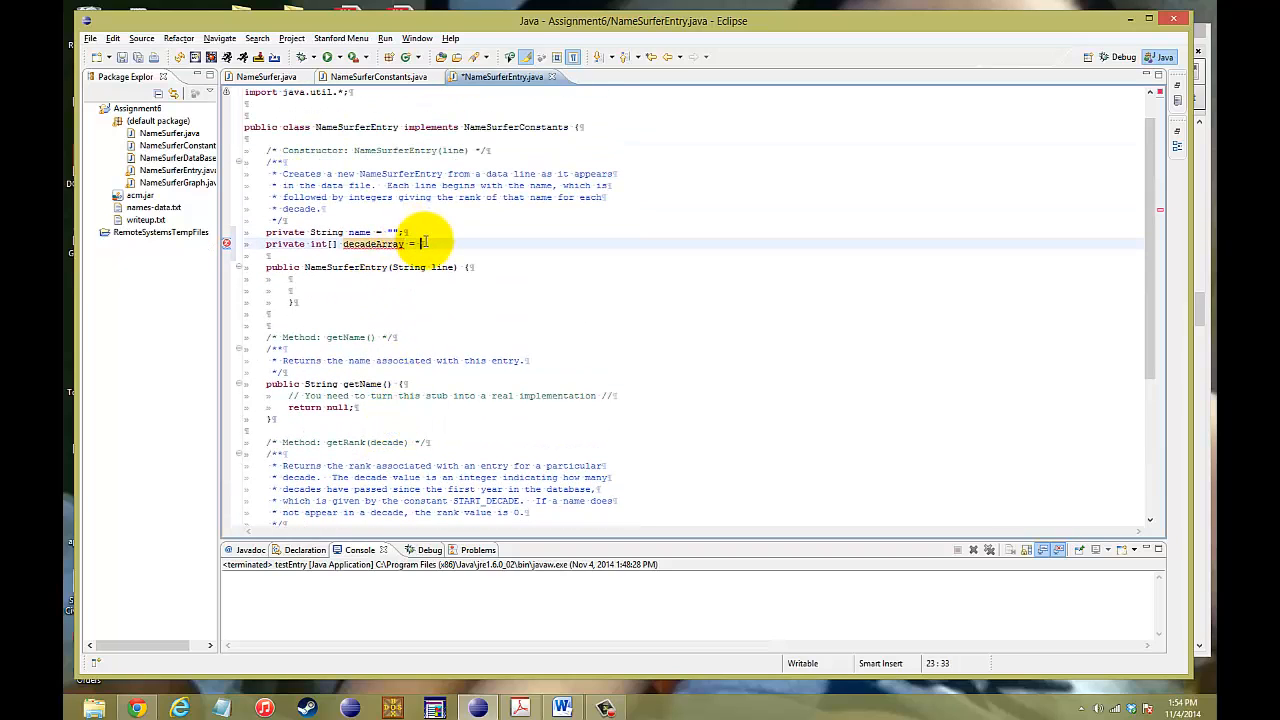
type("new int[")
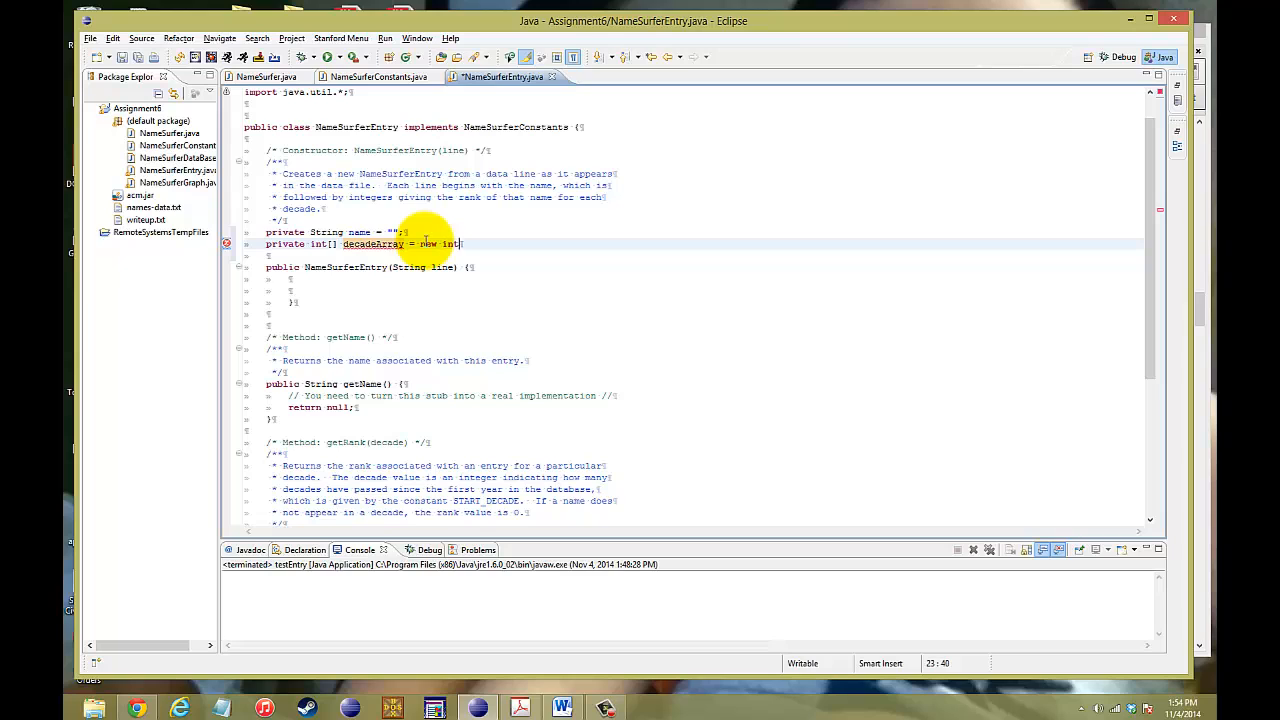
left_click(378, 76)
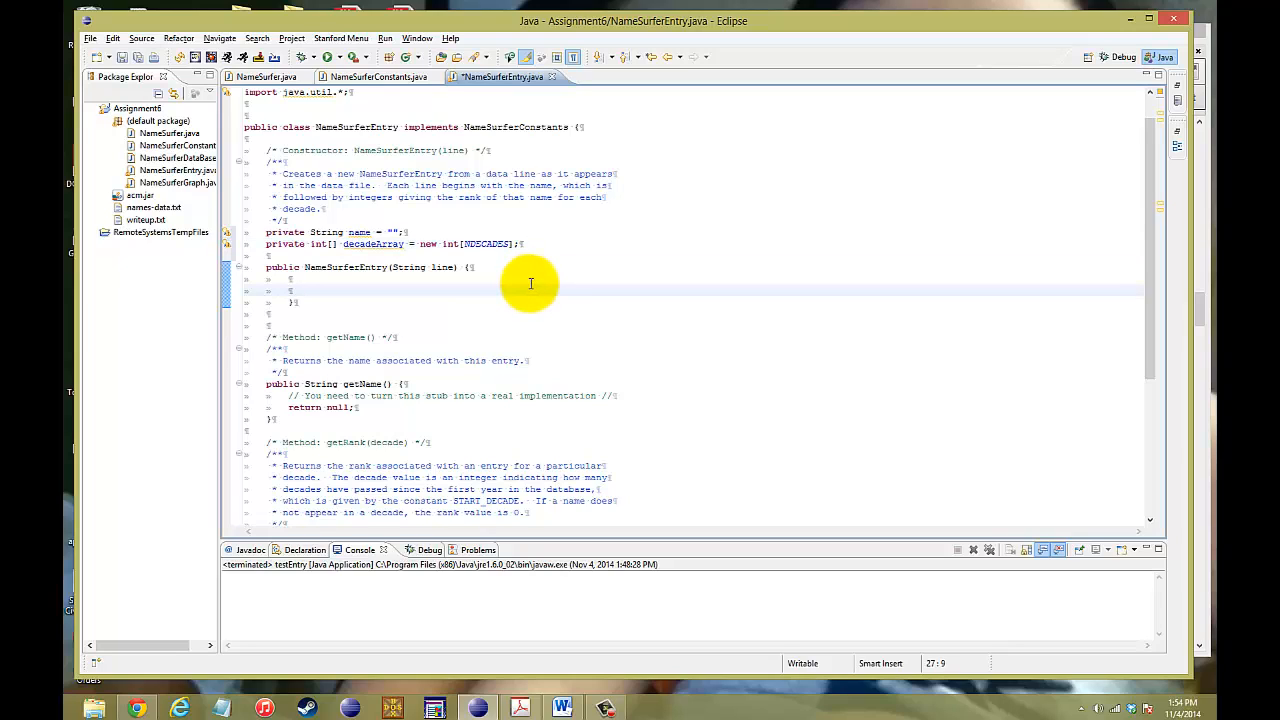
Set name = line.substring(0, line.indexOf(" ")) in the constructor.
left_click(288, 288)
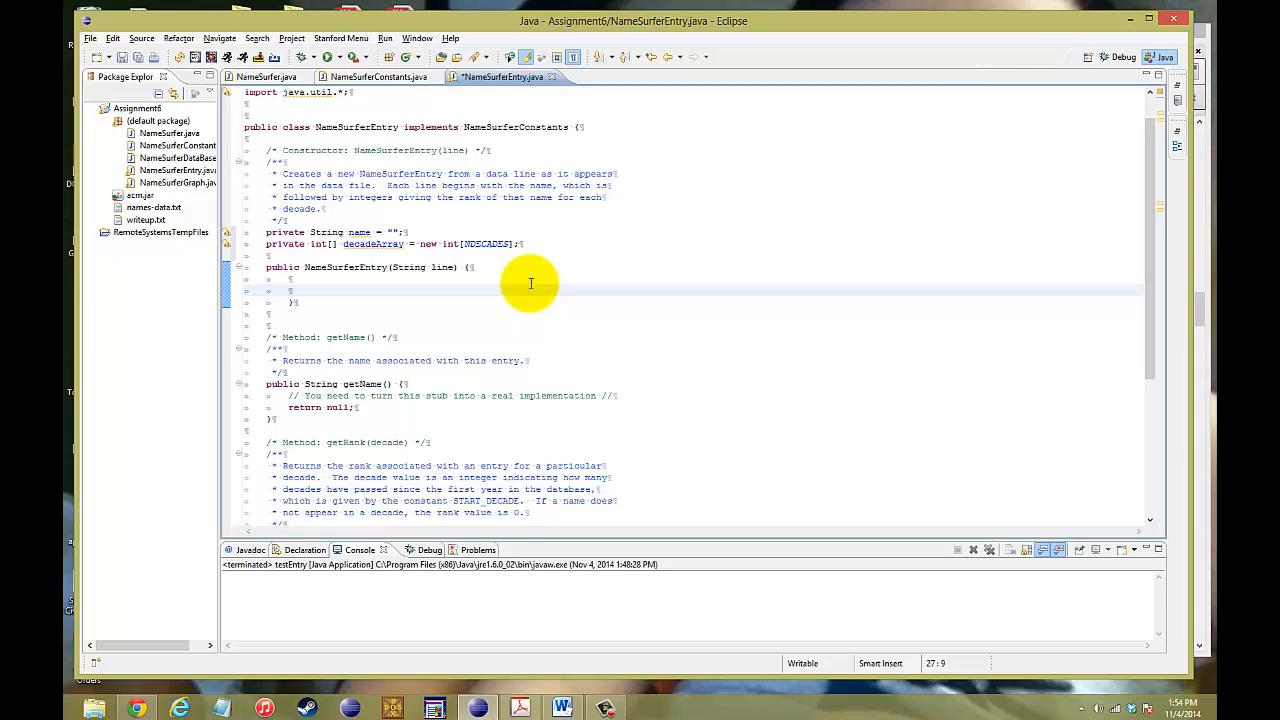
type("n")
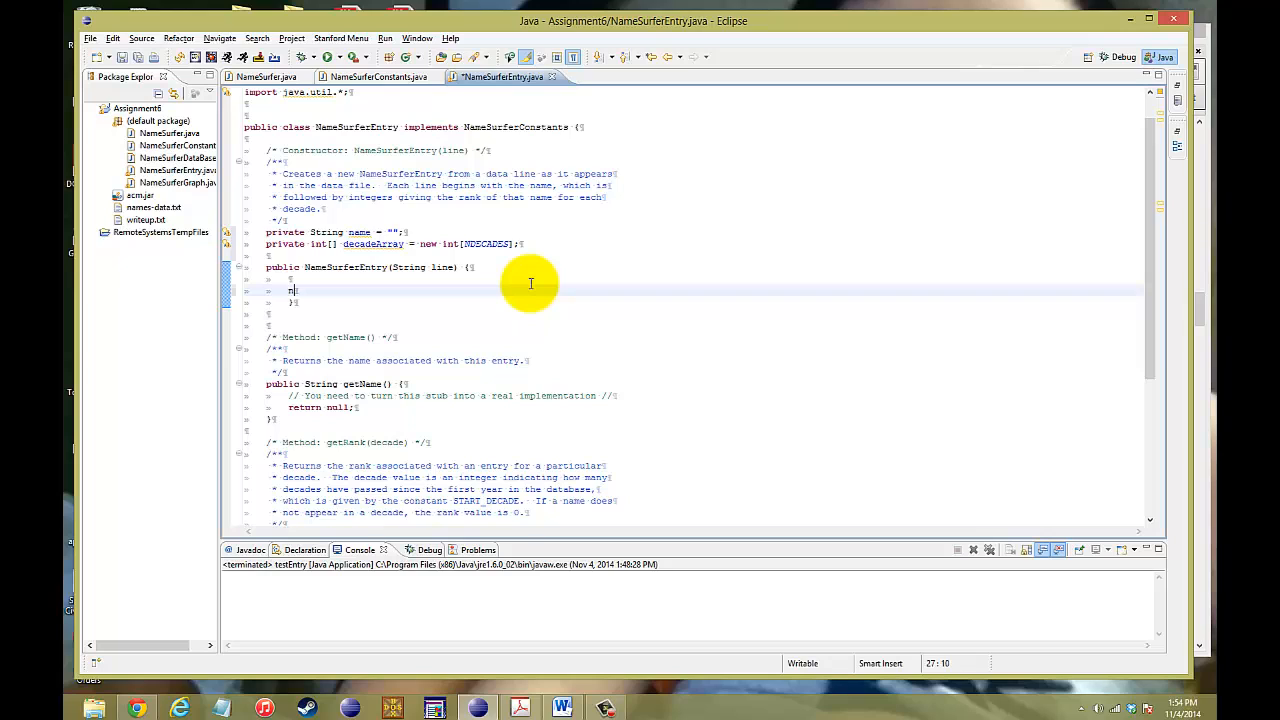
type("ame")
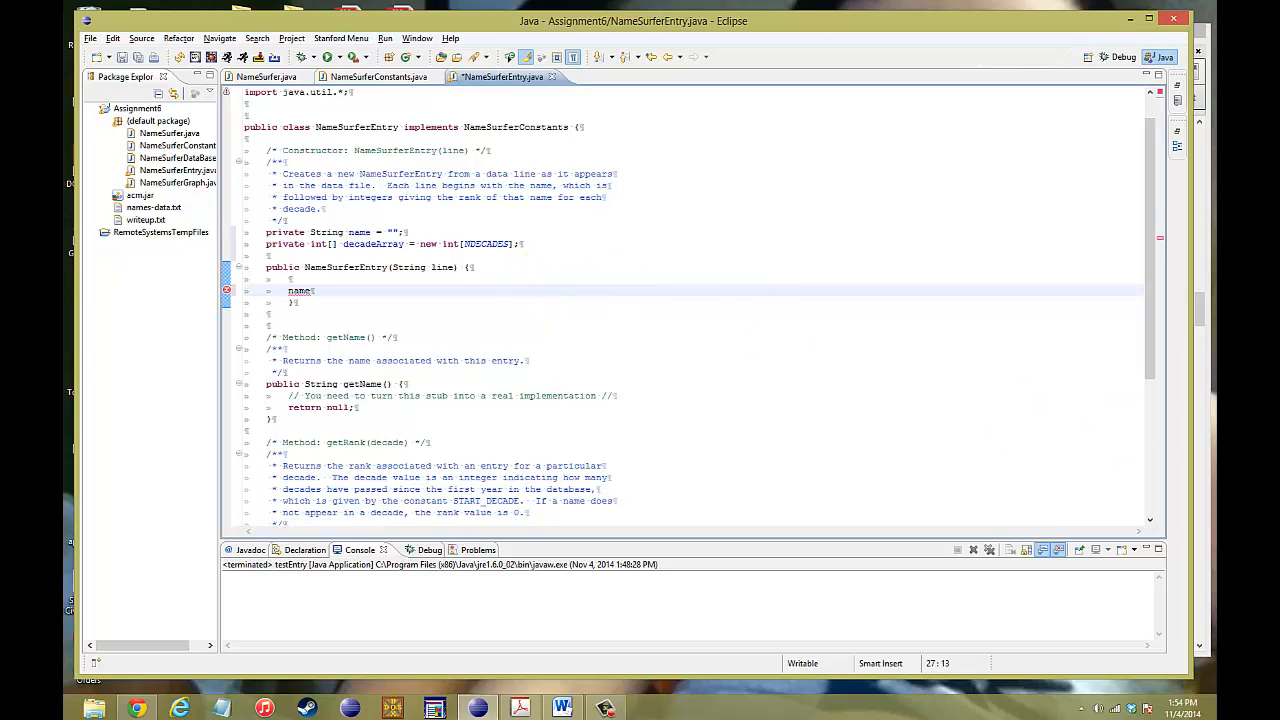
mouse_move(368, 300)
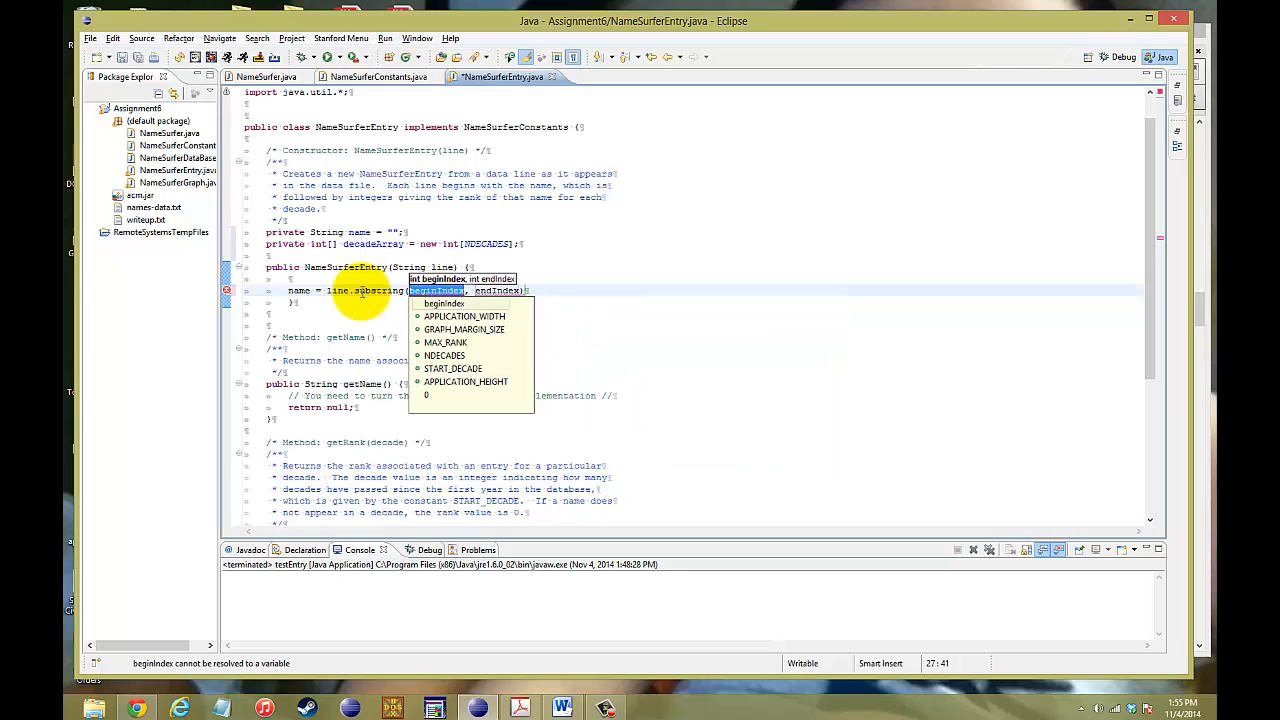
type("0, line.i")
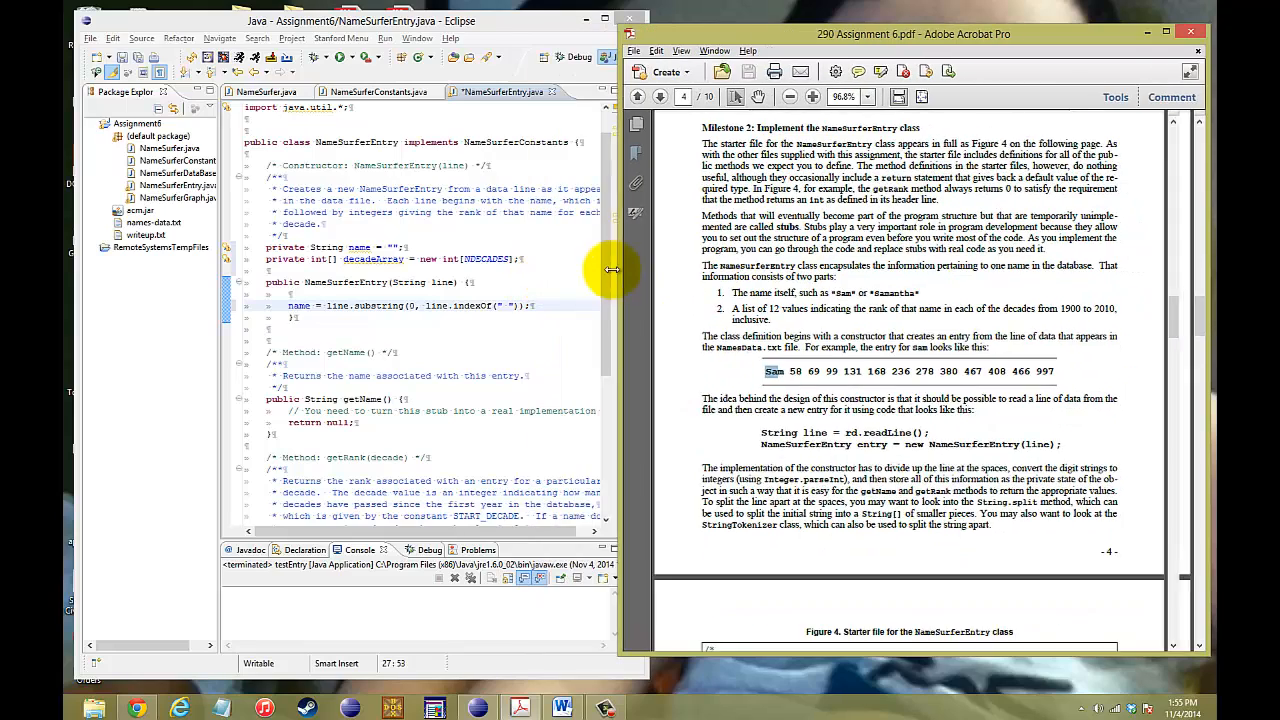
left_click(788, 96)
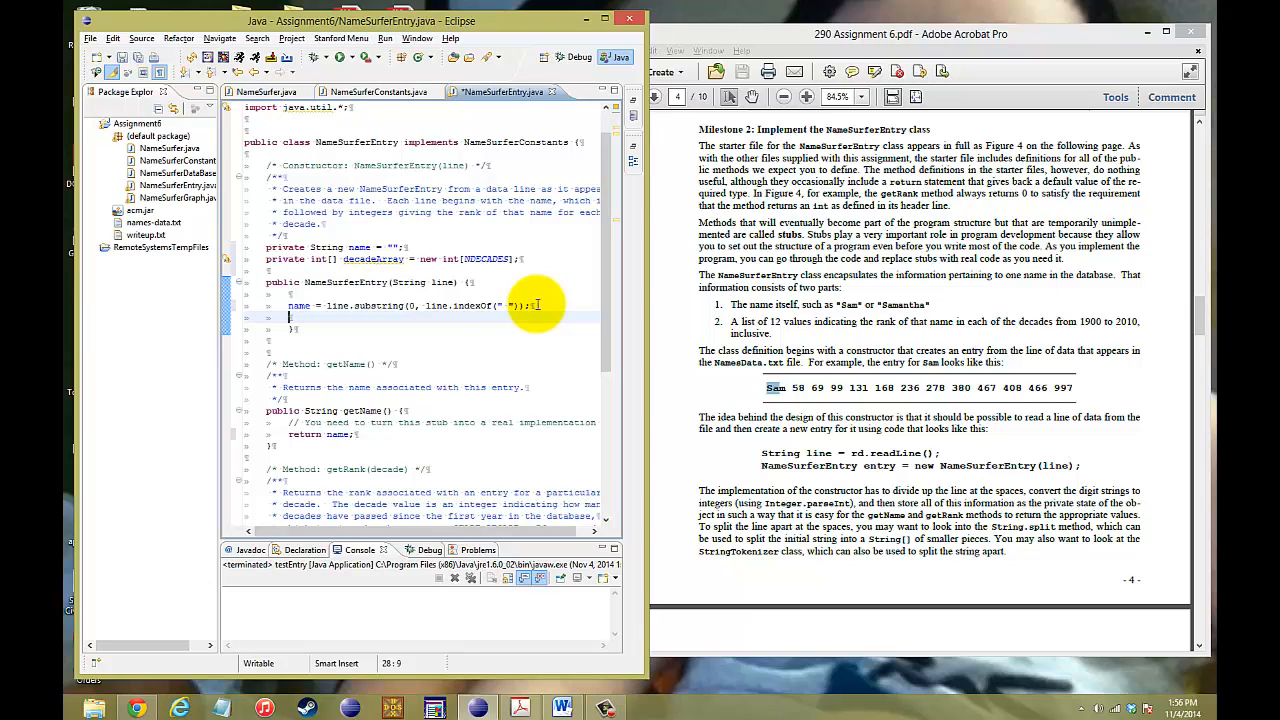
Add a private nums field set to line.substring(line.indexOf(" ")).trim() in the constructor.
type("nu")
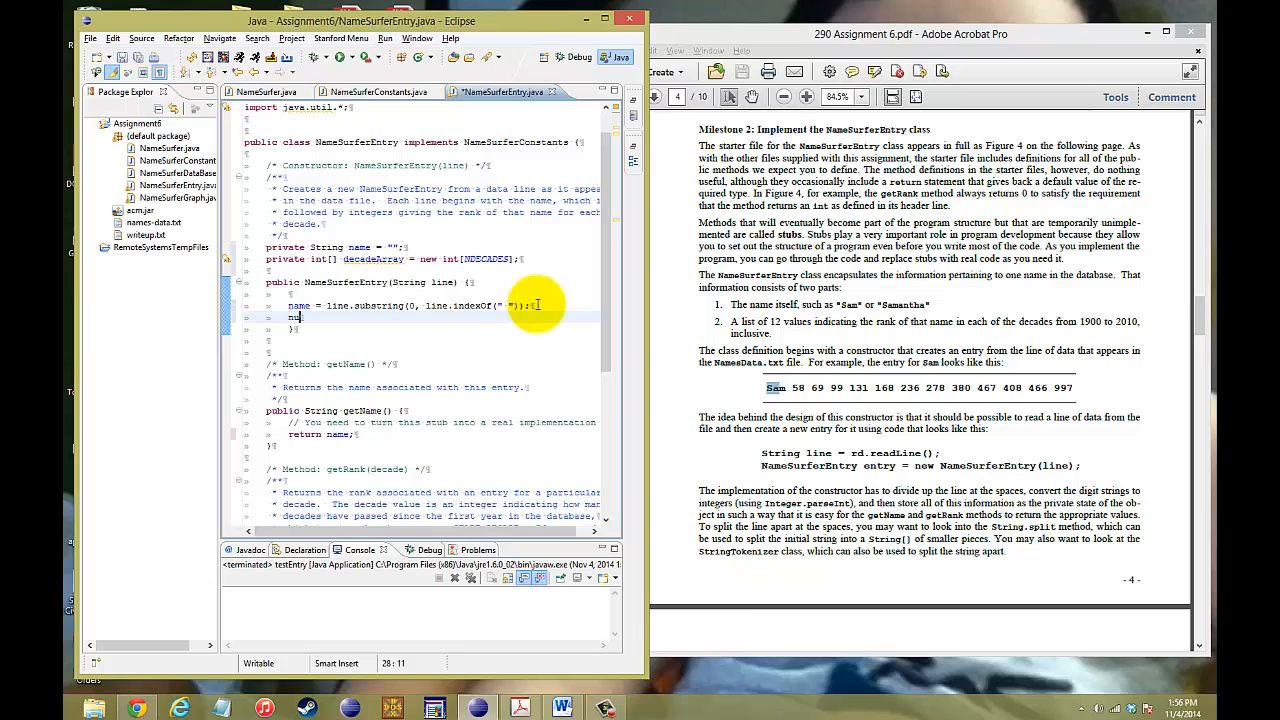
type("ums")
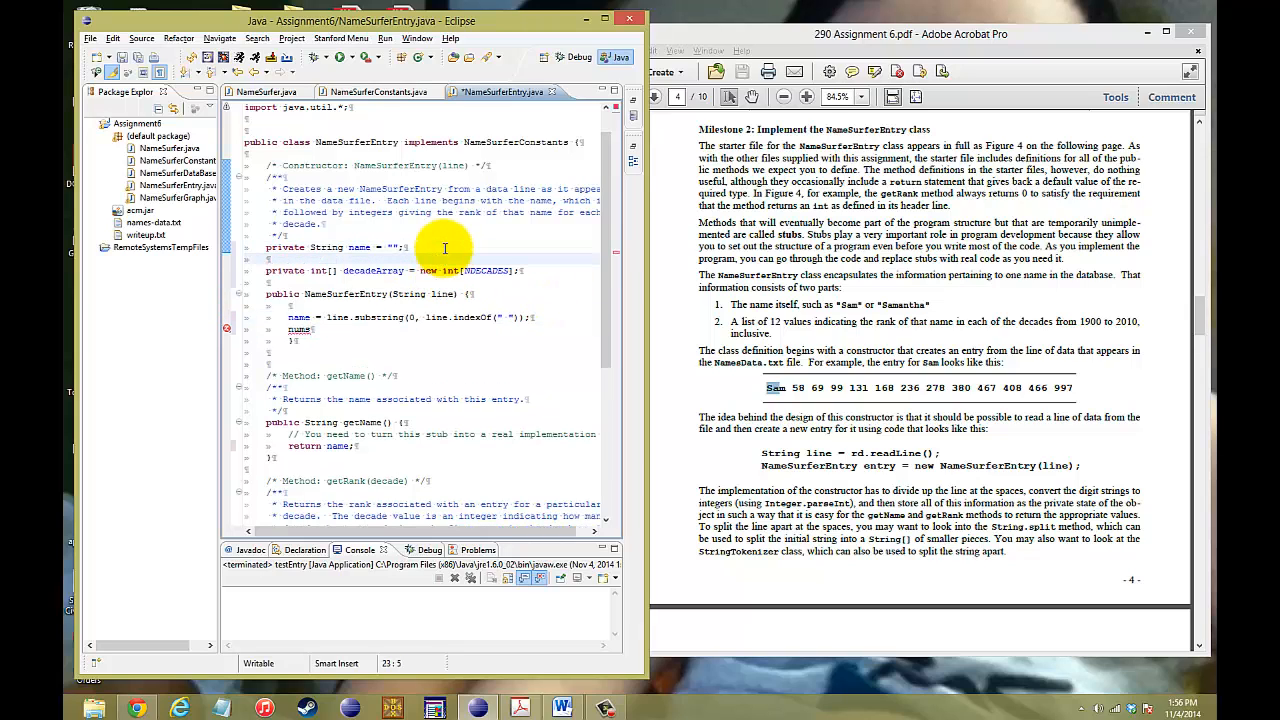
type("private String nums = \"\";")
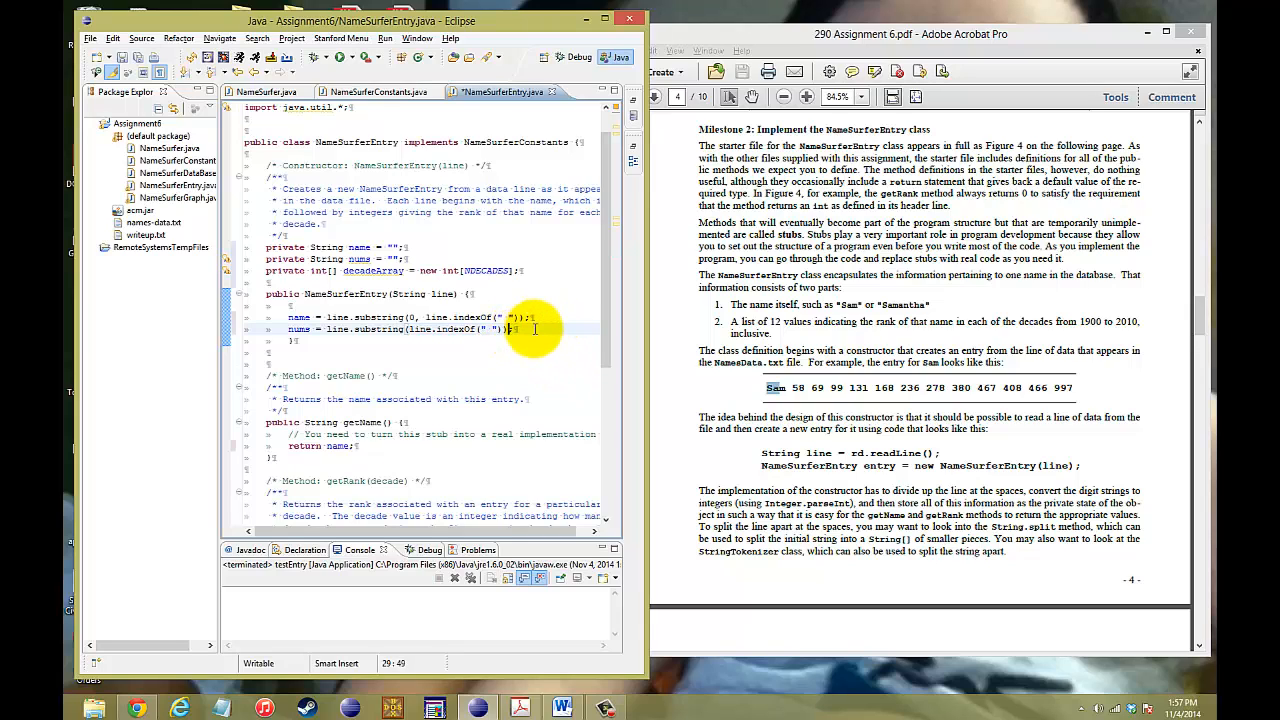
type(".trim();")
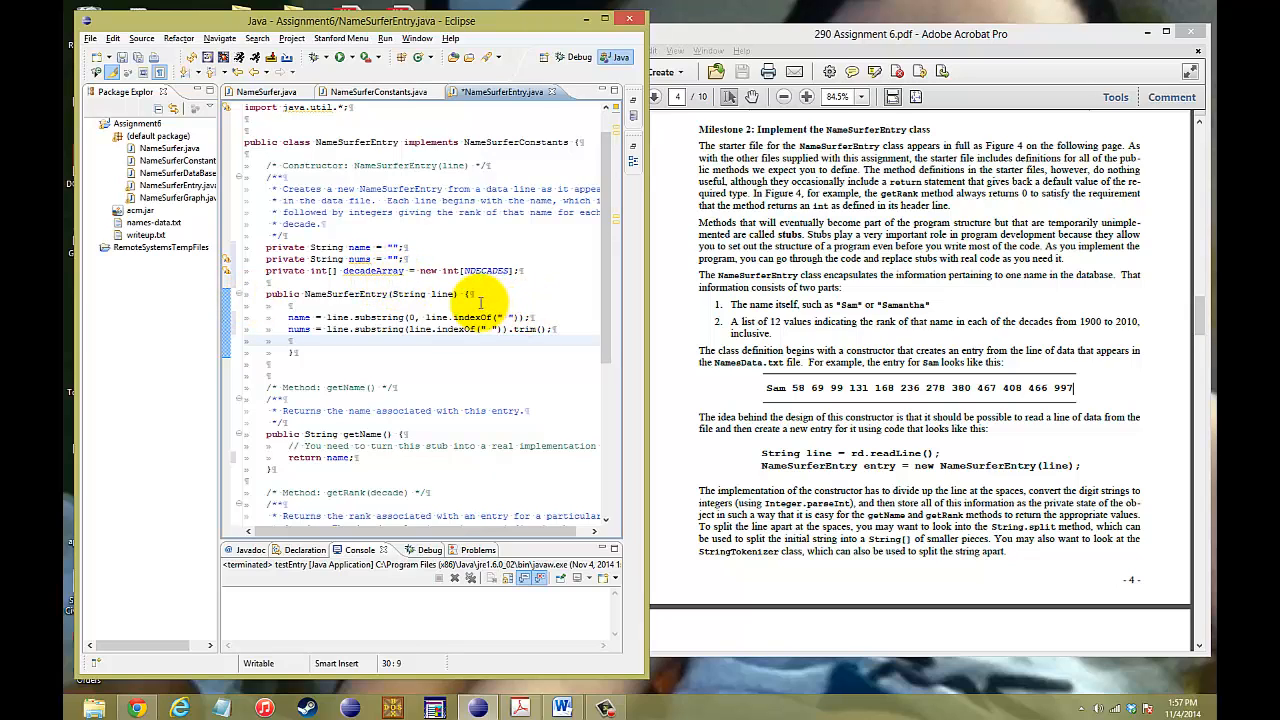
Call separateNums(nums) from the constructor and start the separateNums(String nums) method with a for loop.
type("separateNums")
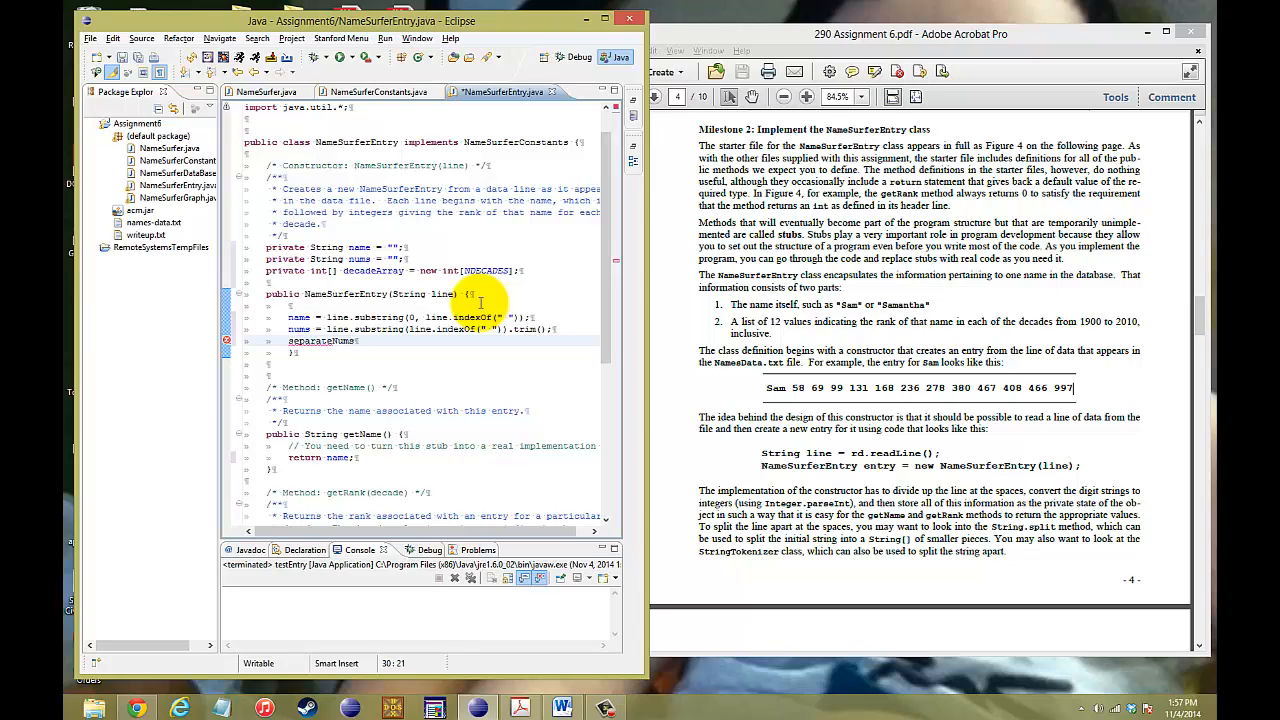
type("(nums);")
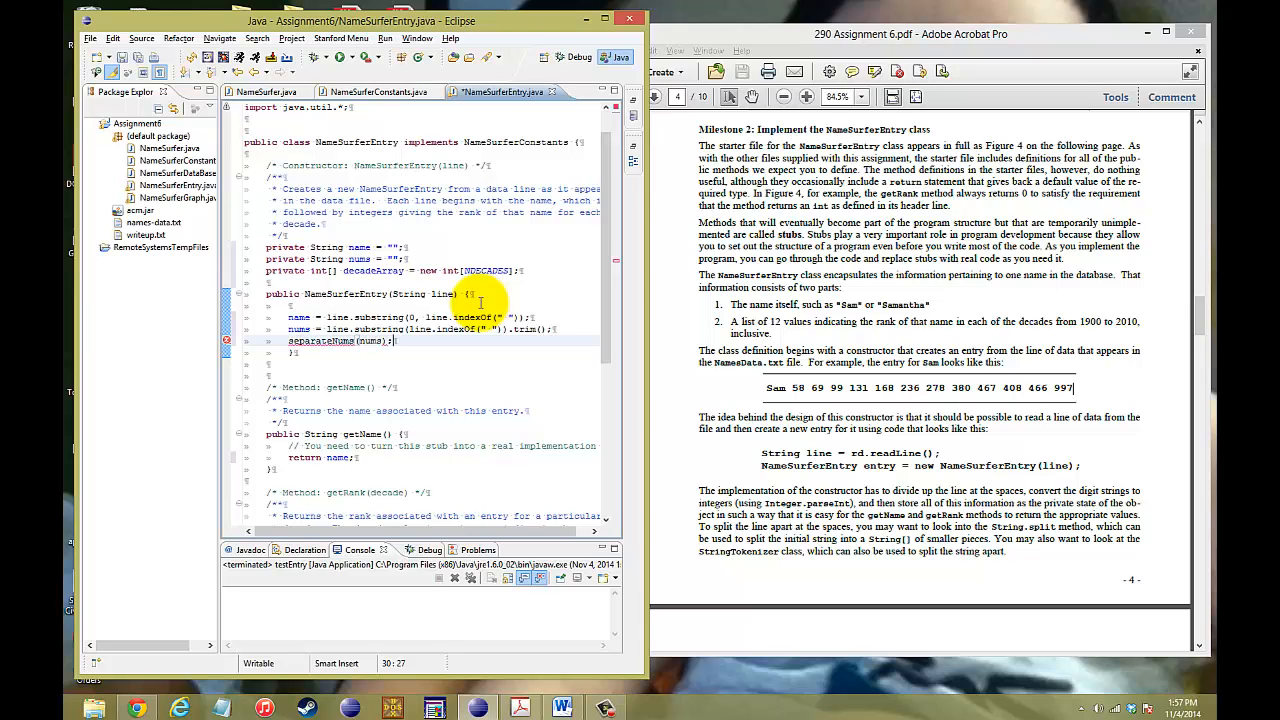
scroll("down", 3)
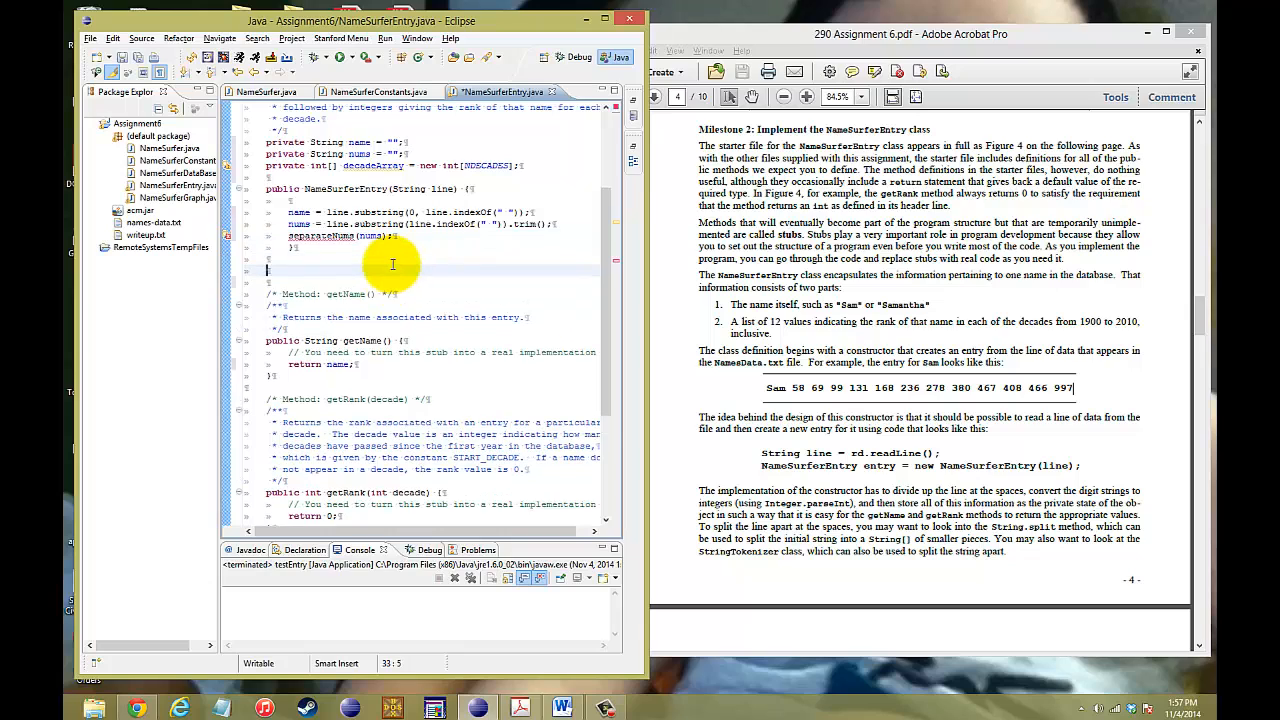
type("private void separateNums(String nums) {")
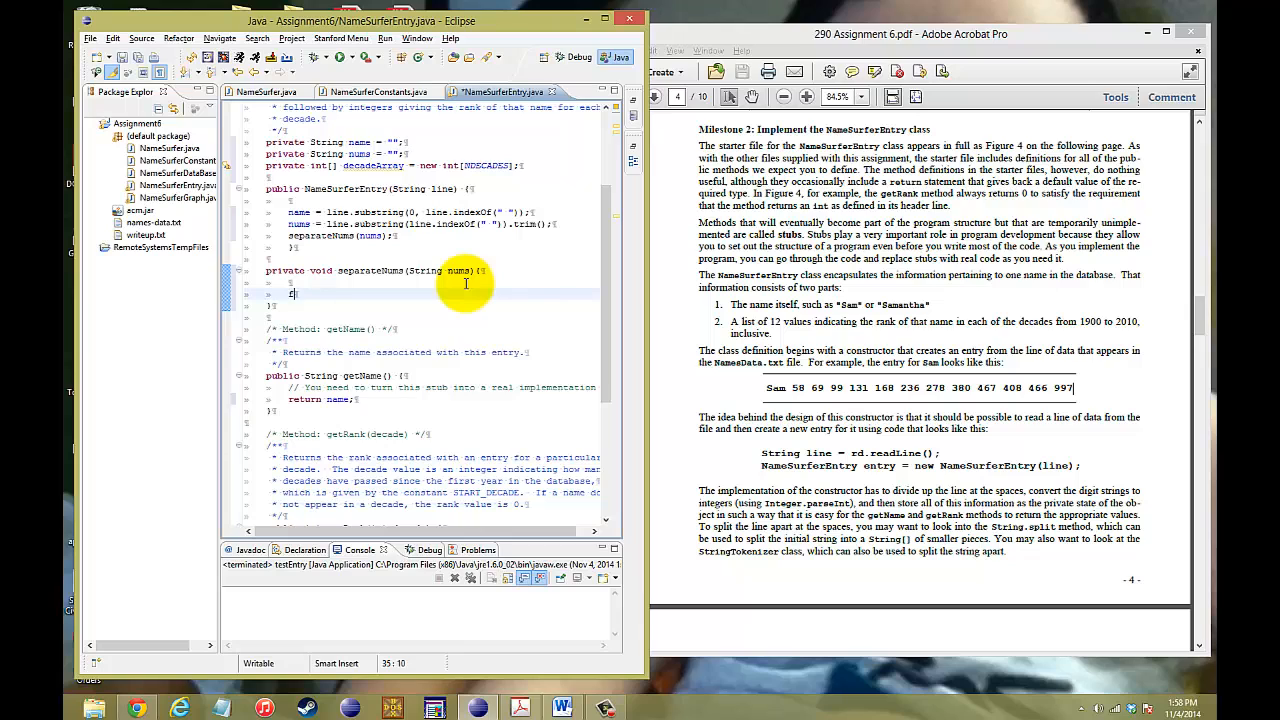
type("or(int)")
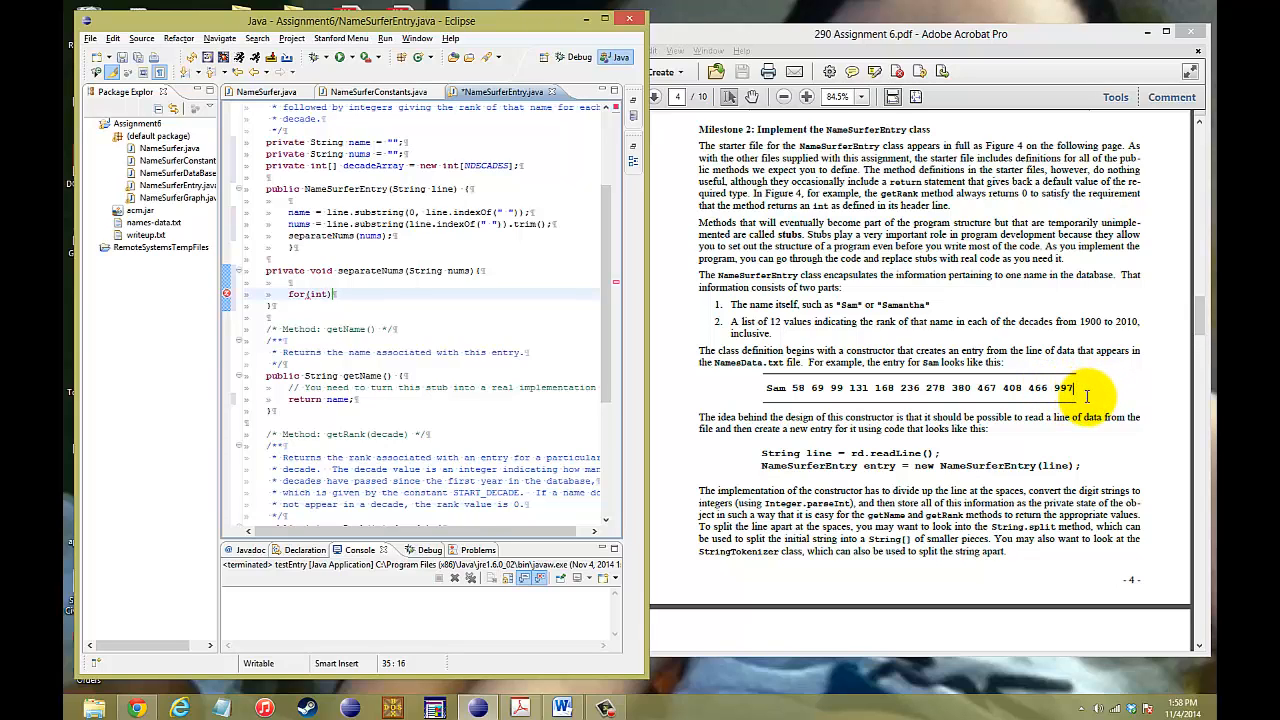
mouse_move(378, 344)
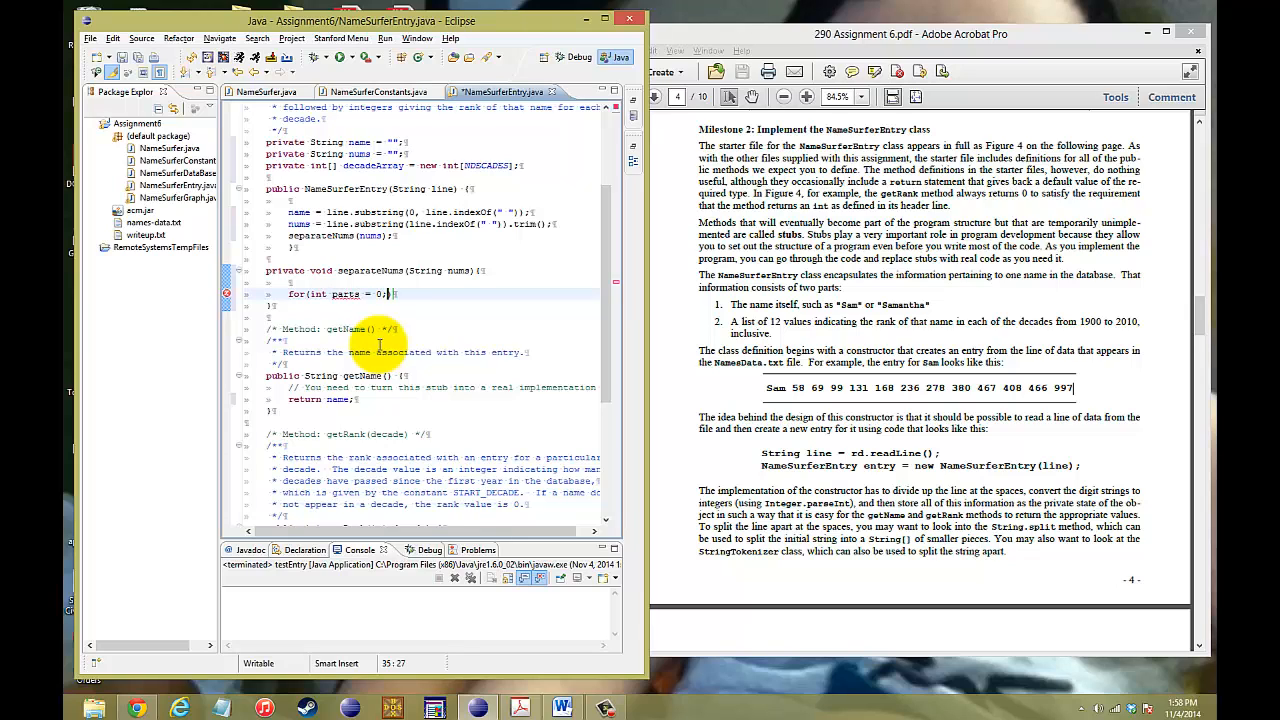
Loop parts over NDECADES taking String slice = nums.substring(0, nums.indexOf(" ")).
type("parts < )")
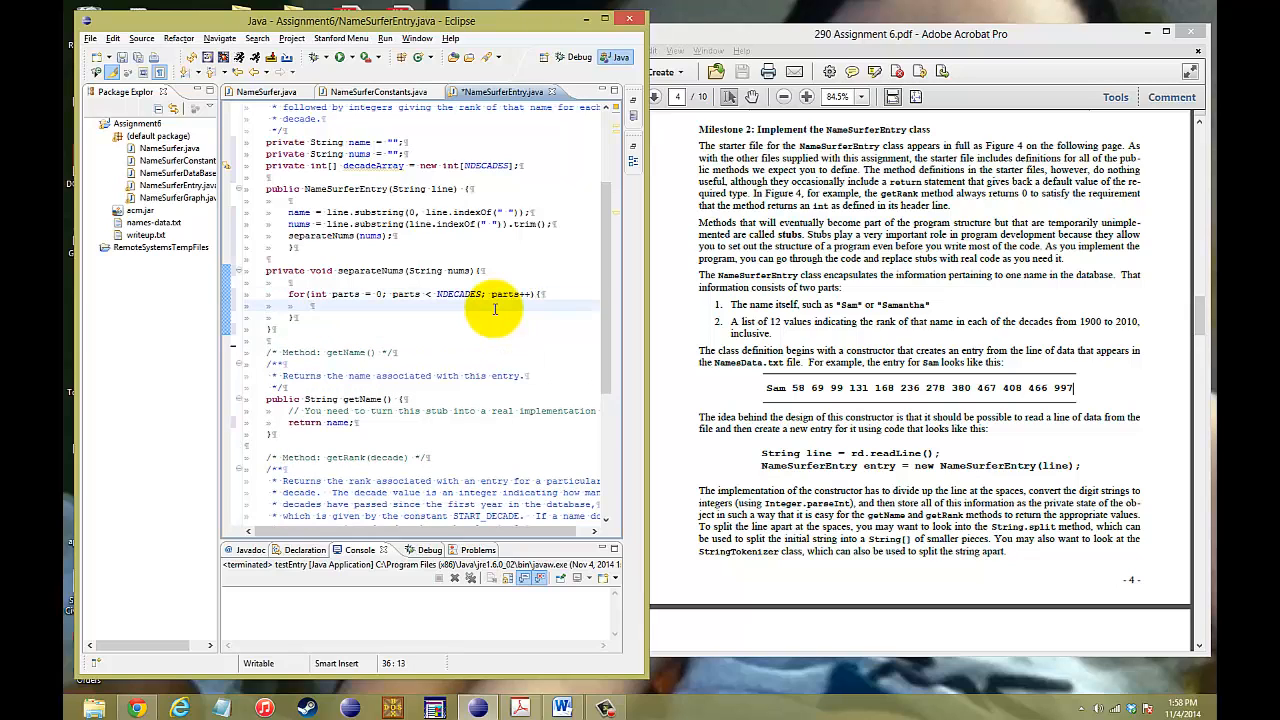
type("String")
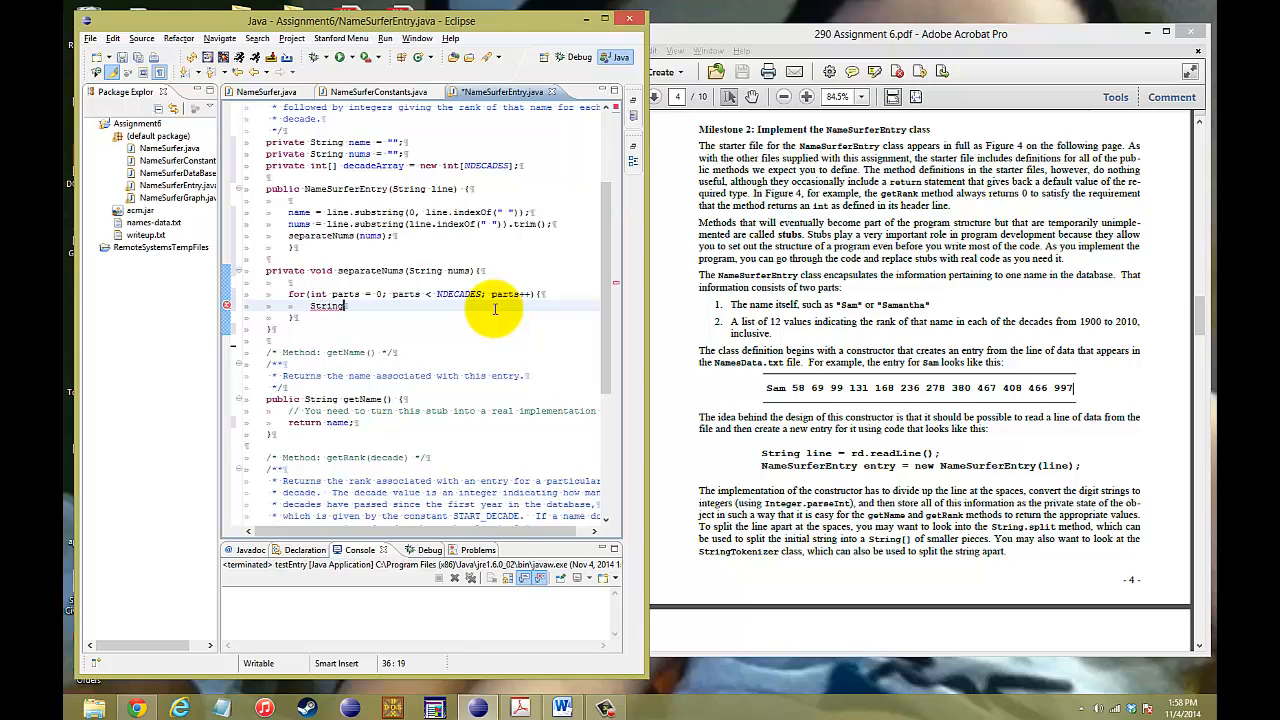
type("slice")
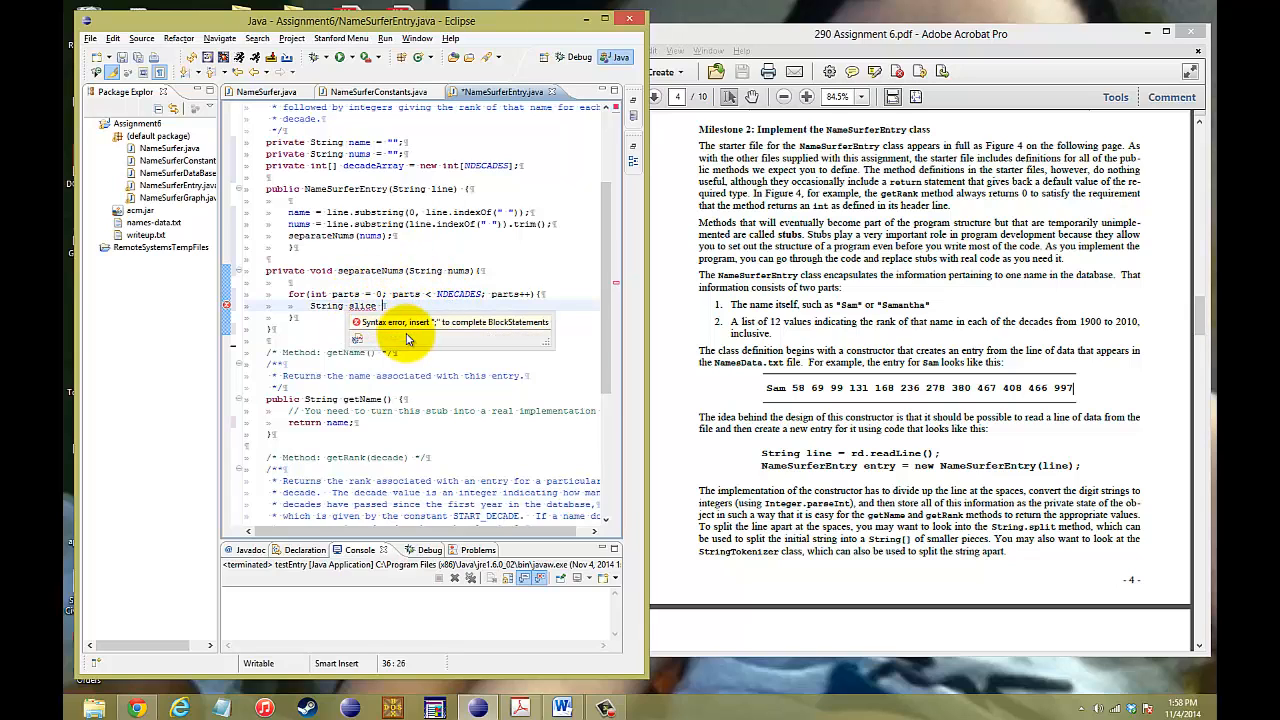
mouse_move(552, 308)
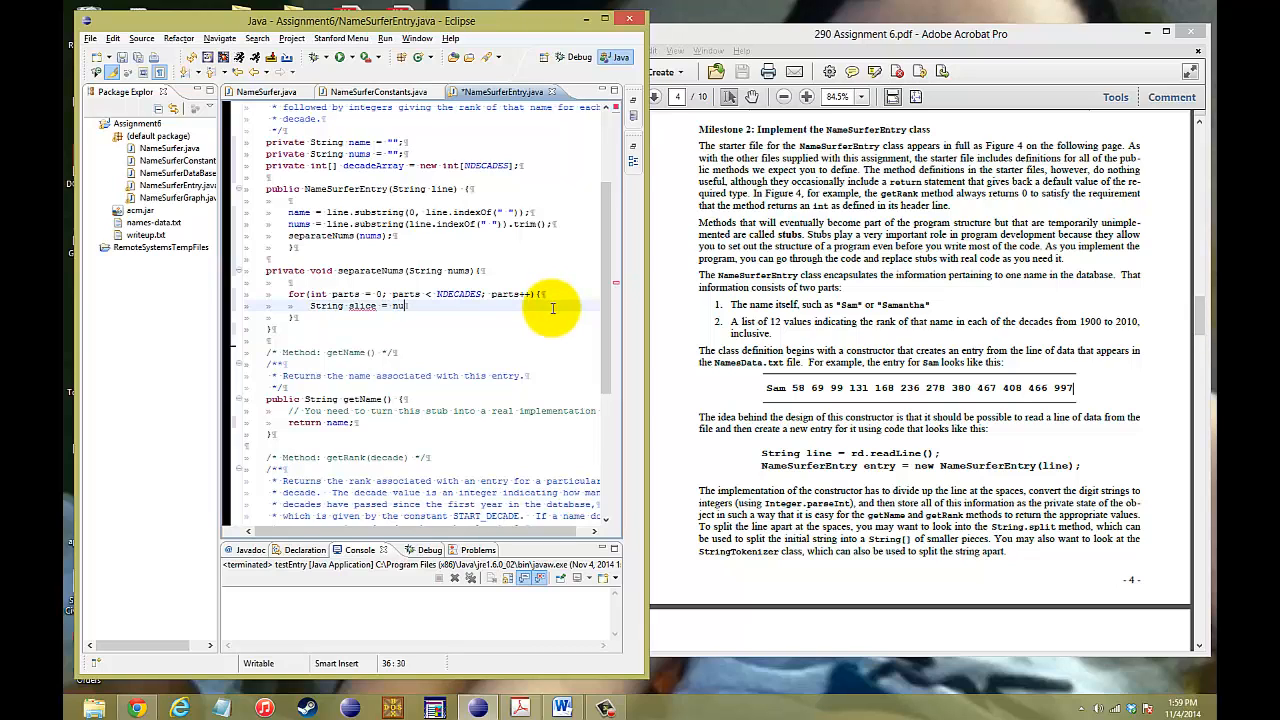
type(".substring(0, endIndex);")
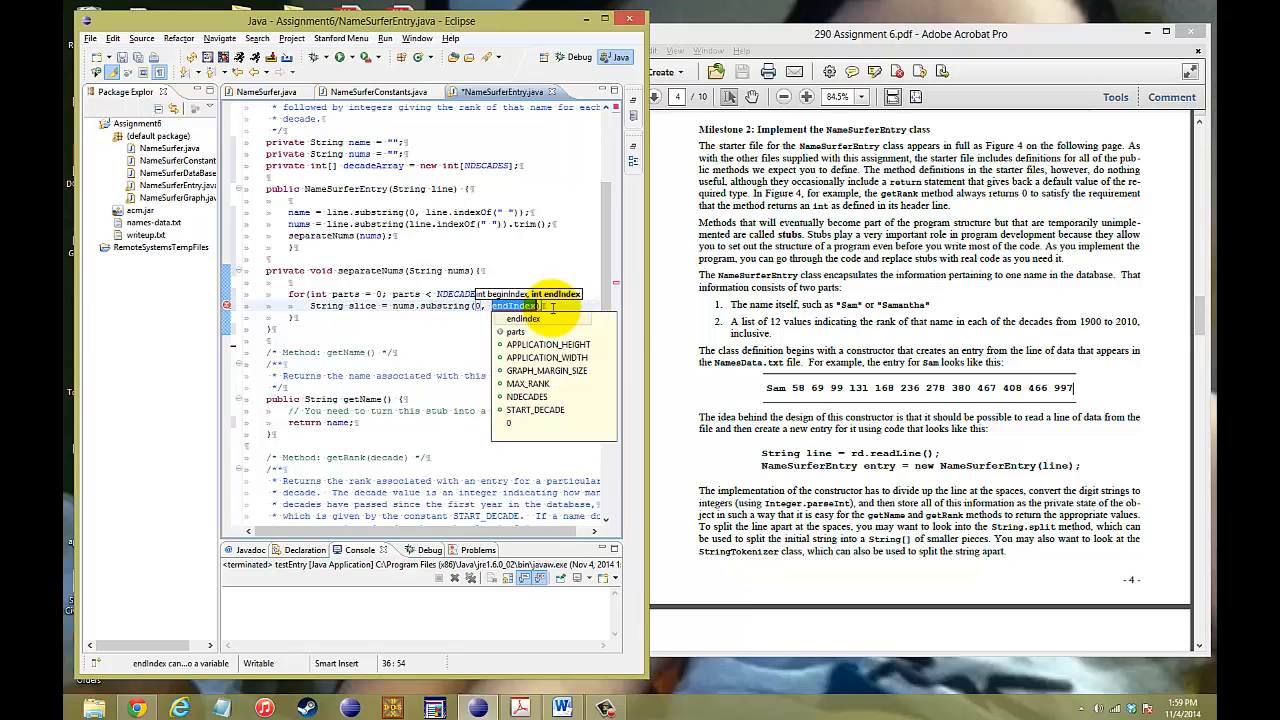
mouse_move(530, 244)
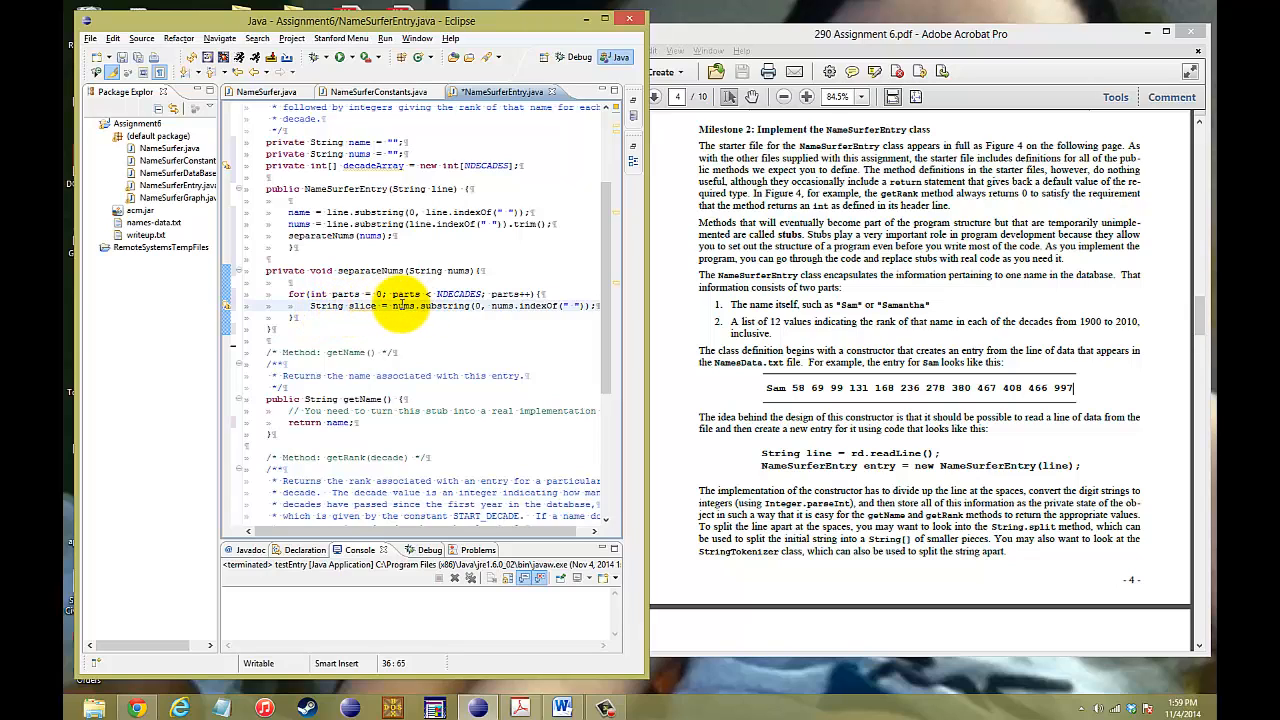
double_click(460, 270)
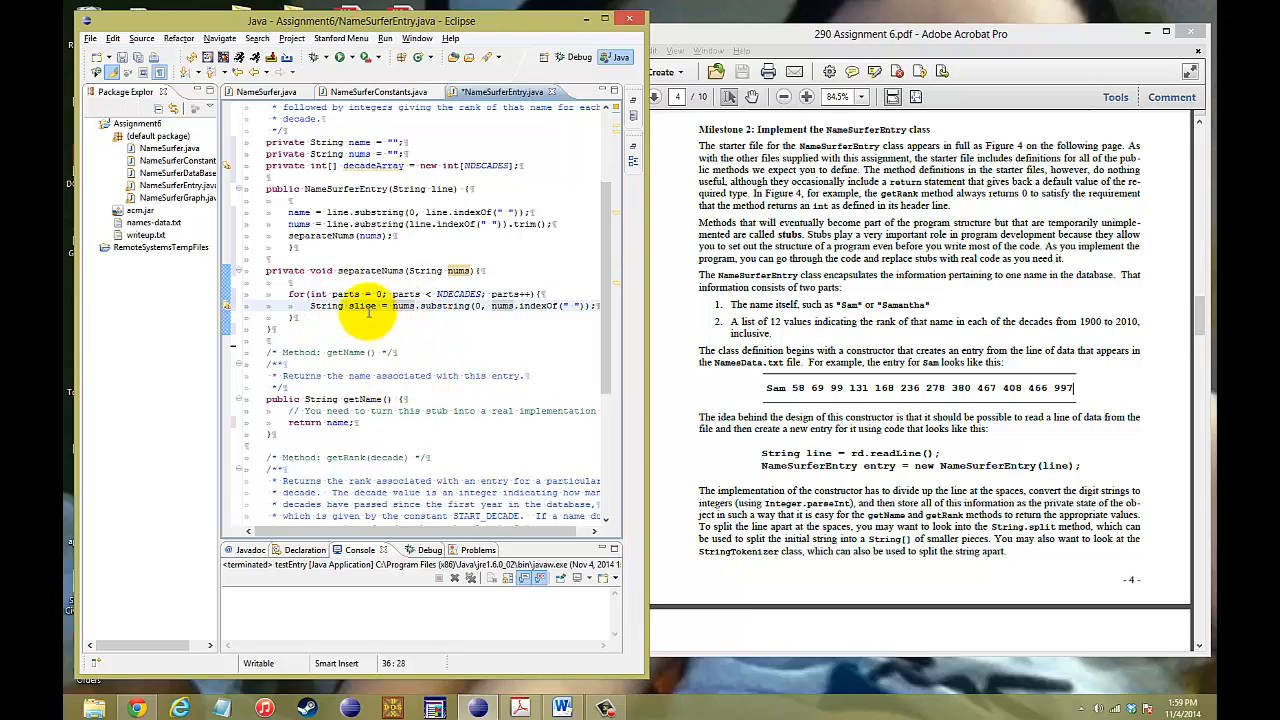
left_click(360, 304)
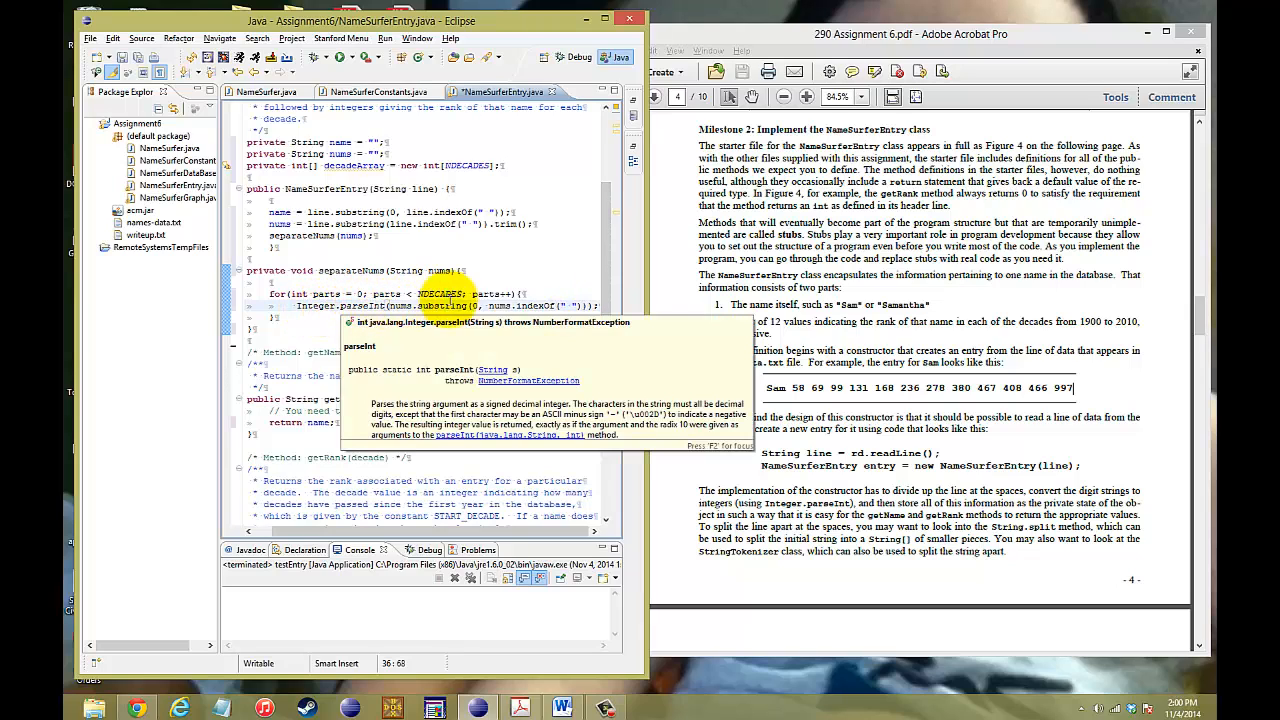
mouse_move(532, 252)
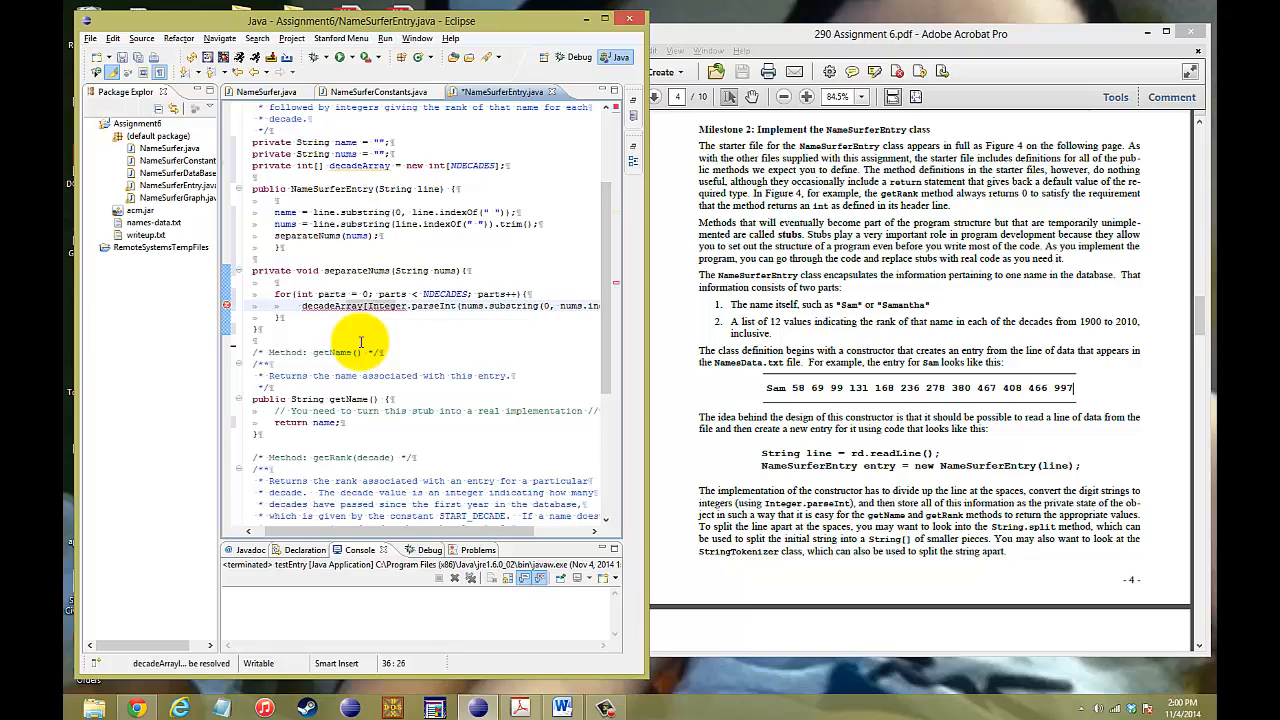
Assign the parsed integer into decadeArray[parts].
type("[parts] =")
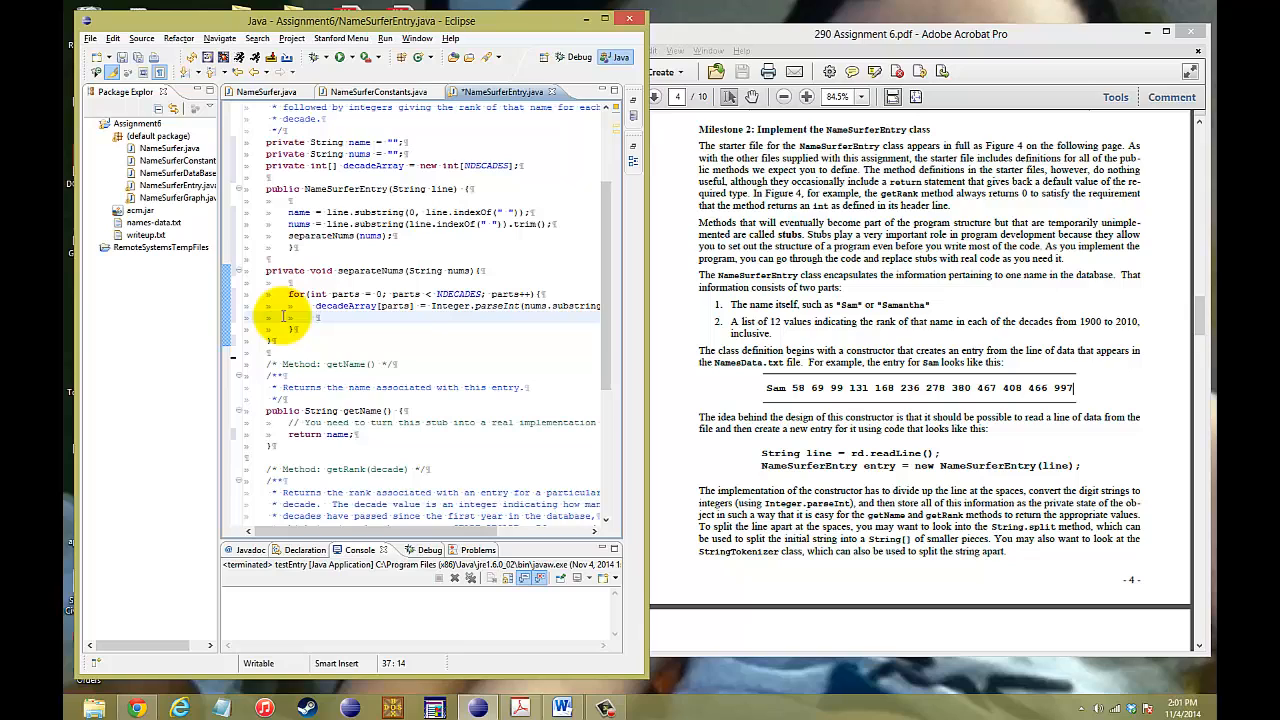
Shorten nums to nums.substring(nums.indexOf(" ") + 1) after each parsed number.
type("nu")
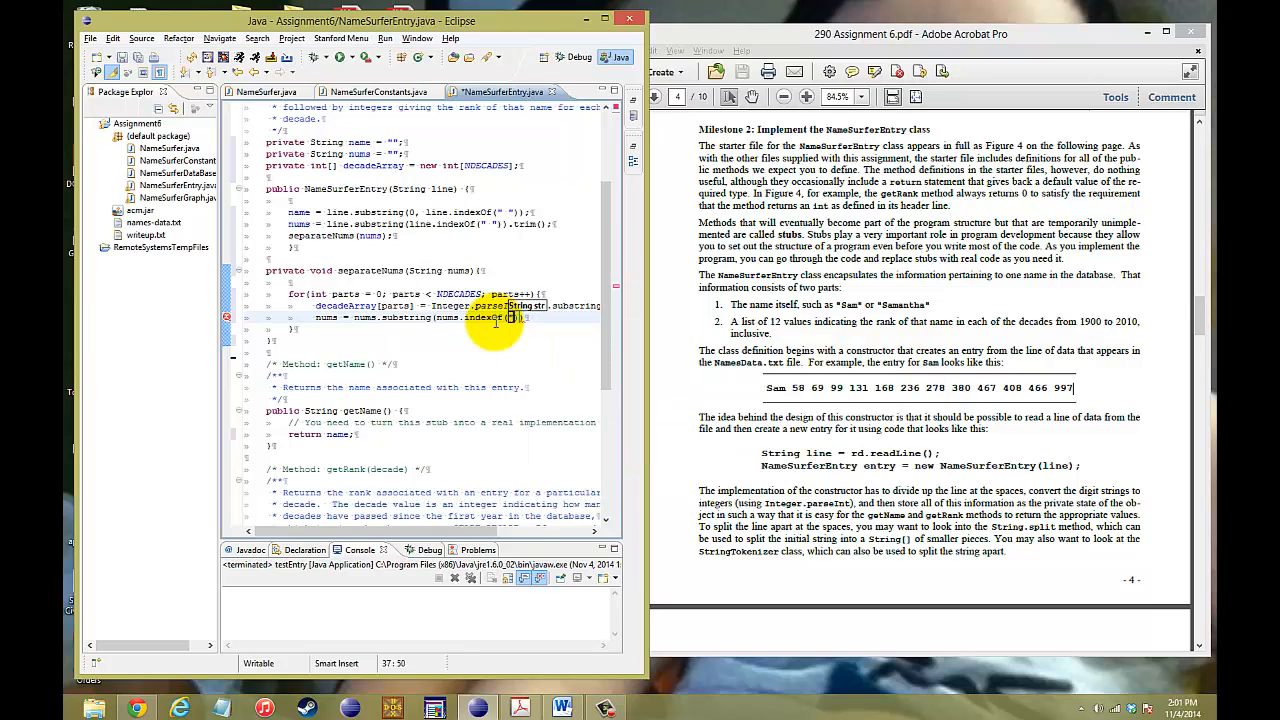
type("int beginIndex")
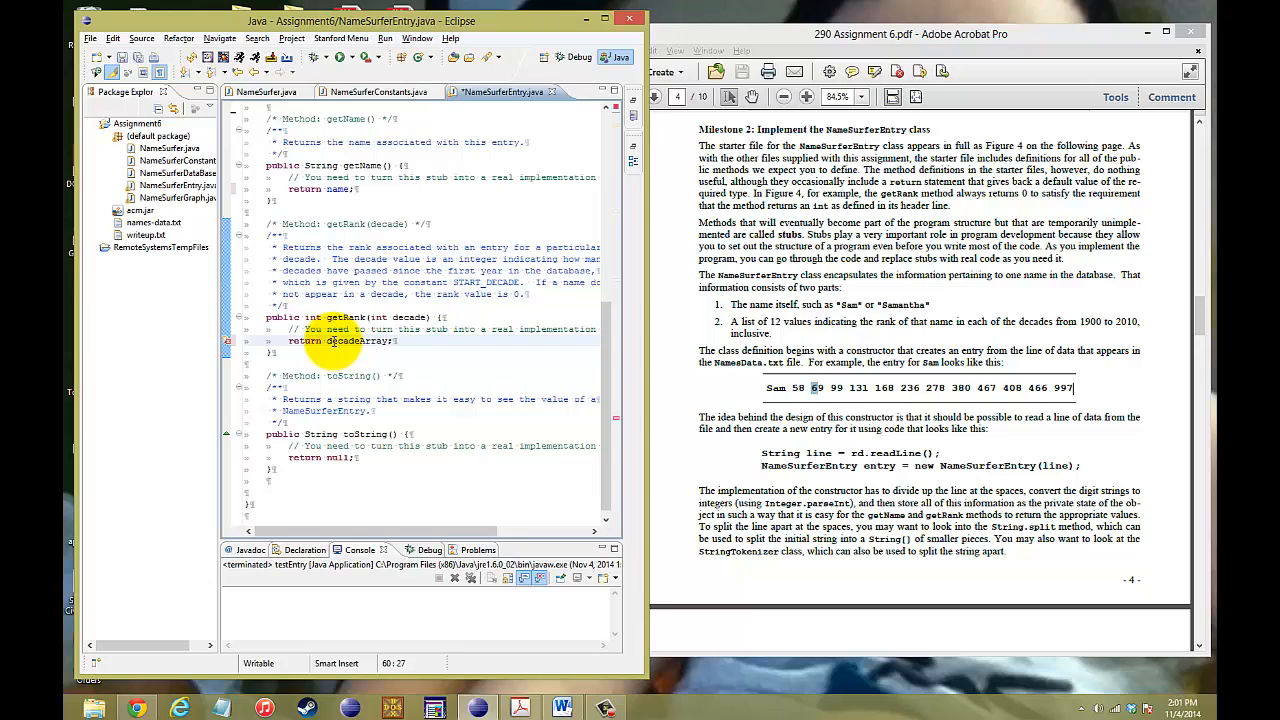
Make getRank return decadeArray[decade].
type("[decade]")
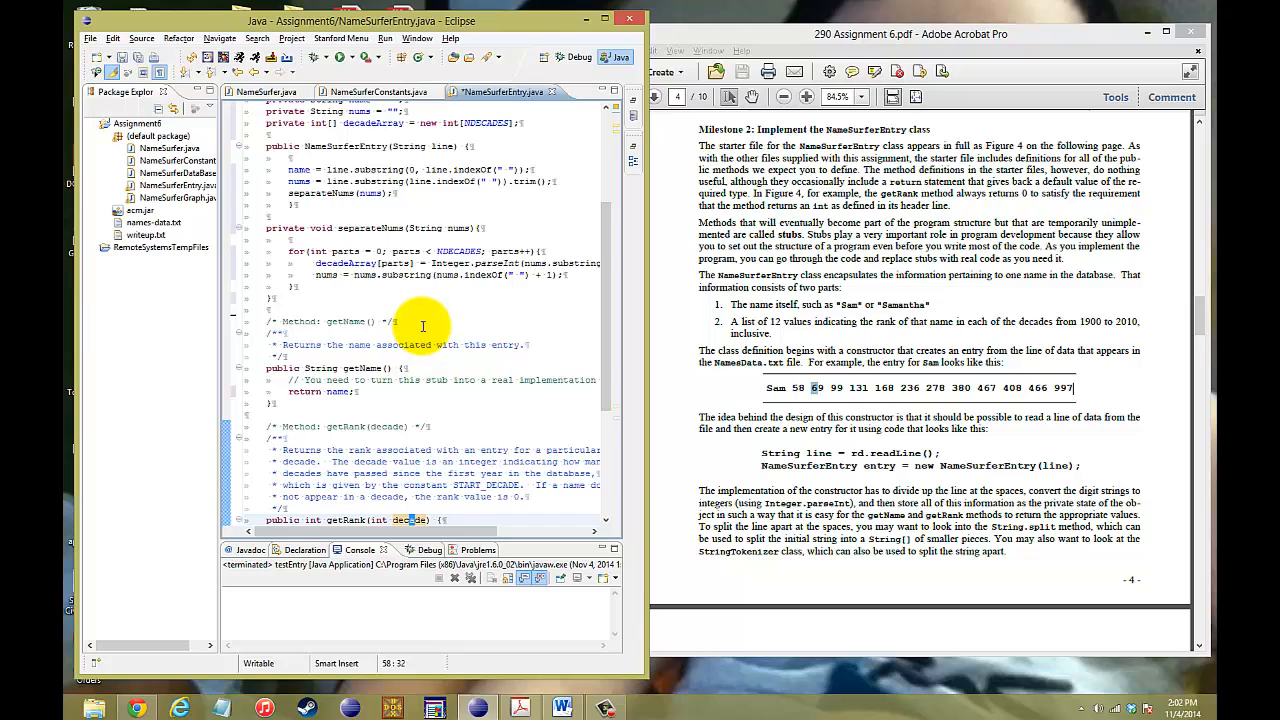
scroll("down", 3)
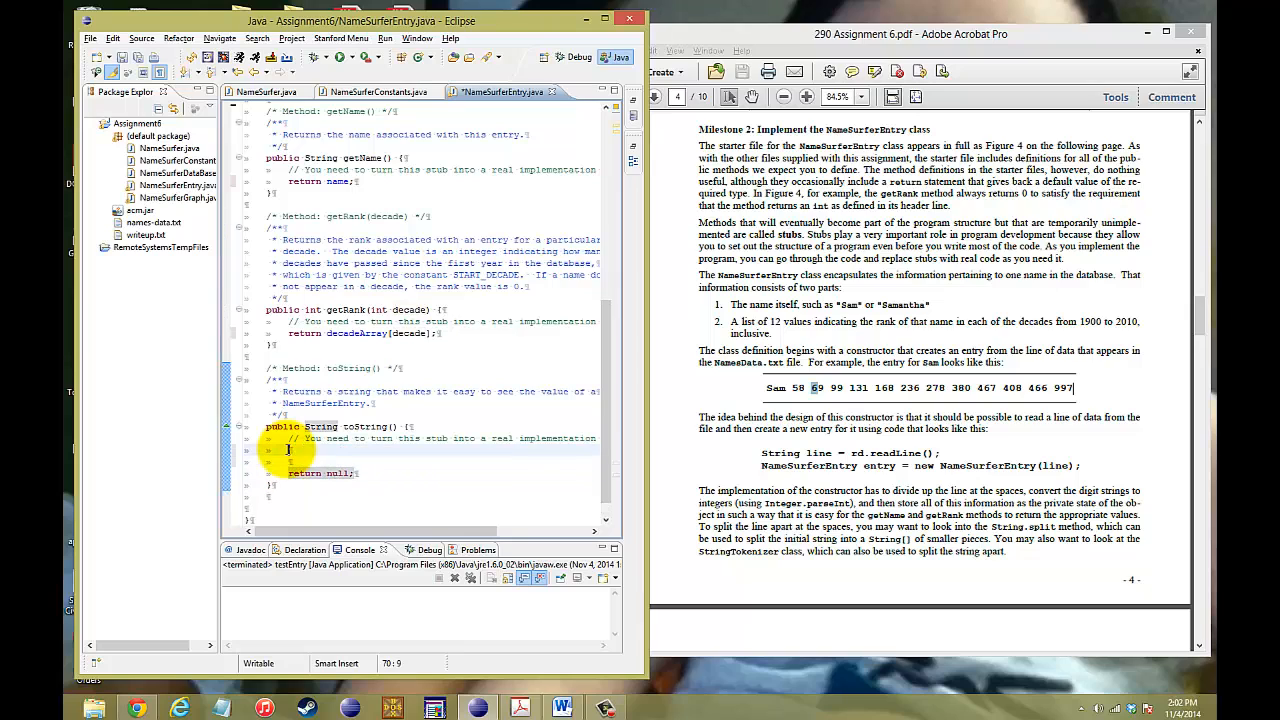
Declare String result = "" in toString and start a result assignment, checking the PDF's format spec.
type("String")
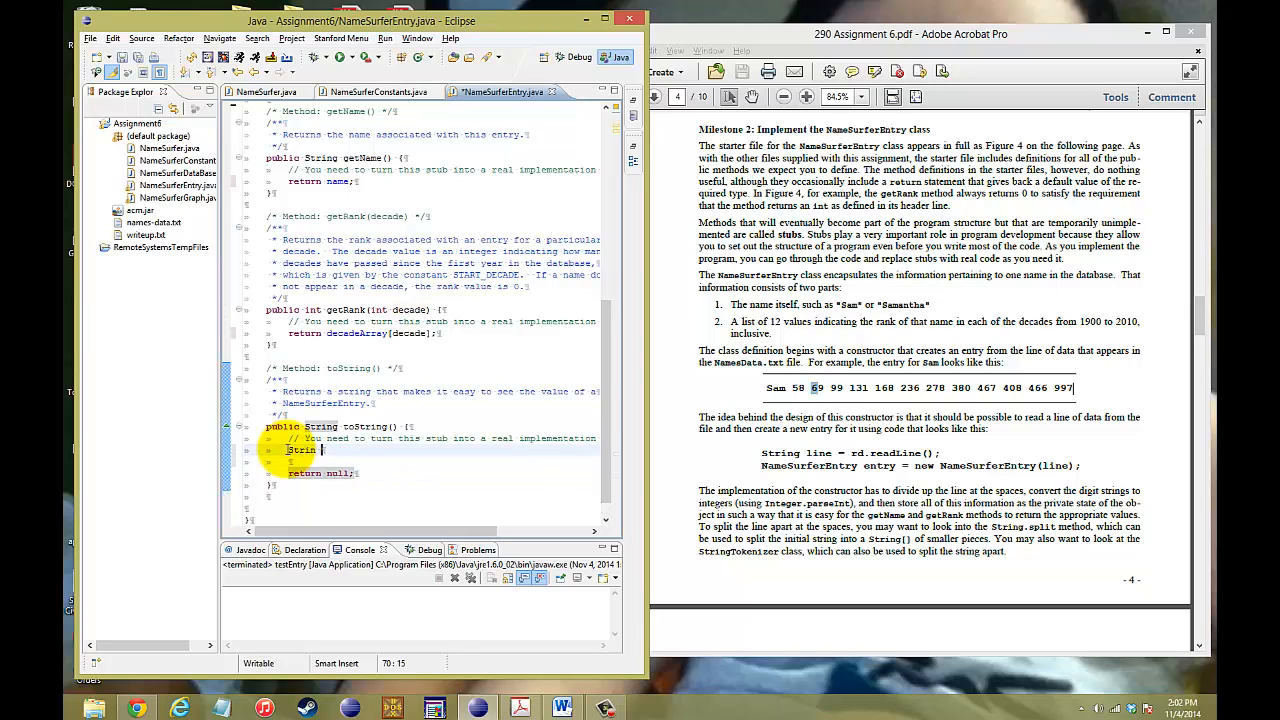
type("result")
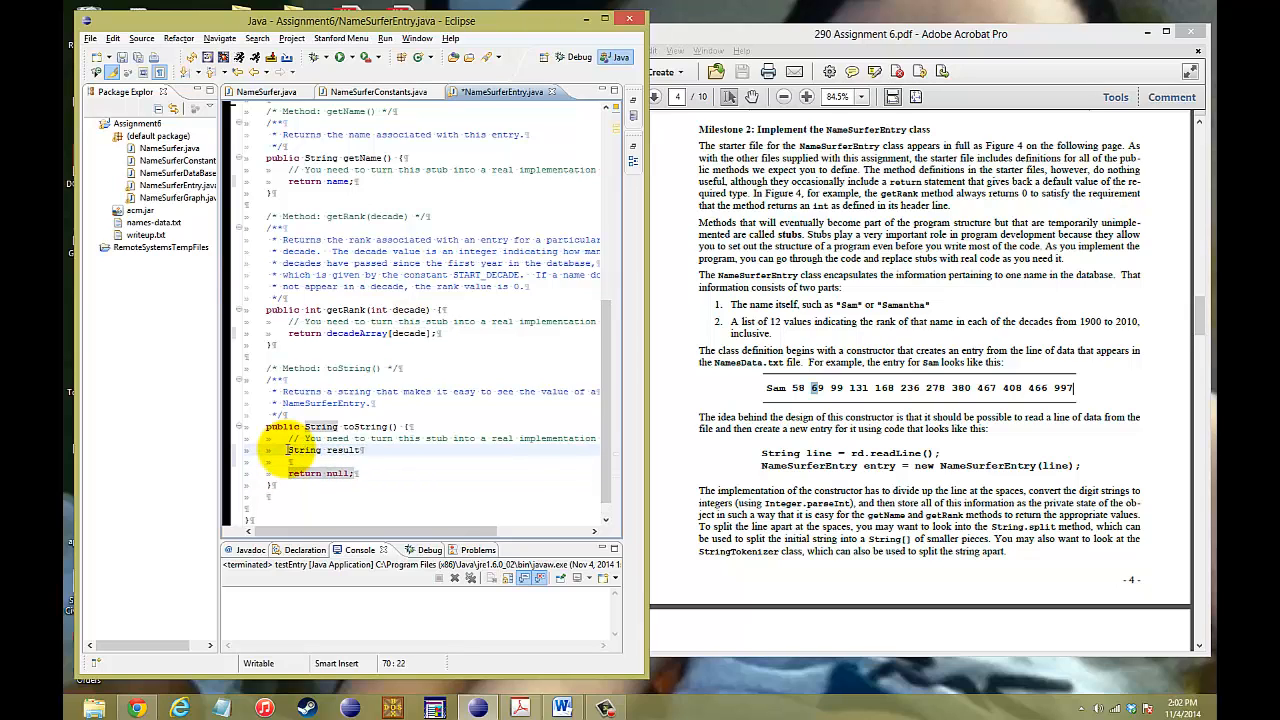
type("= \"\";")
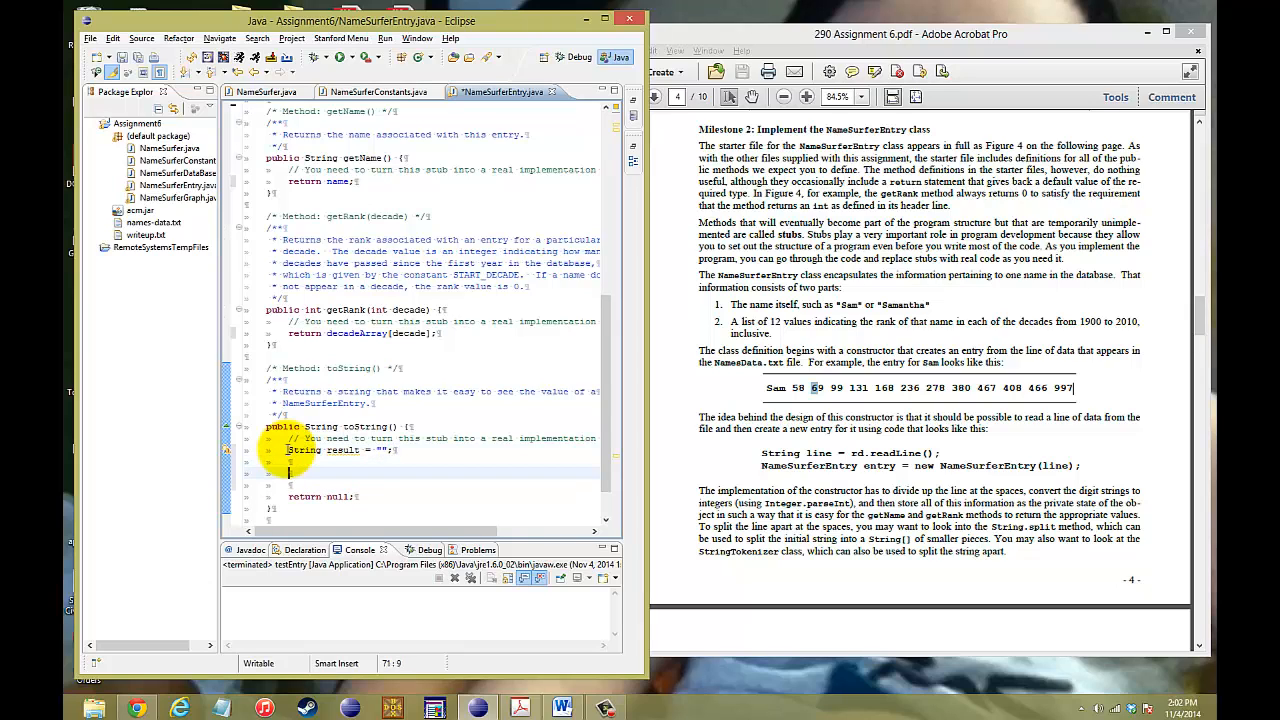
type("result")
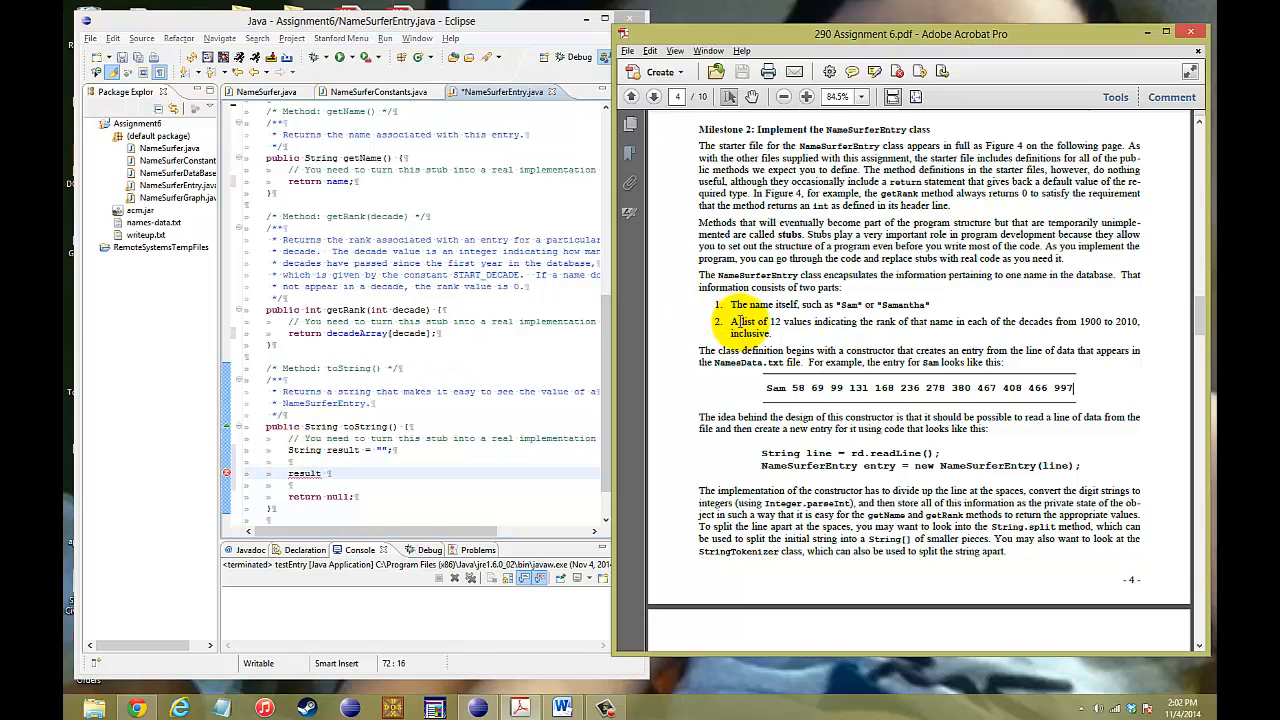
scroll("down", 3)
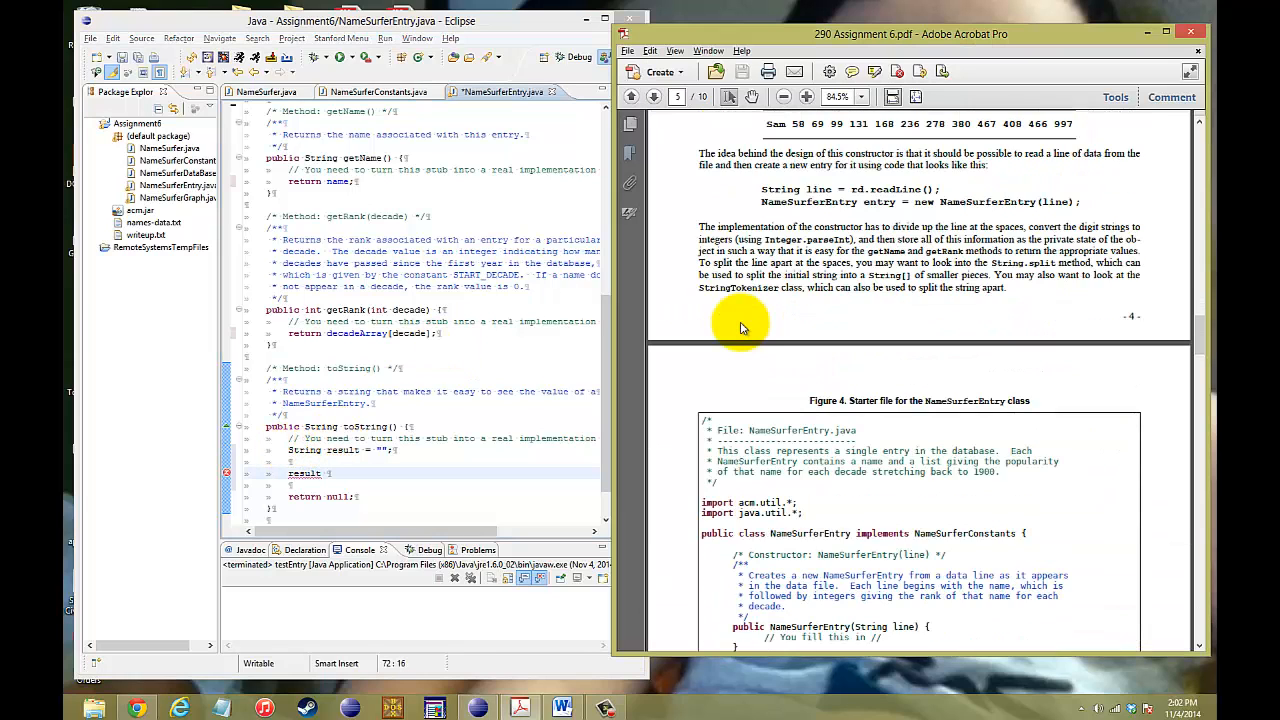
scroll("down", 3)
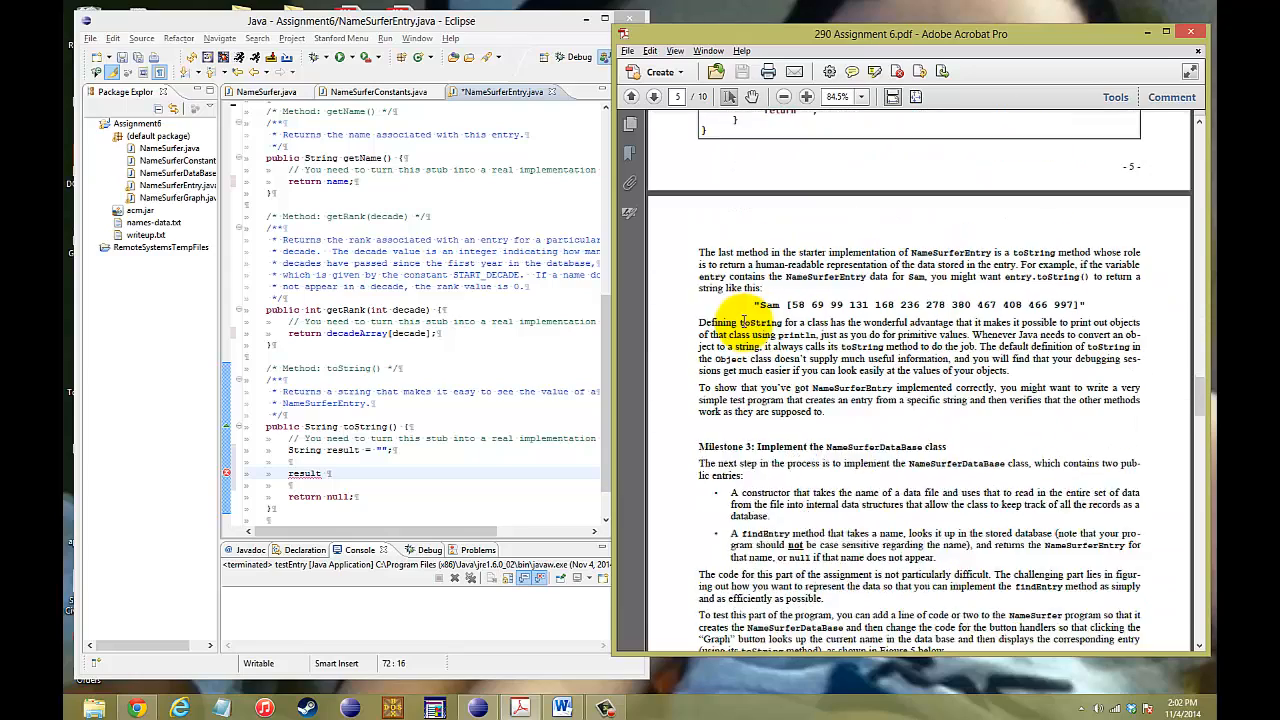
scroll("down", 3)
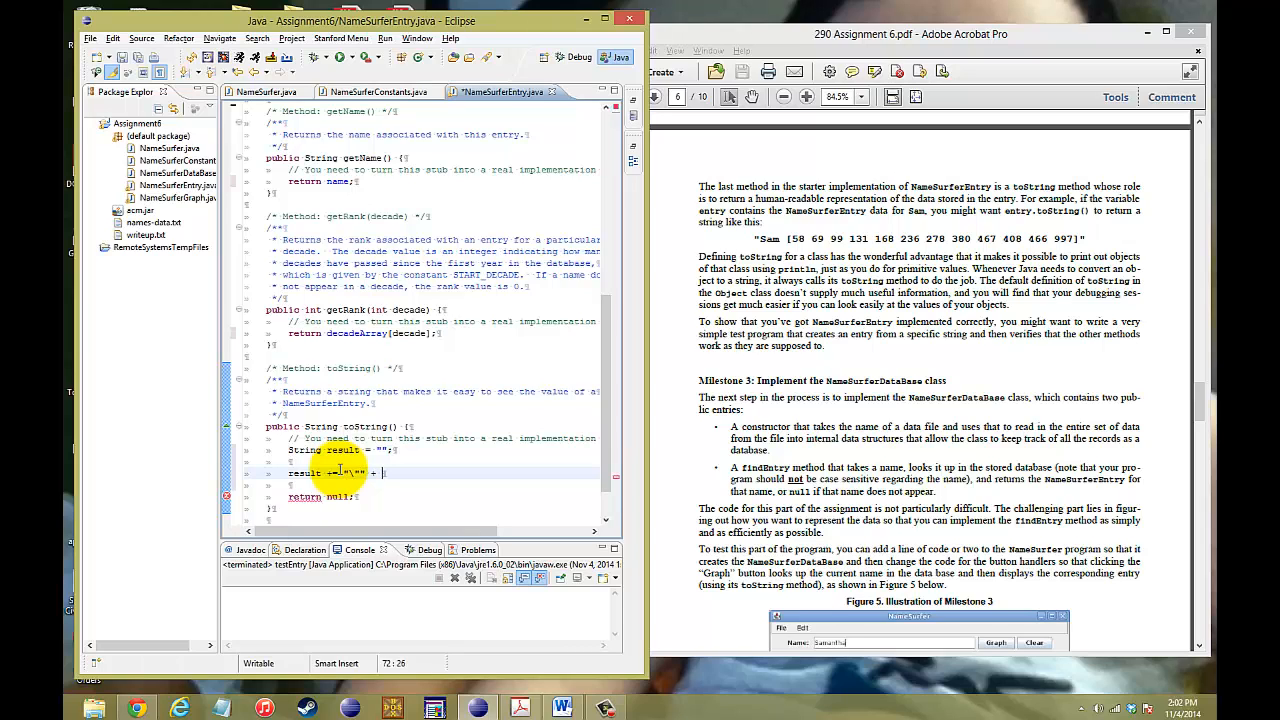
Set result to name + " [" and start a for loop over NDECADES adding to result.
type("name +")
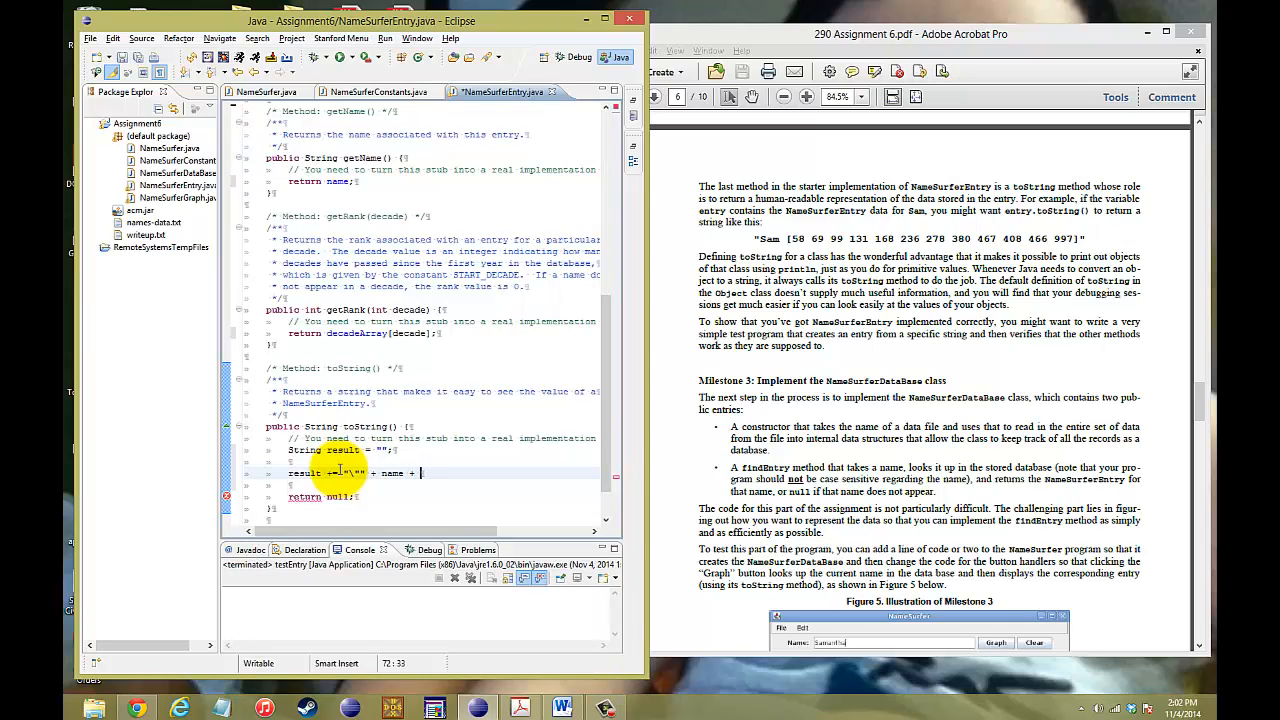
type("\" \"")
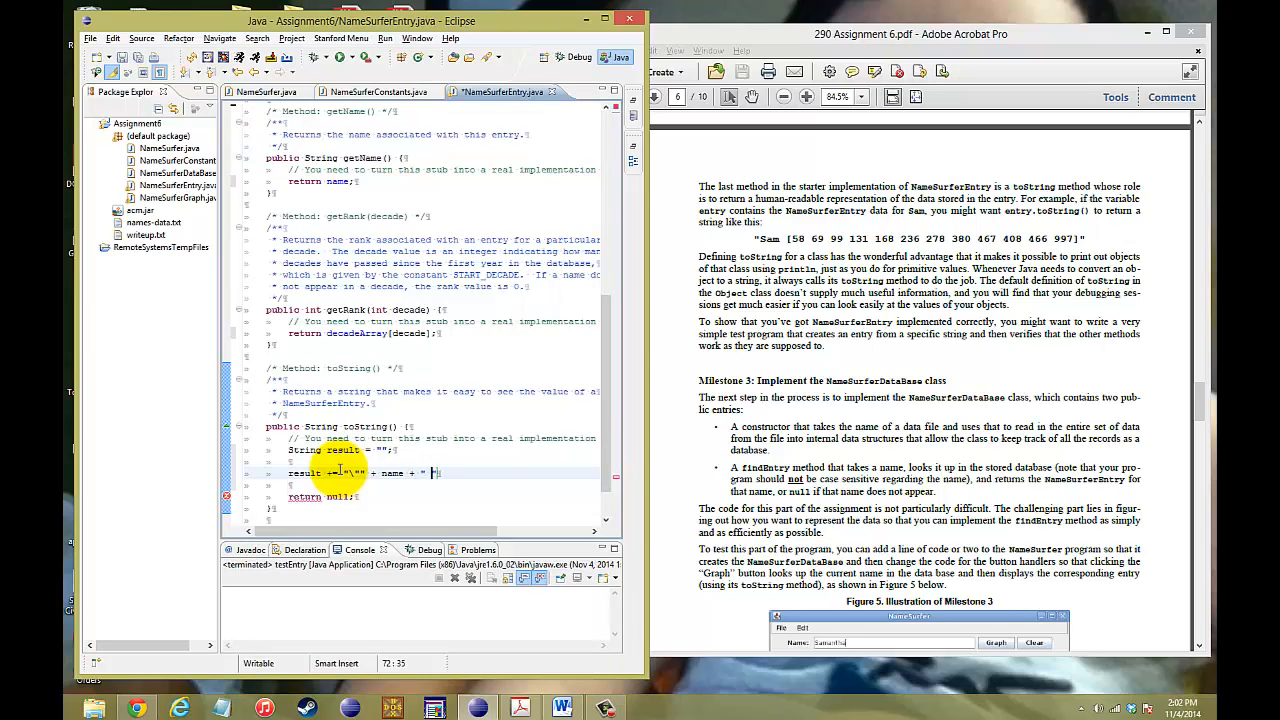
type("(")
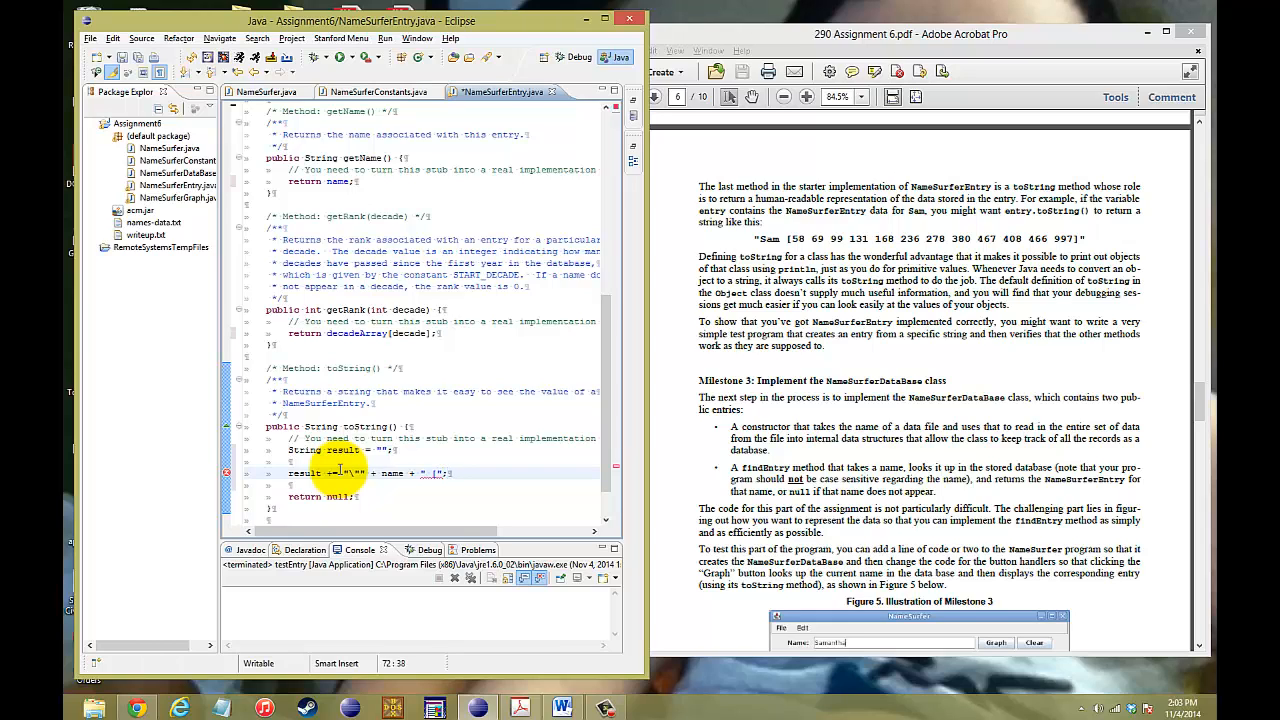
type("for")
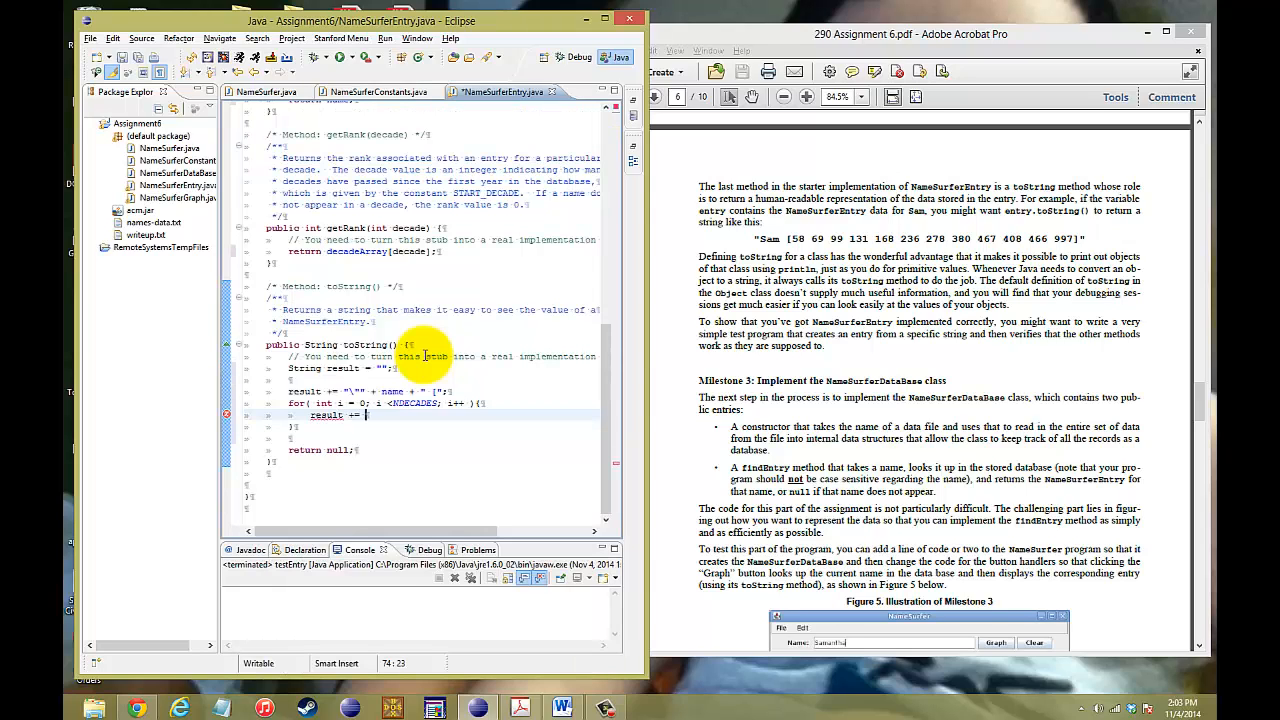
Write the loop body result += decadeArray[i] + " "; so each rank is followed by a space.
type("decadeArray[")
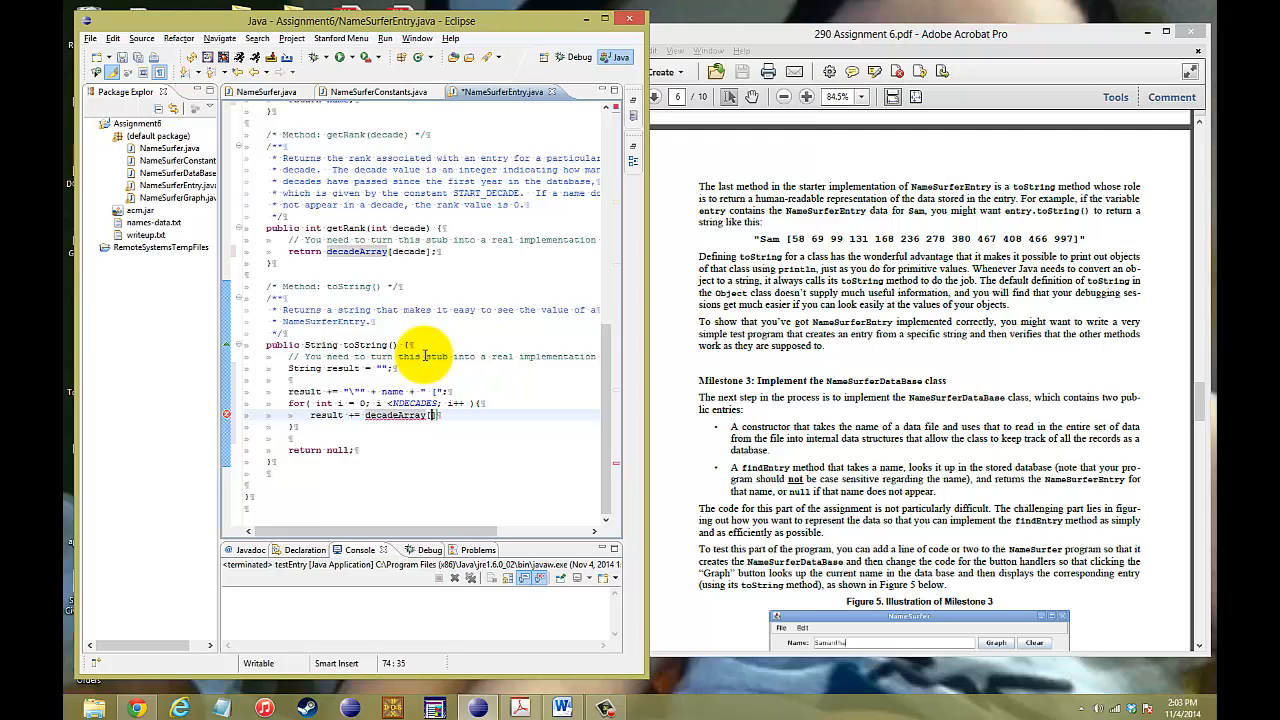
type("i]")
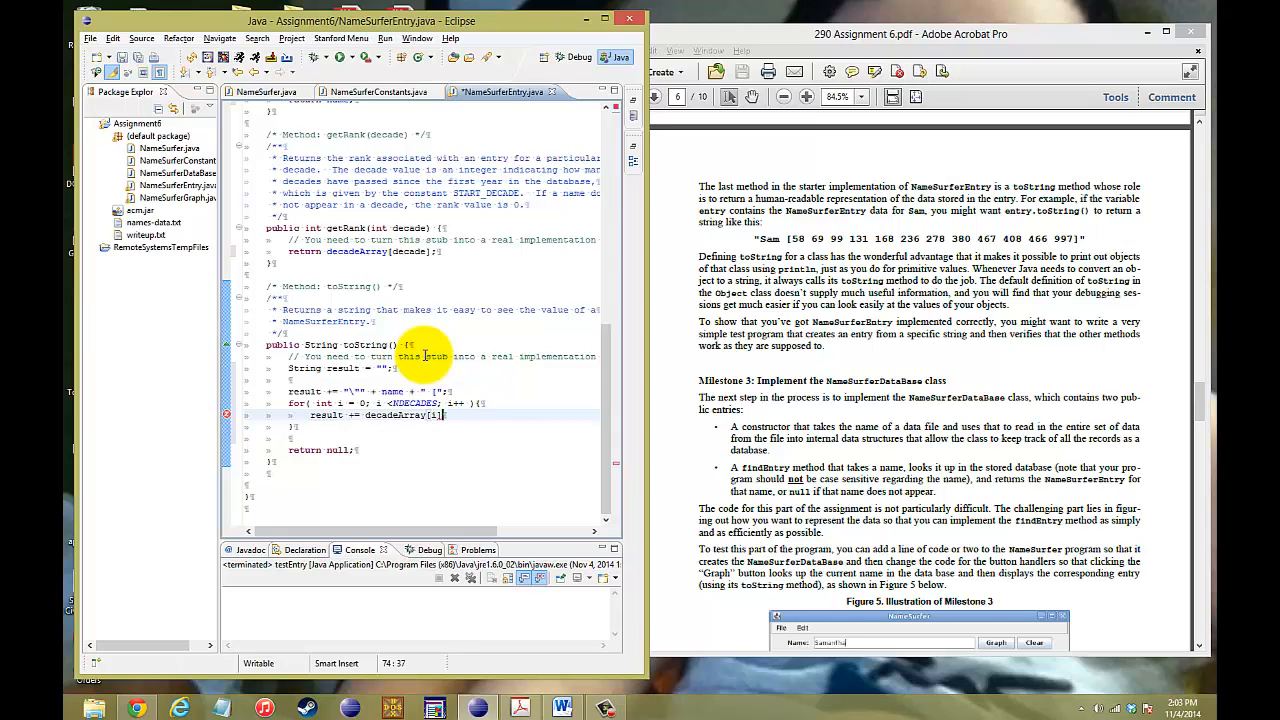
type("+ \" \";")
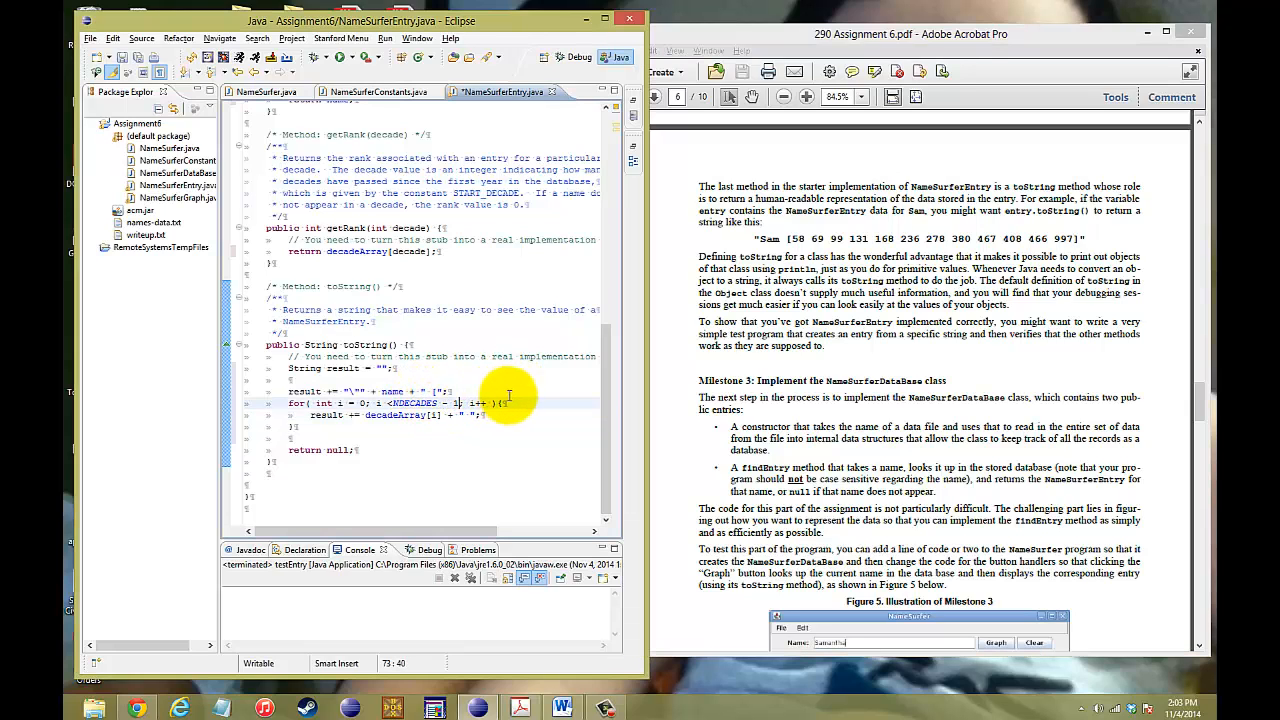
type("result +=")
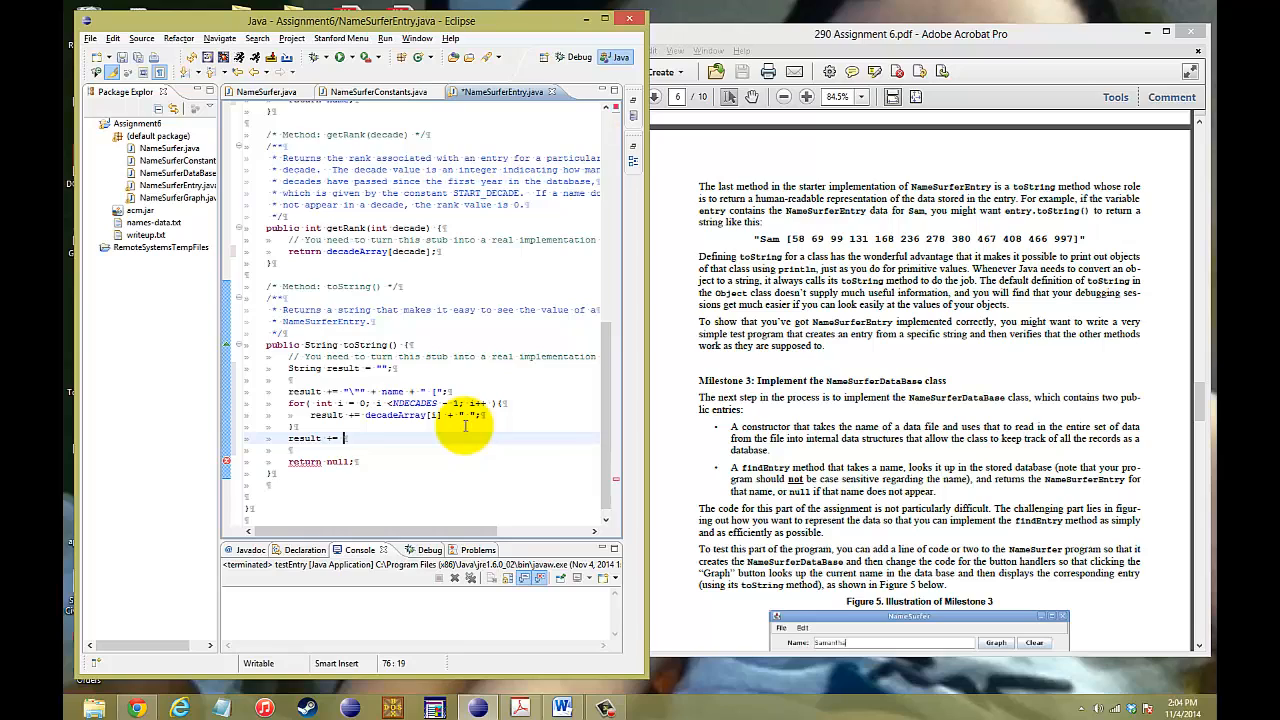
type("decadeArray[NDECADES -1];")
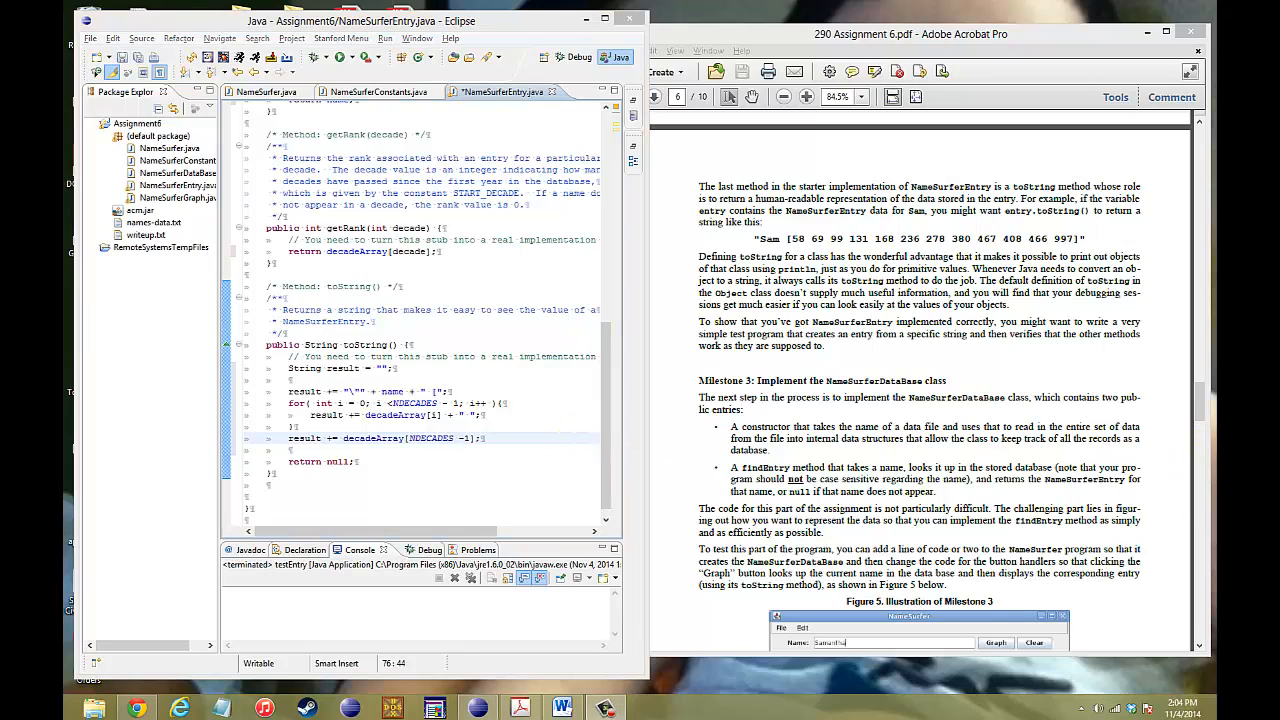
mouse_move(398, 448)
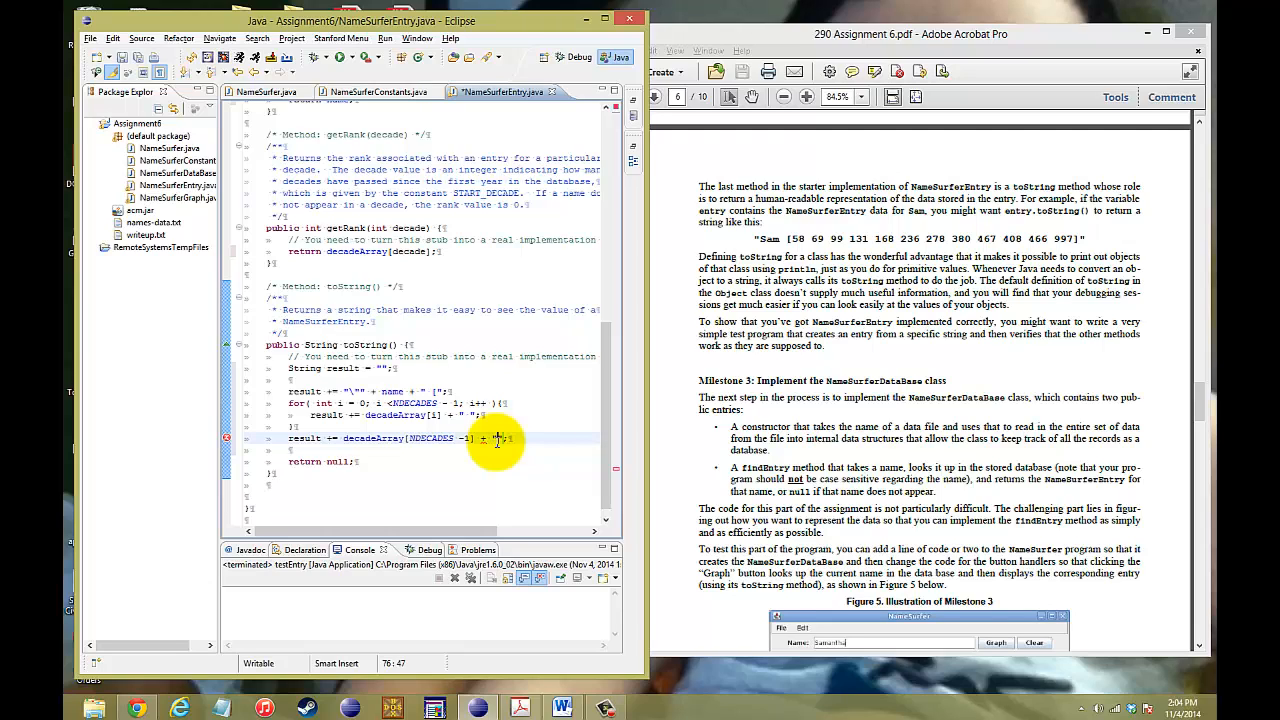
End toString with result += decadeArray[NDECADES - 1] + "]"; and begin creating a new class.
type("\"")
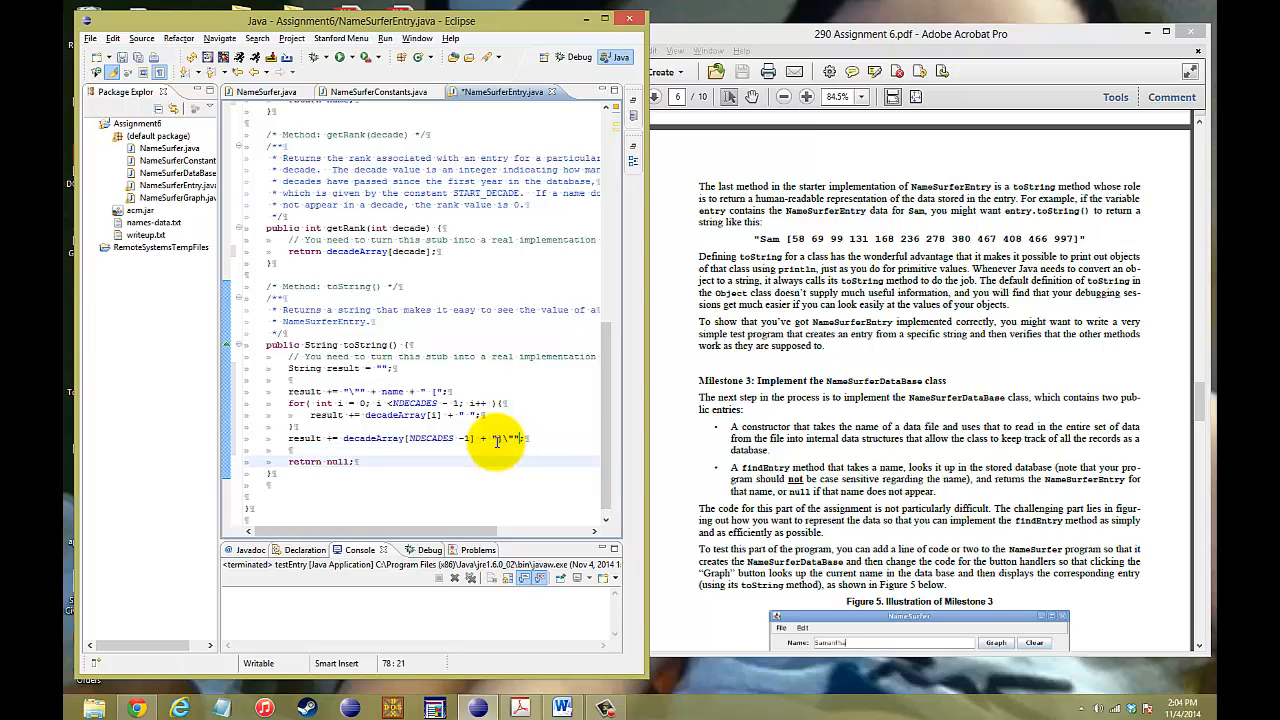
double_click(336, 460)
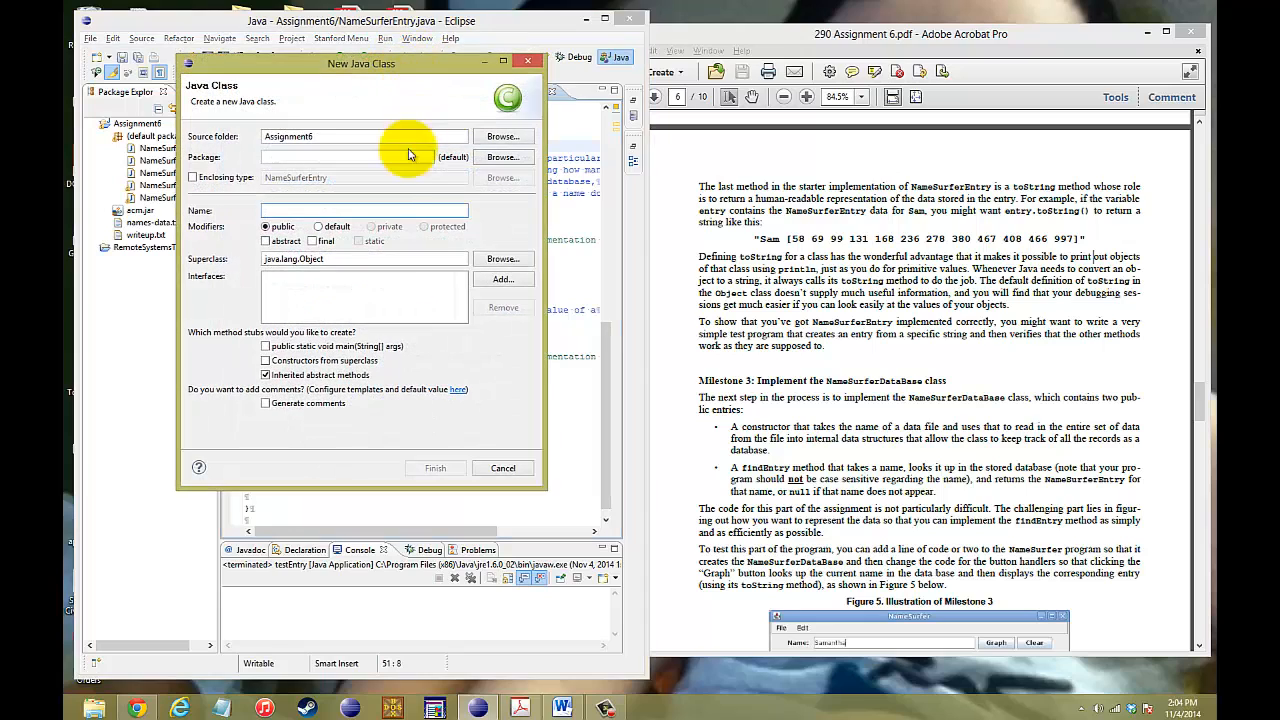
Create class testEntry, add the acm import, extend ConsoleProgram and start a public void run() method.
type("testEn")
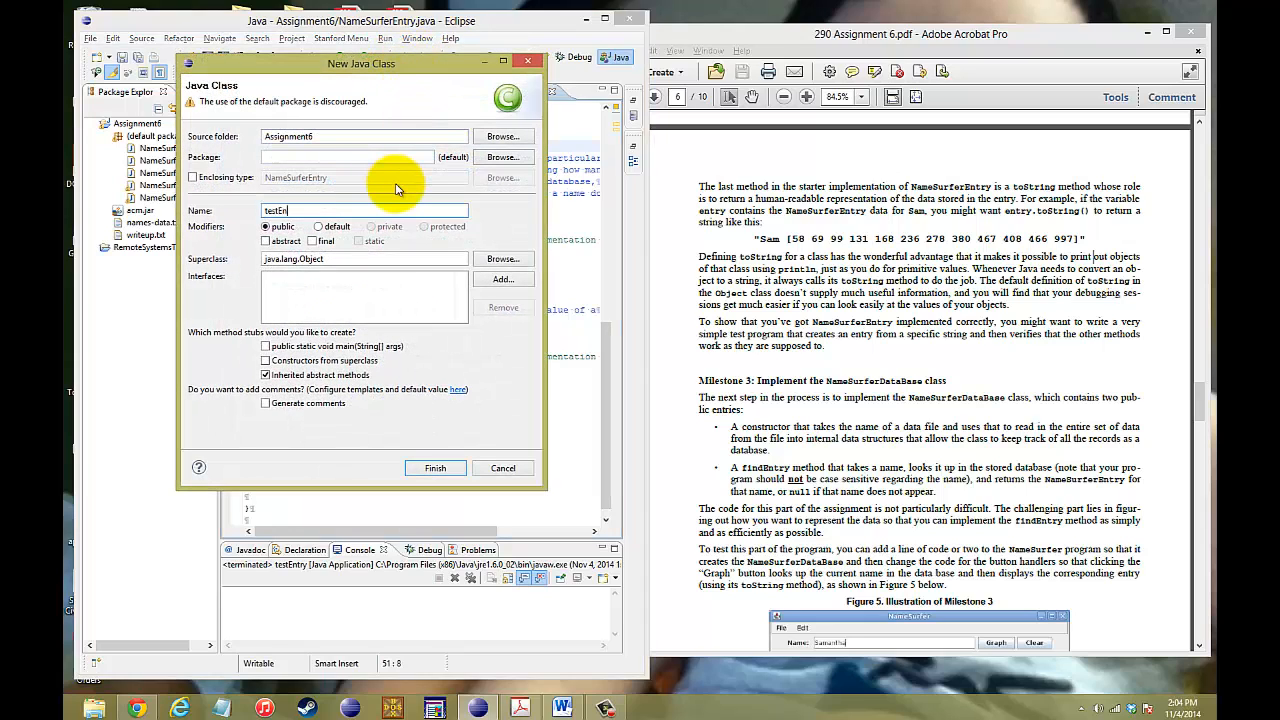
left_click(436, 468)
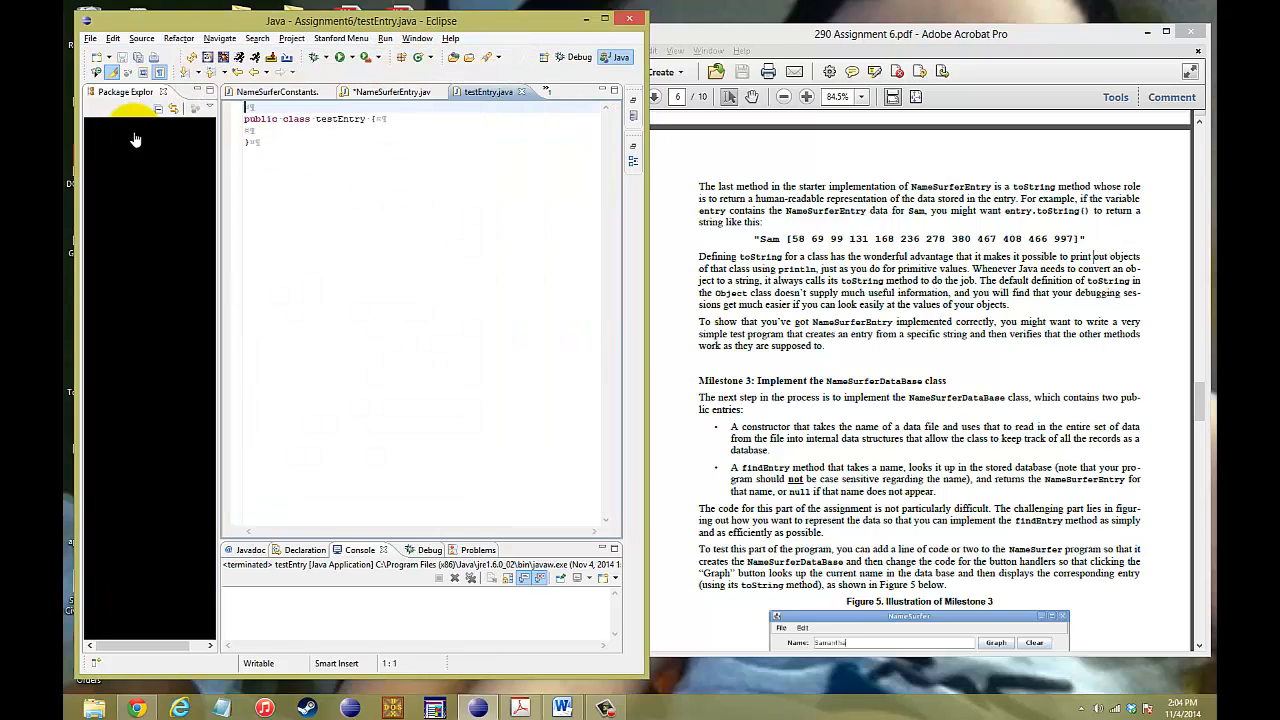
left_click(98, 124)
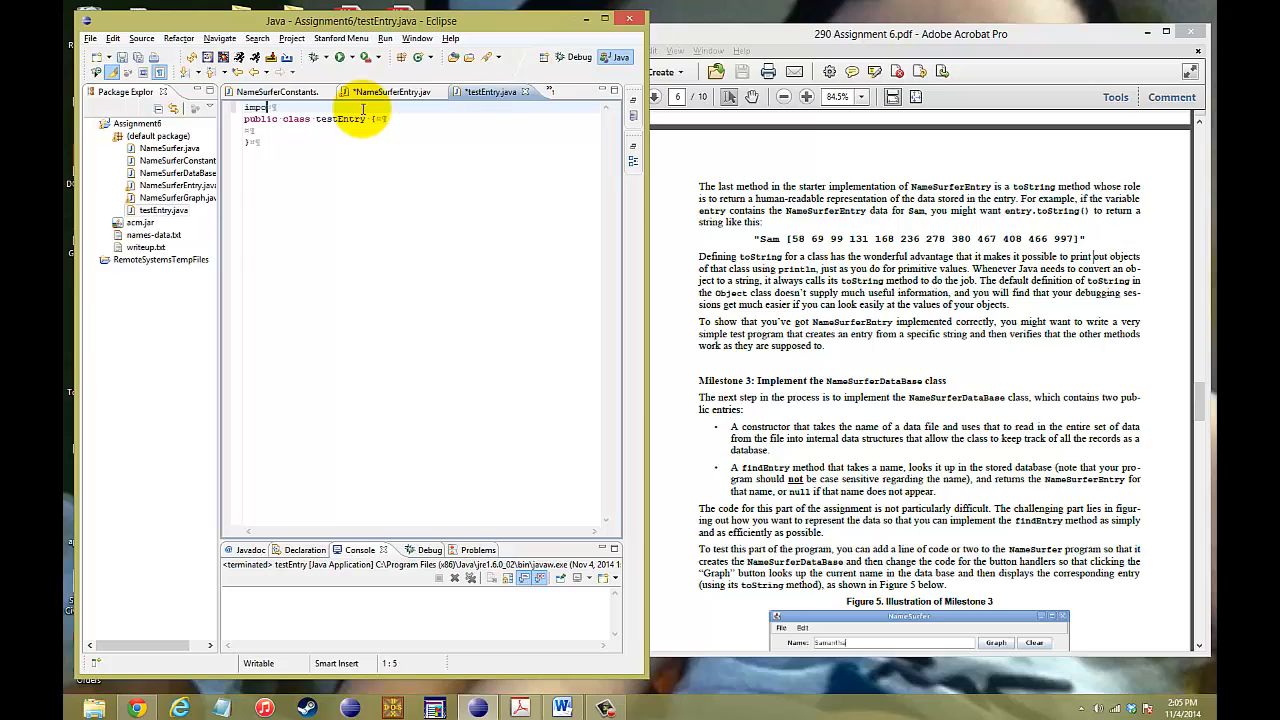
type("acm.graphics.*;")
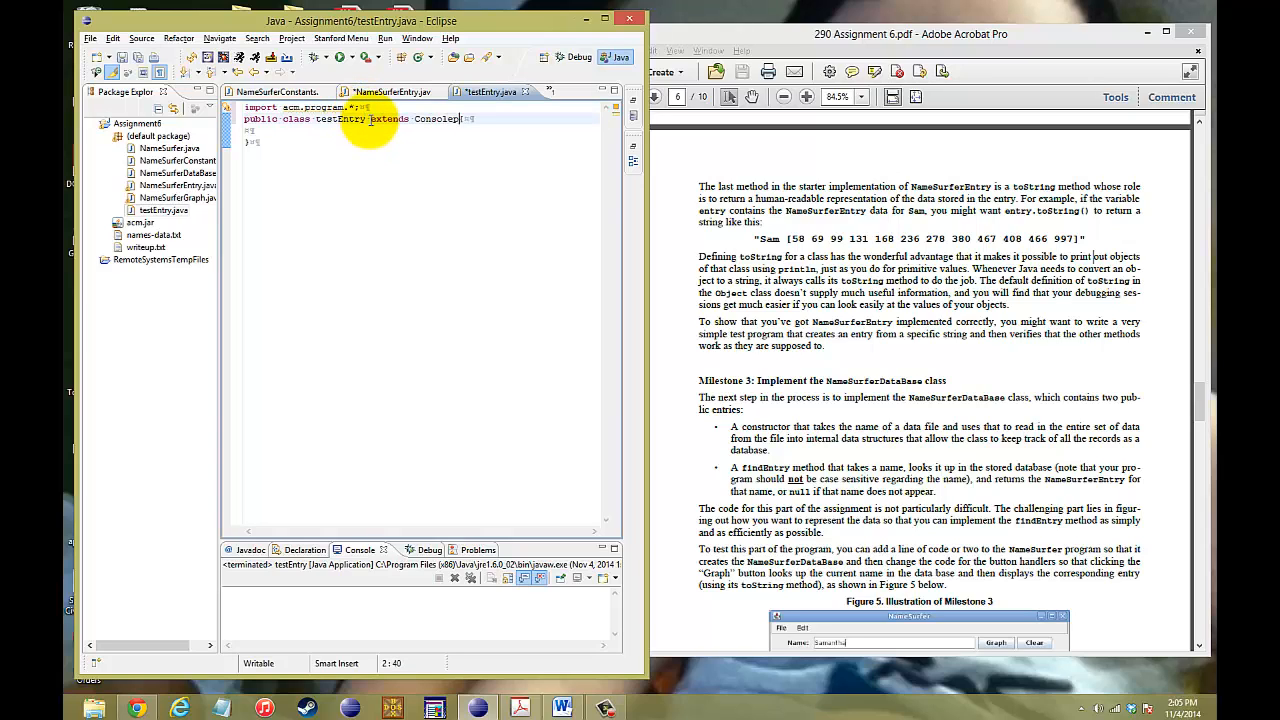
type("Program{")
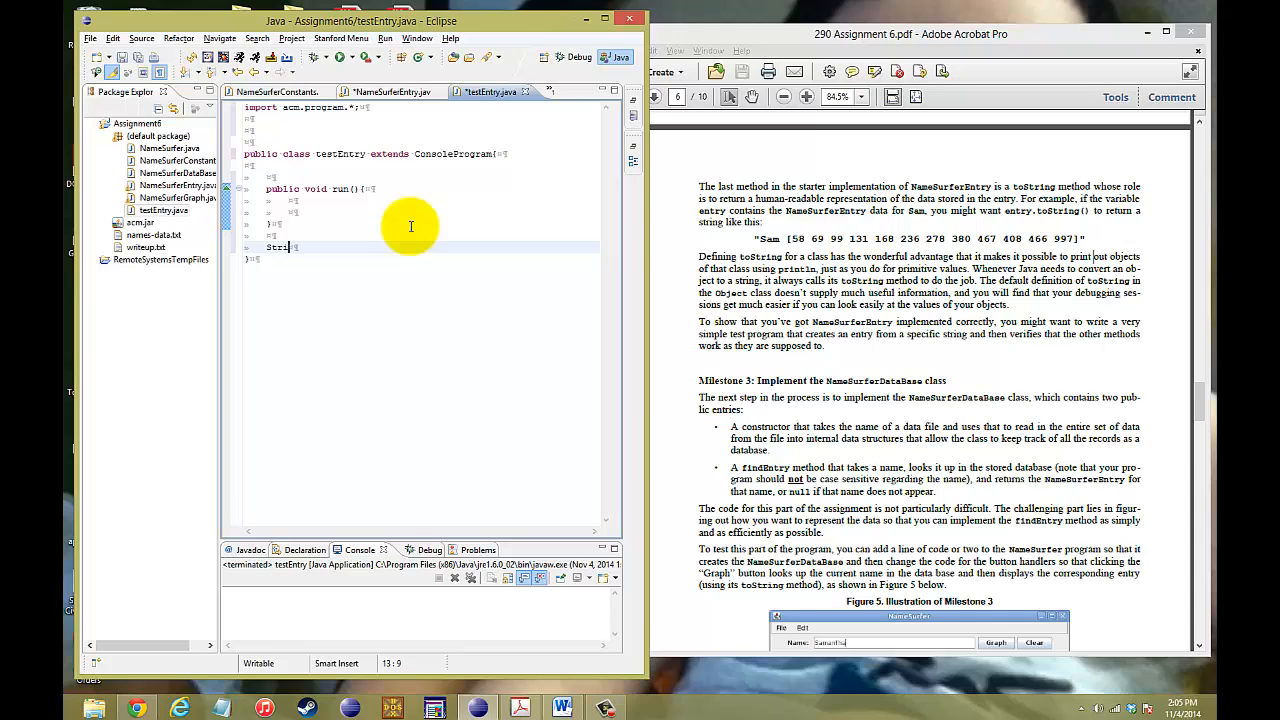
type("test =")
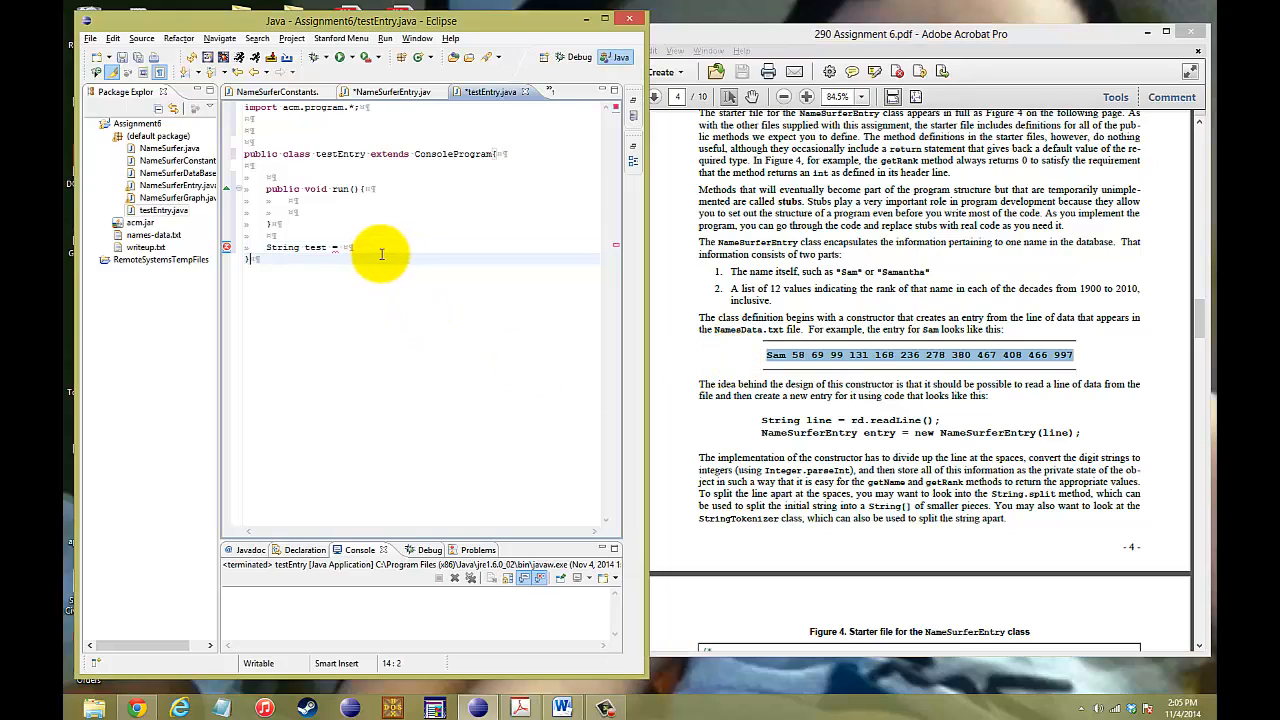
type("\"Sam 58 69 99 131 168 236 278 380 467 408 466 997\";")
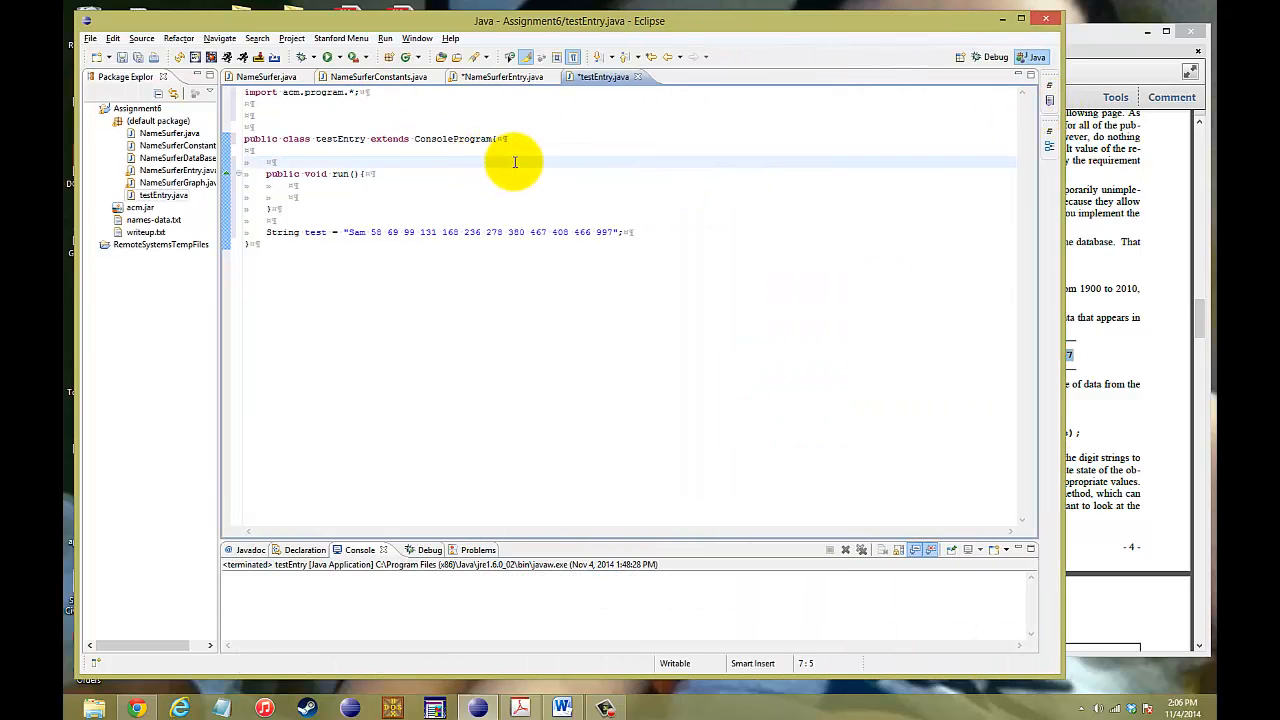
Add a private NameSurferEntry entry field and construct it from test in run().
type("private NameSurferEntry entry;")
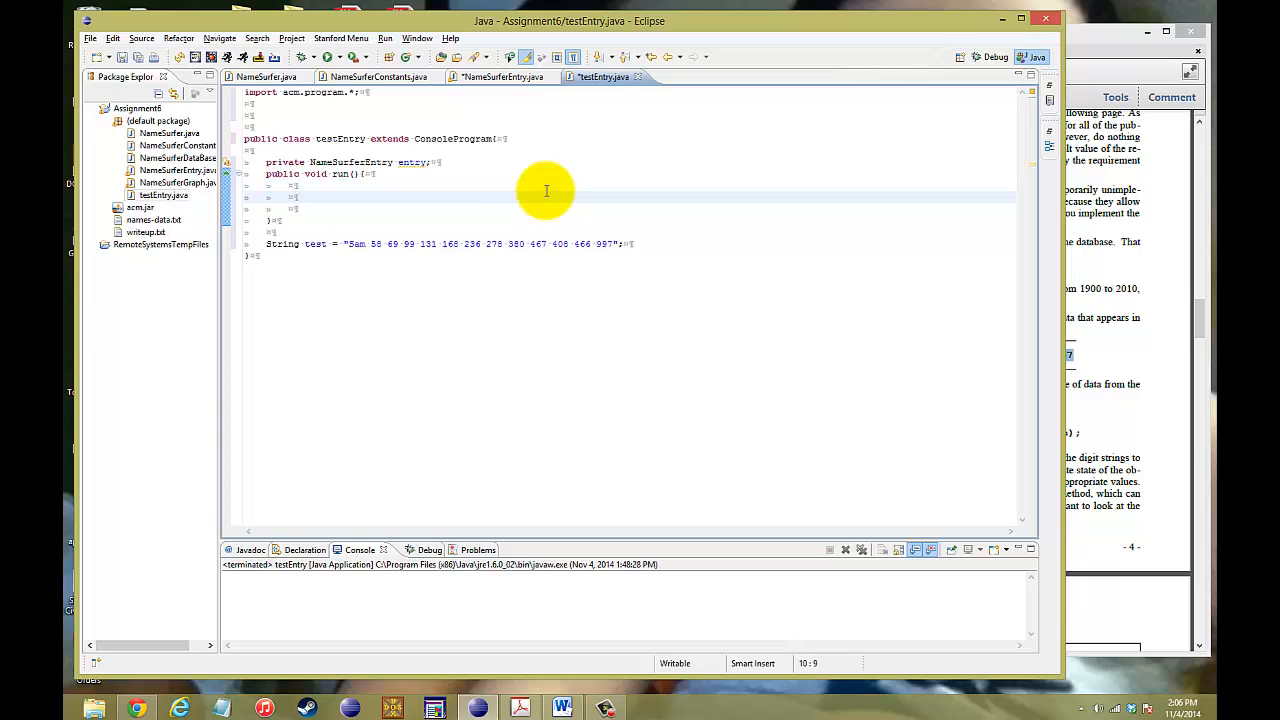
type("entry =")
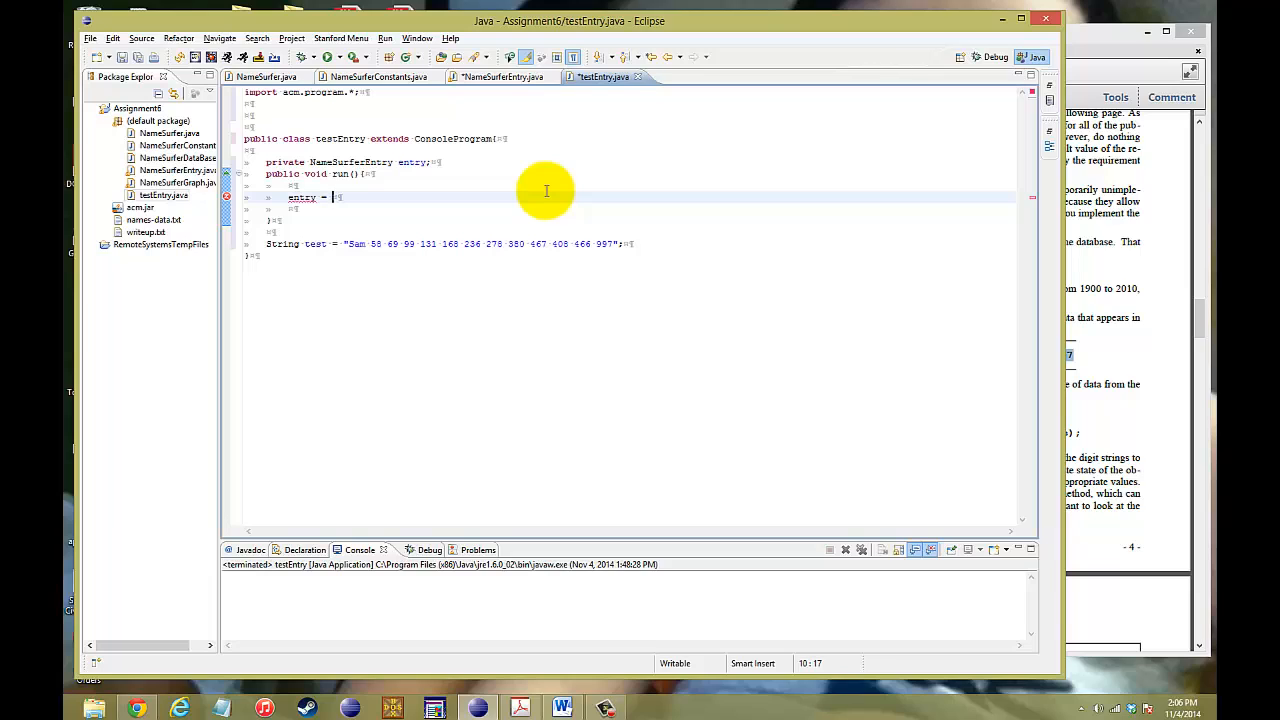
type("new Nam")
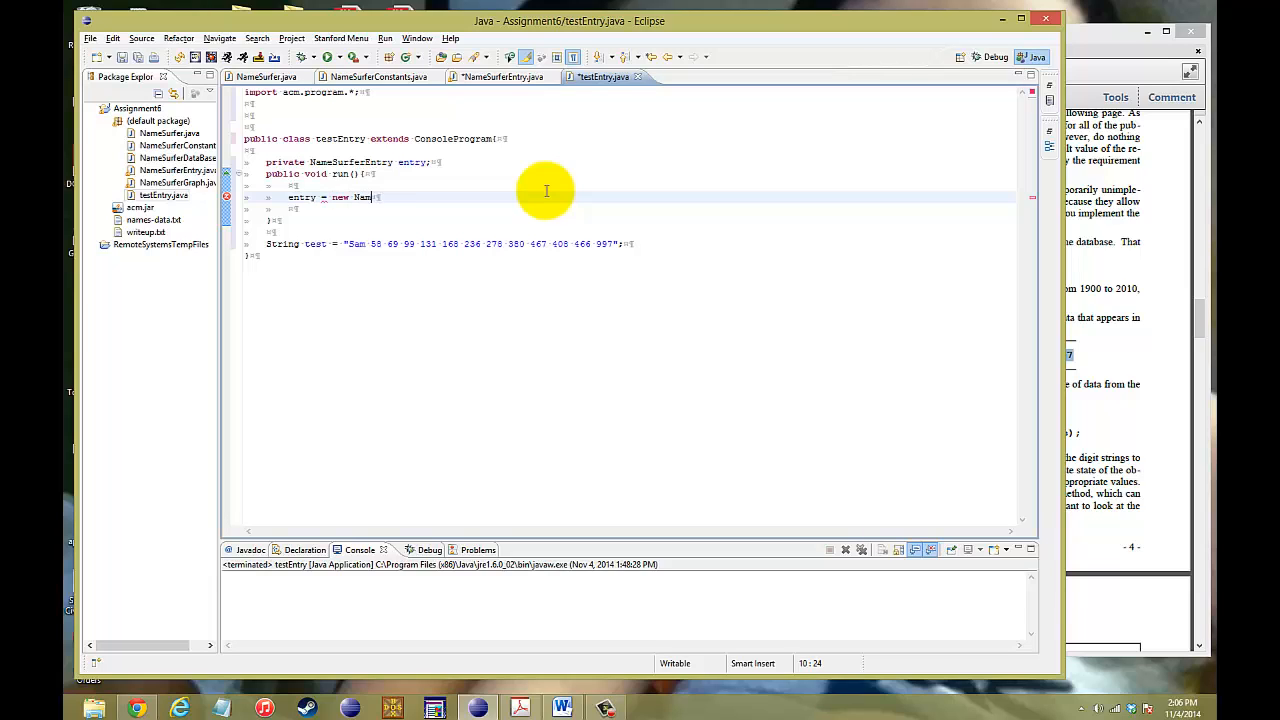
type("eSurferEntry")
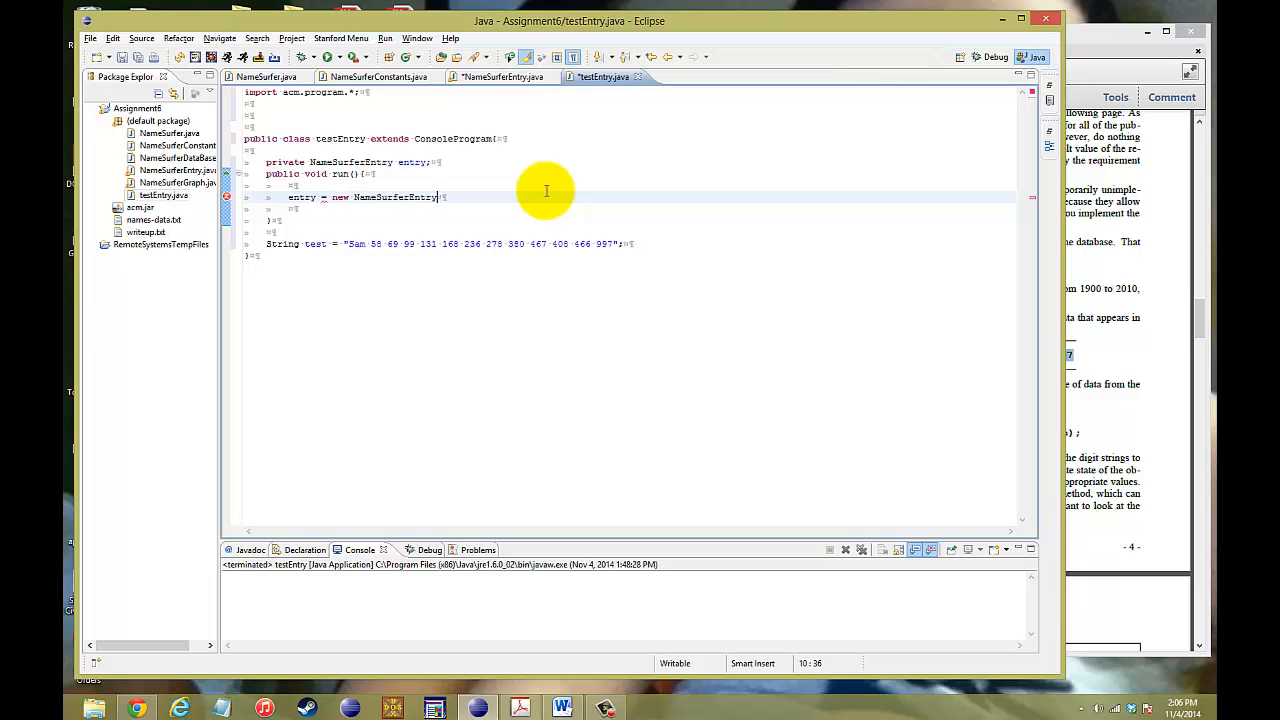
type("()")
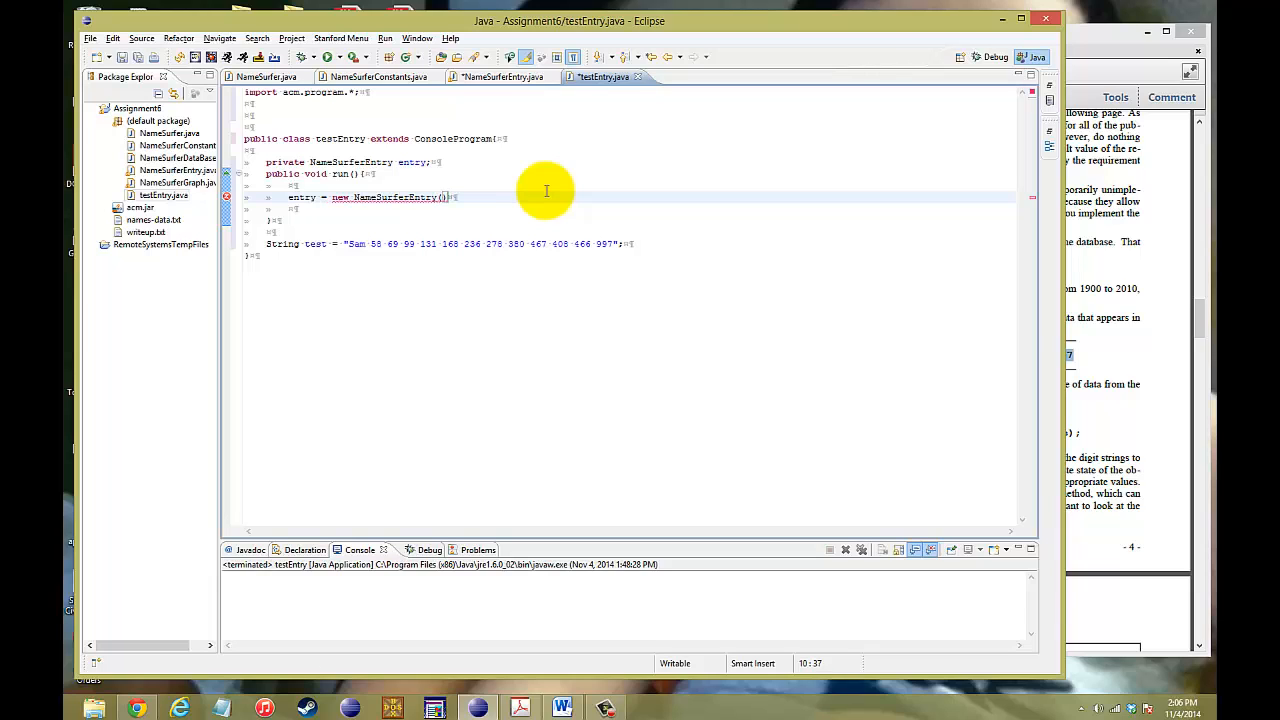
type("test")
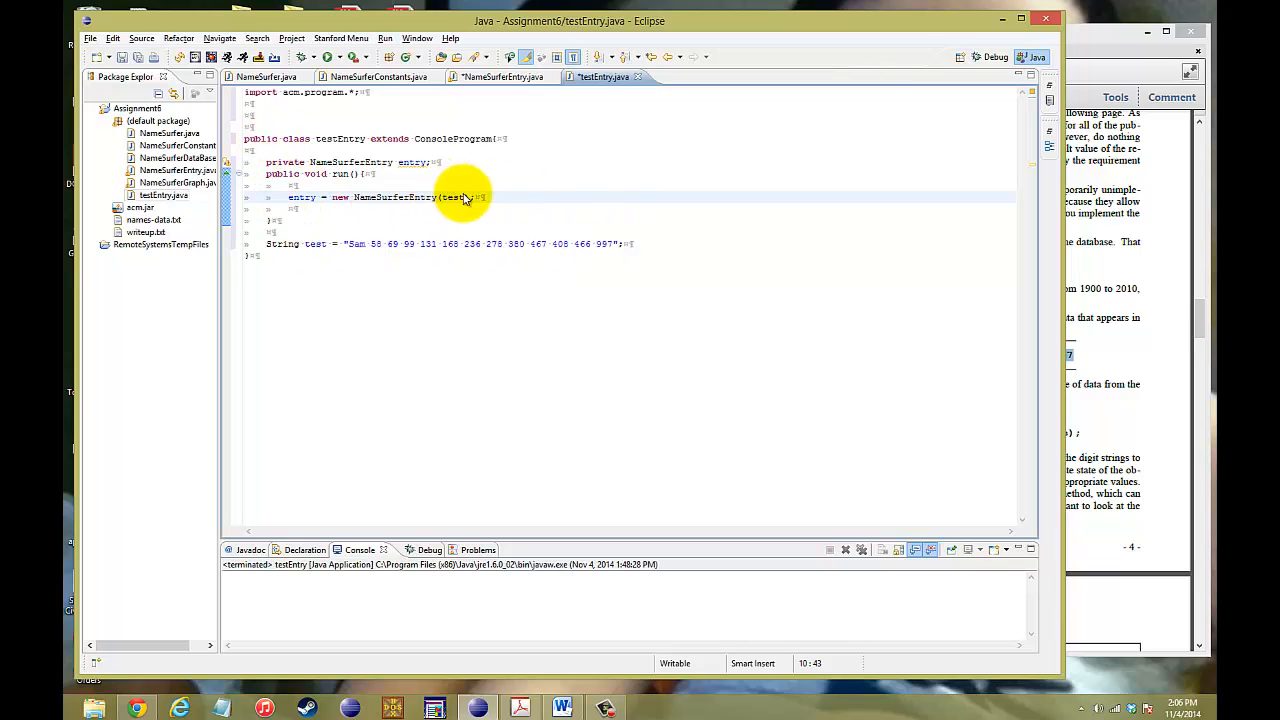
mouse_move(456, 198)
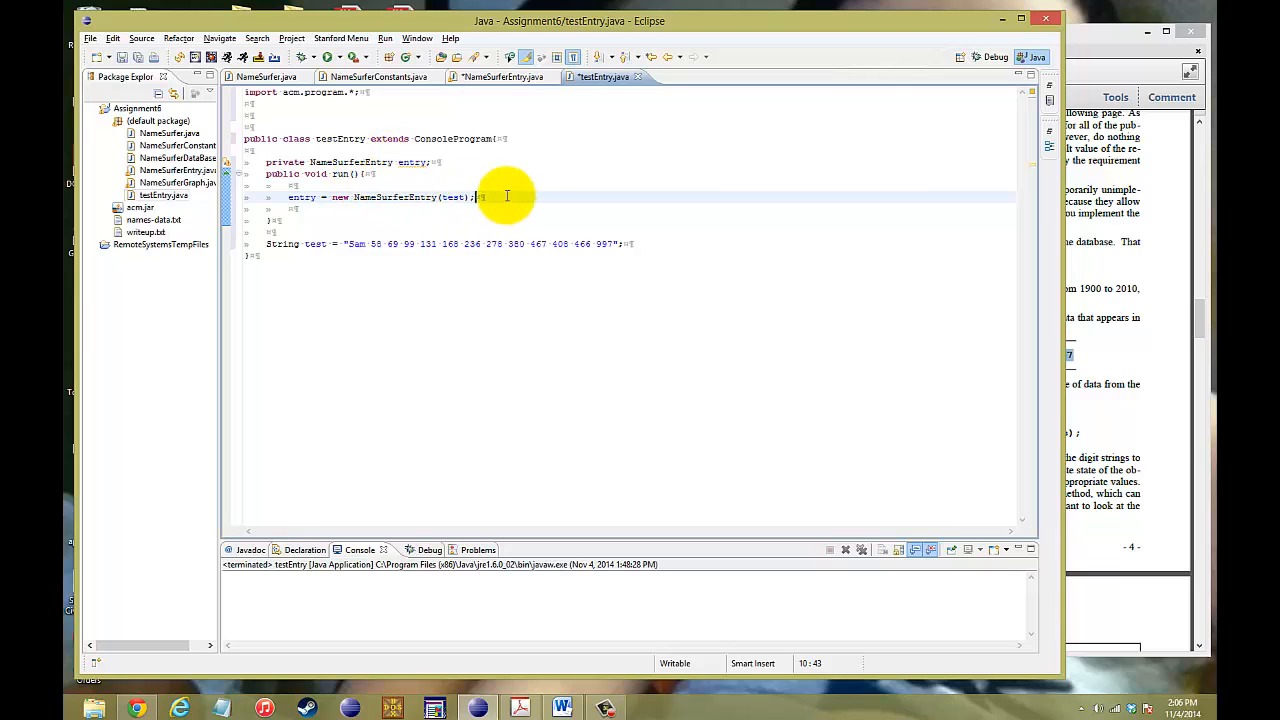
Print "name: " + entry.getName(), a getRank value and entry.toString() with println.
type("pir")
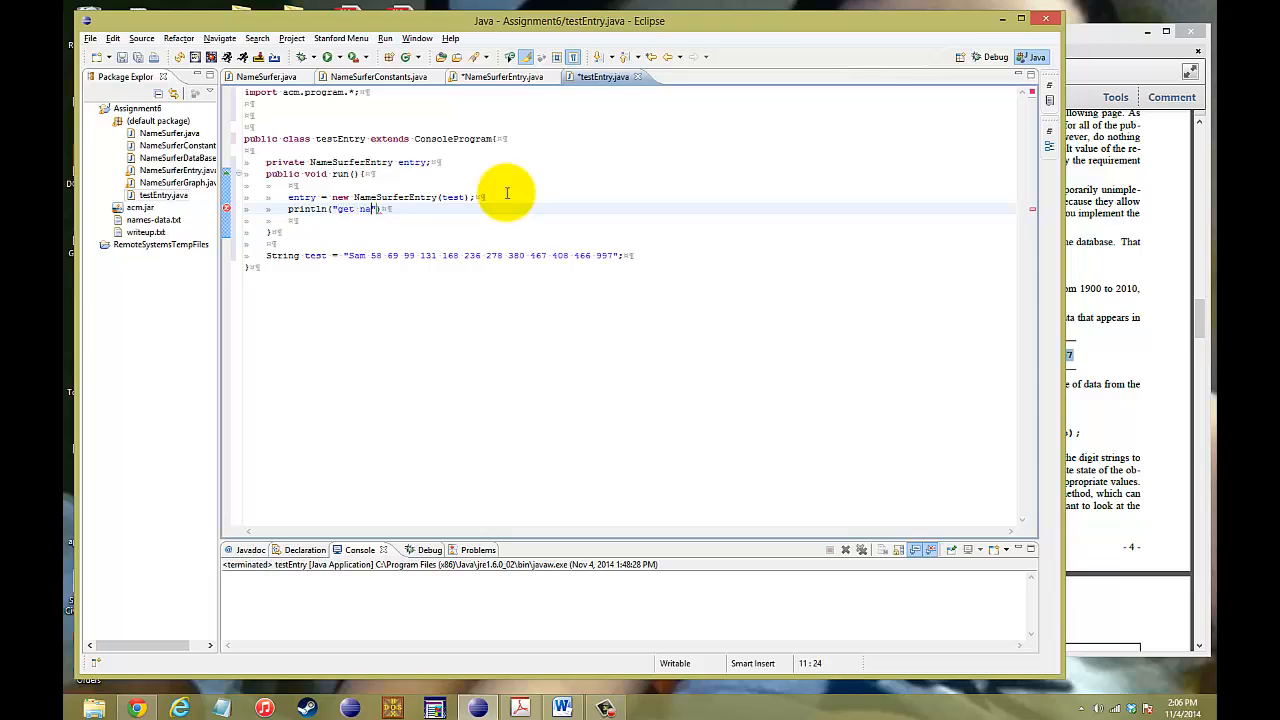
type("name: \" + entry.")
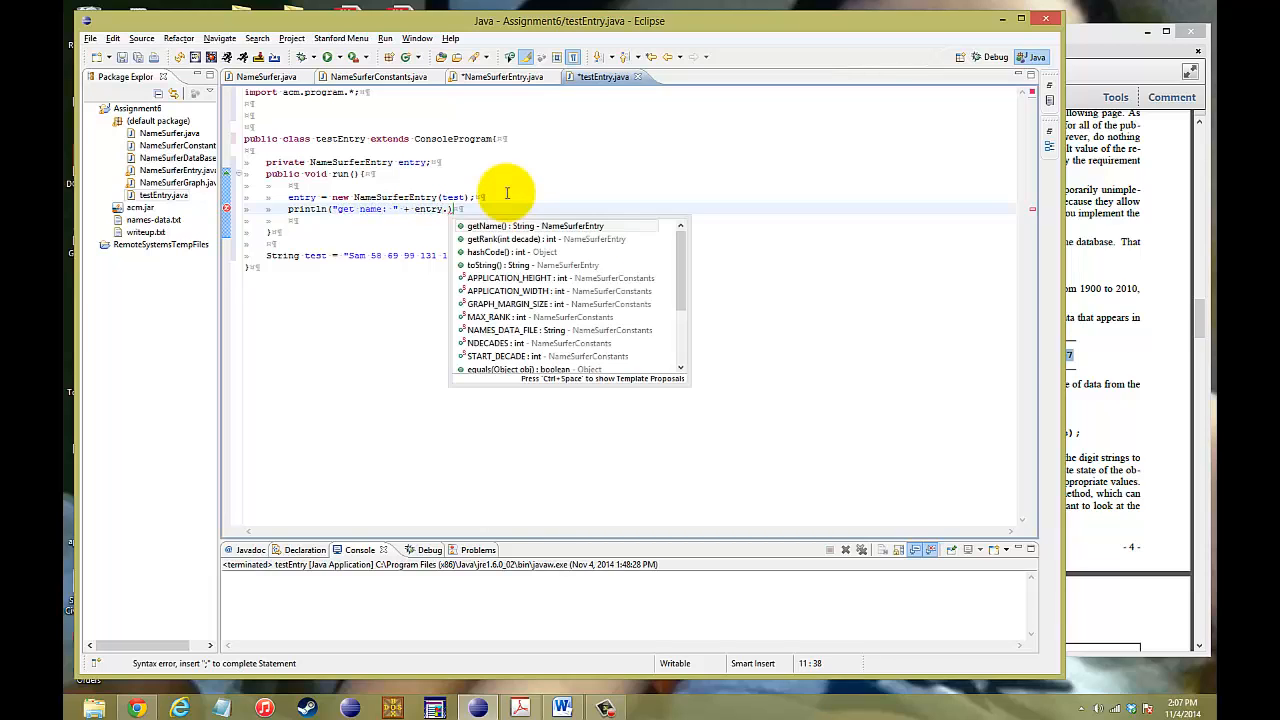
left_click(510, 224)
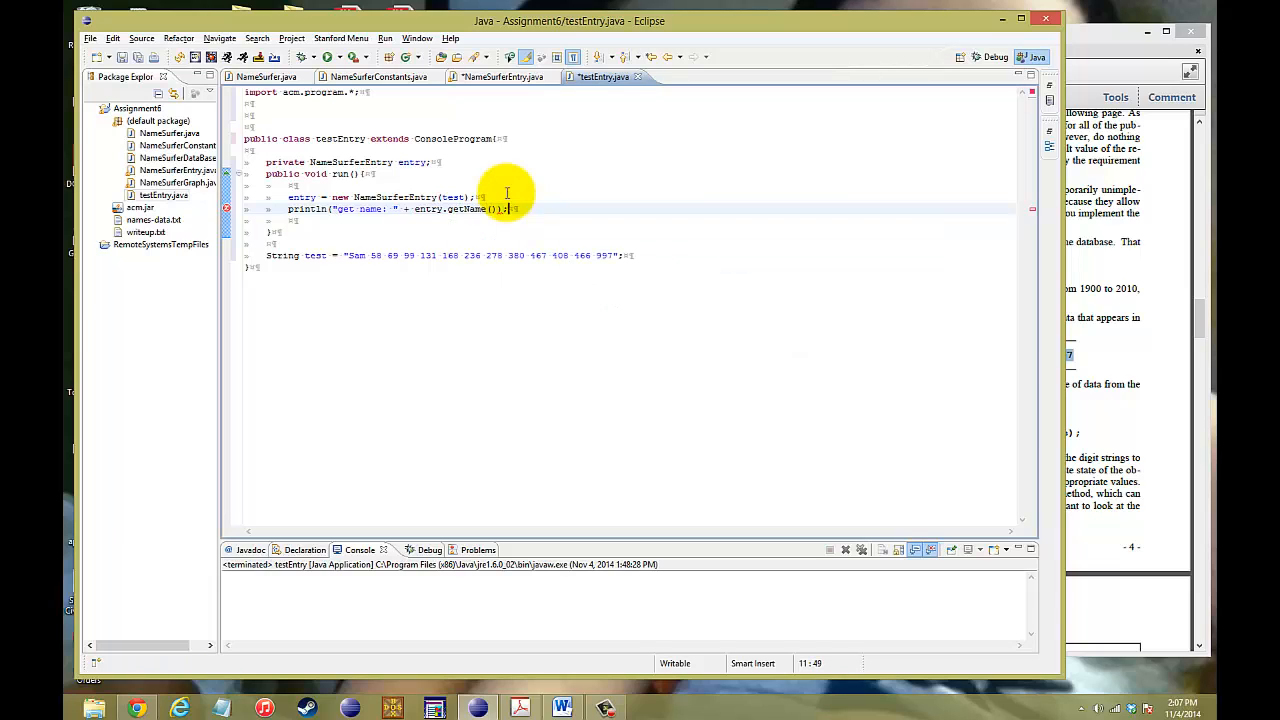
type("println(\"get rank: \" + entry.getRank(2));")
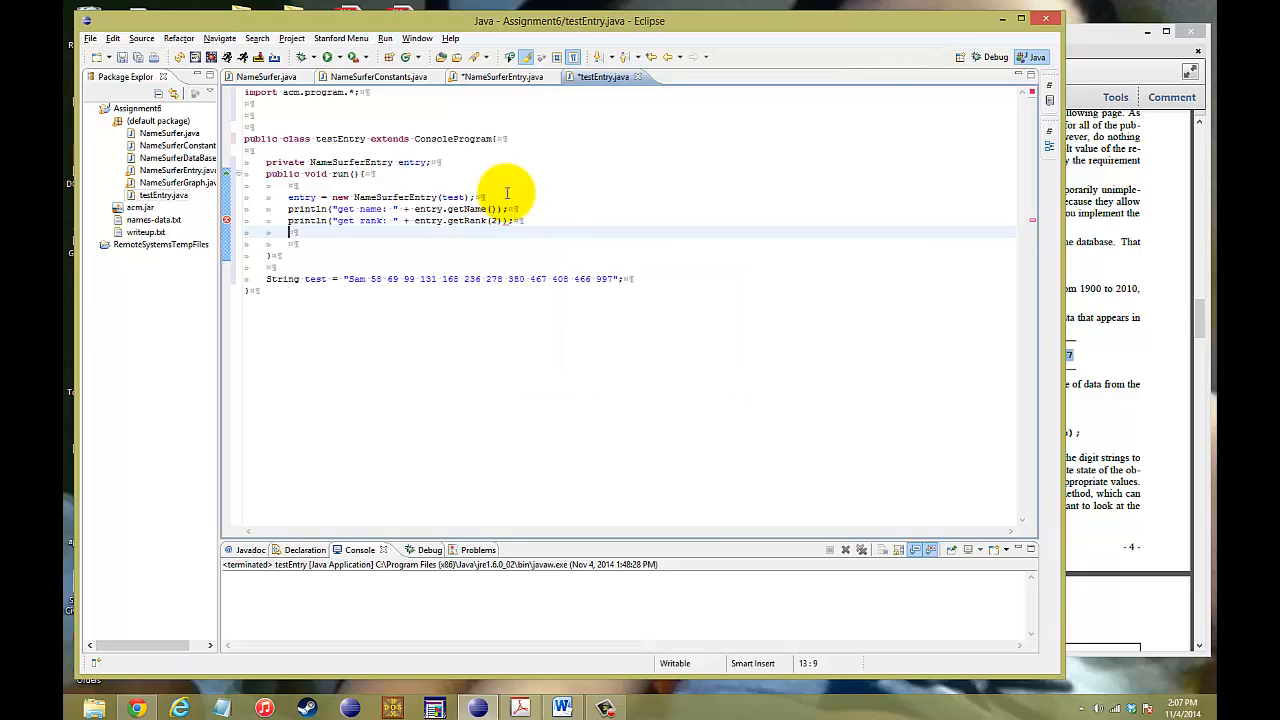
type("println()")
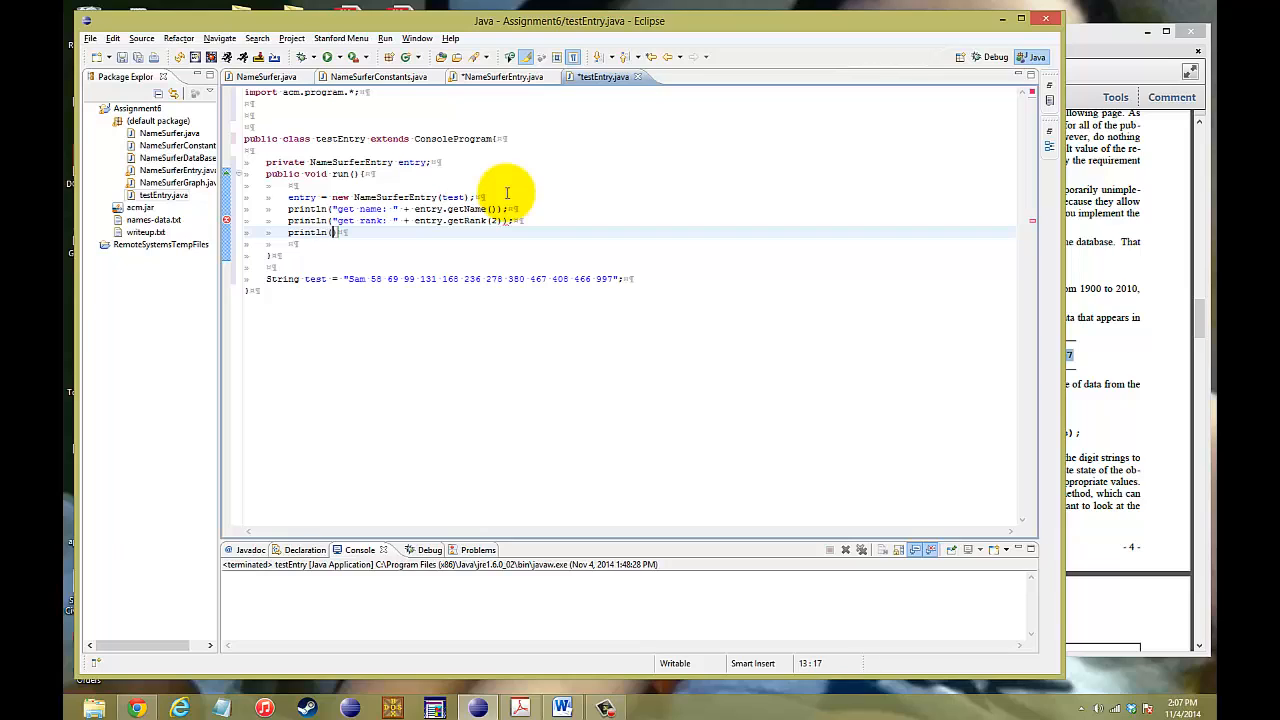
type("to string\" + entr")
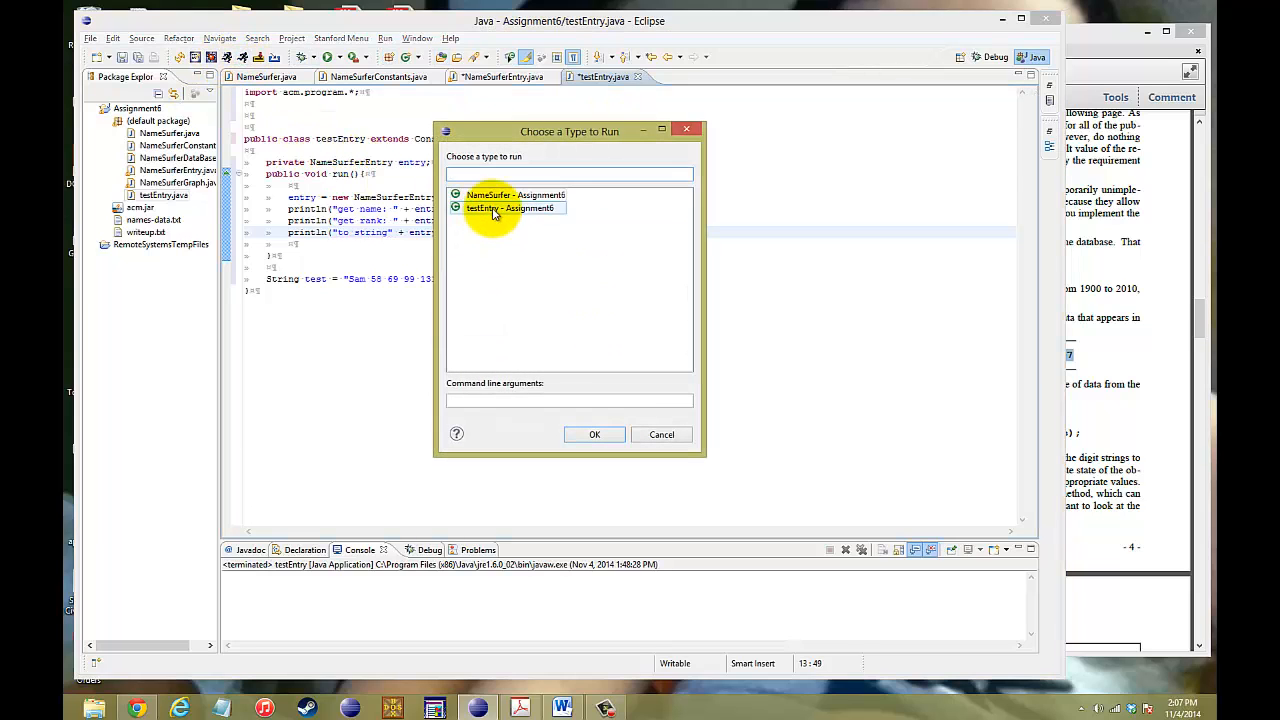
Choose testEntry to run and save both files, launching into a StringIndexOutOfBoundsException.
left_click(594, 434)
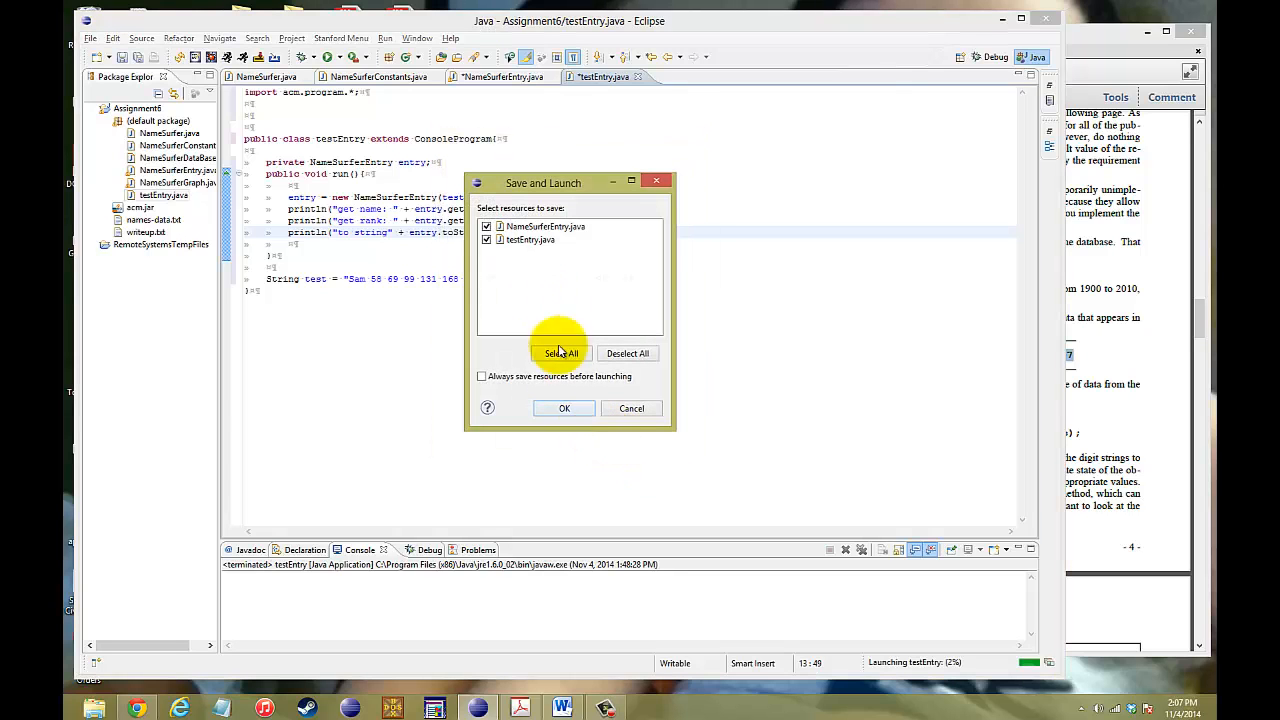
left_click(564, 408)
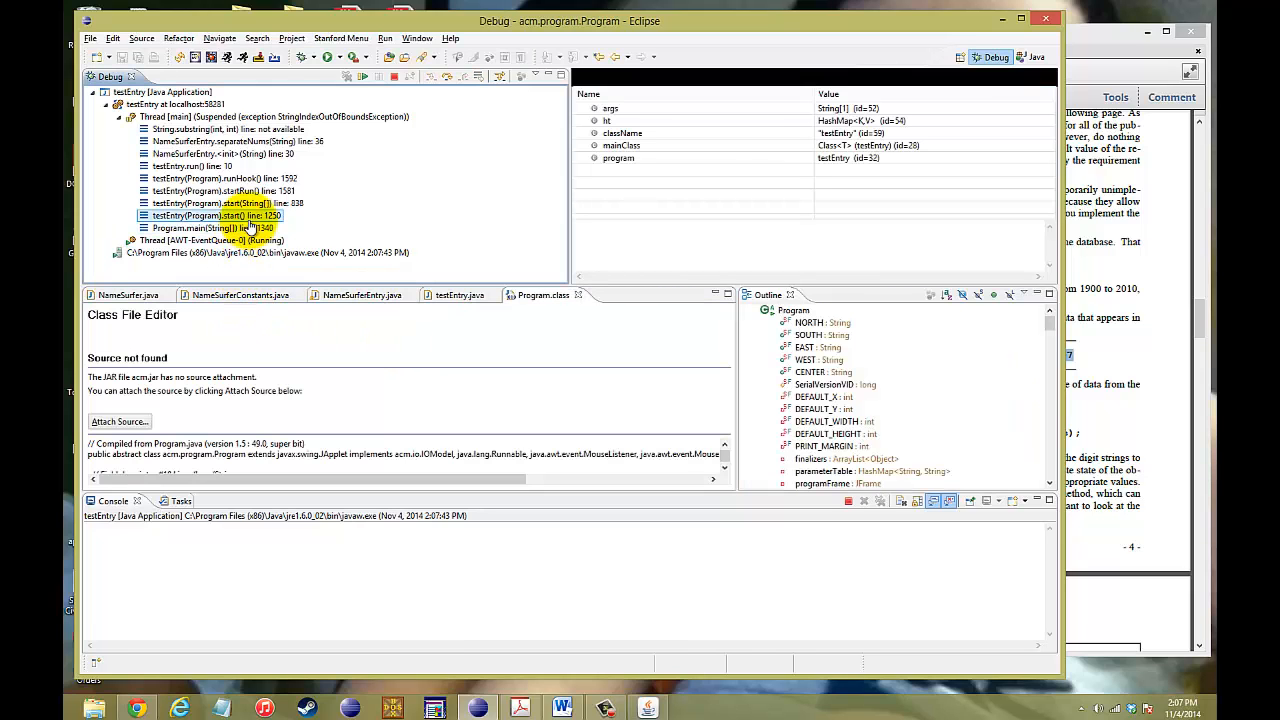
Inspect the separateNums frame in the debugger and change its loop condition to parts < NDECADES - 1.
left_click(220, 192)
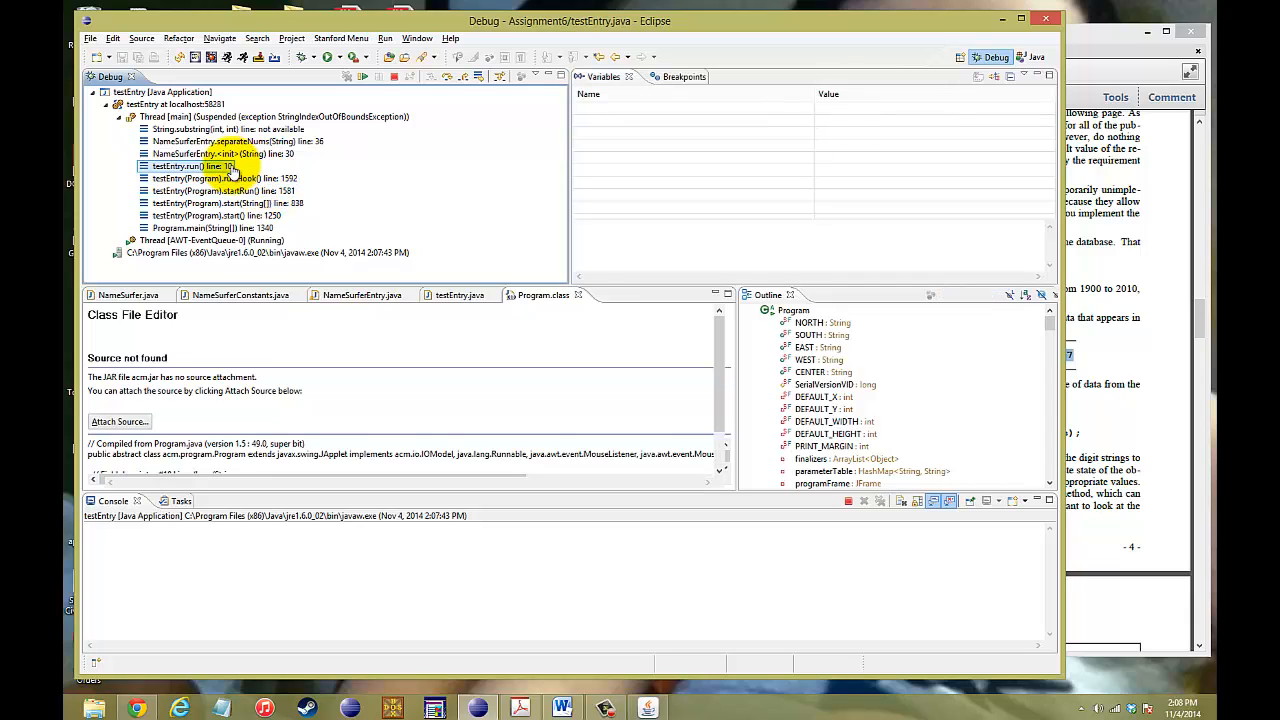
left_click(210, 152)
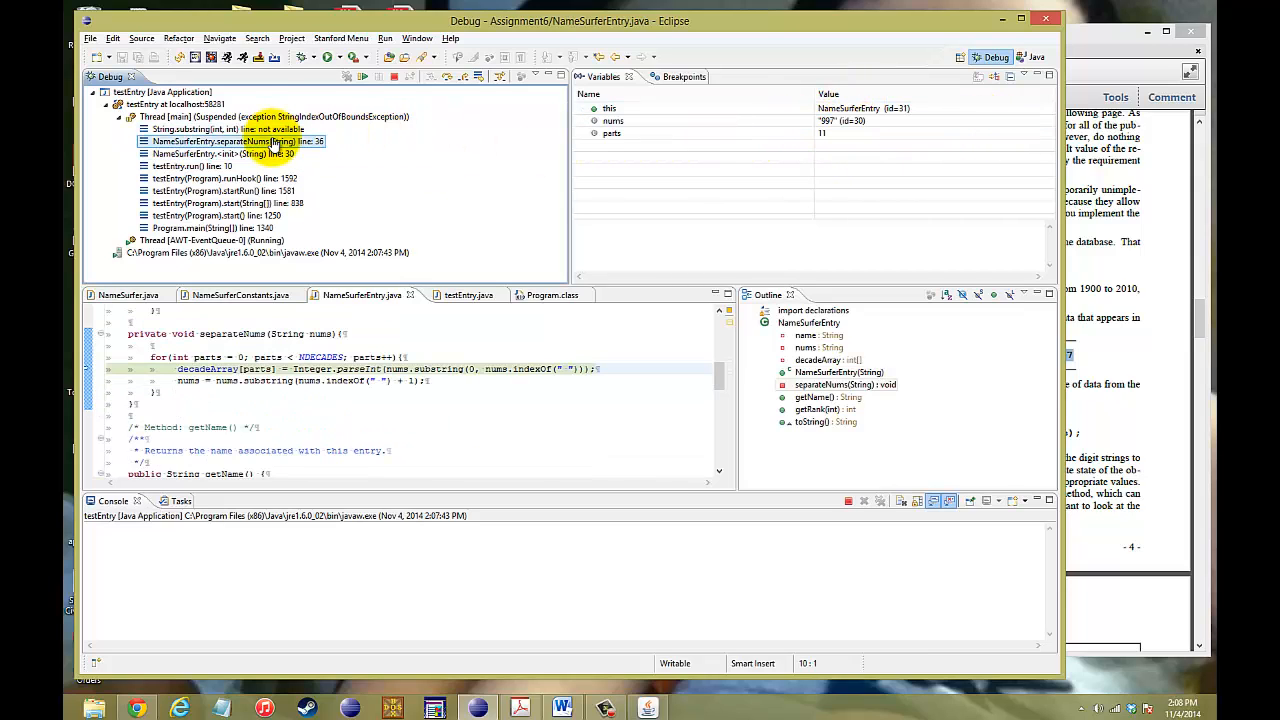
left_click(264, 154)
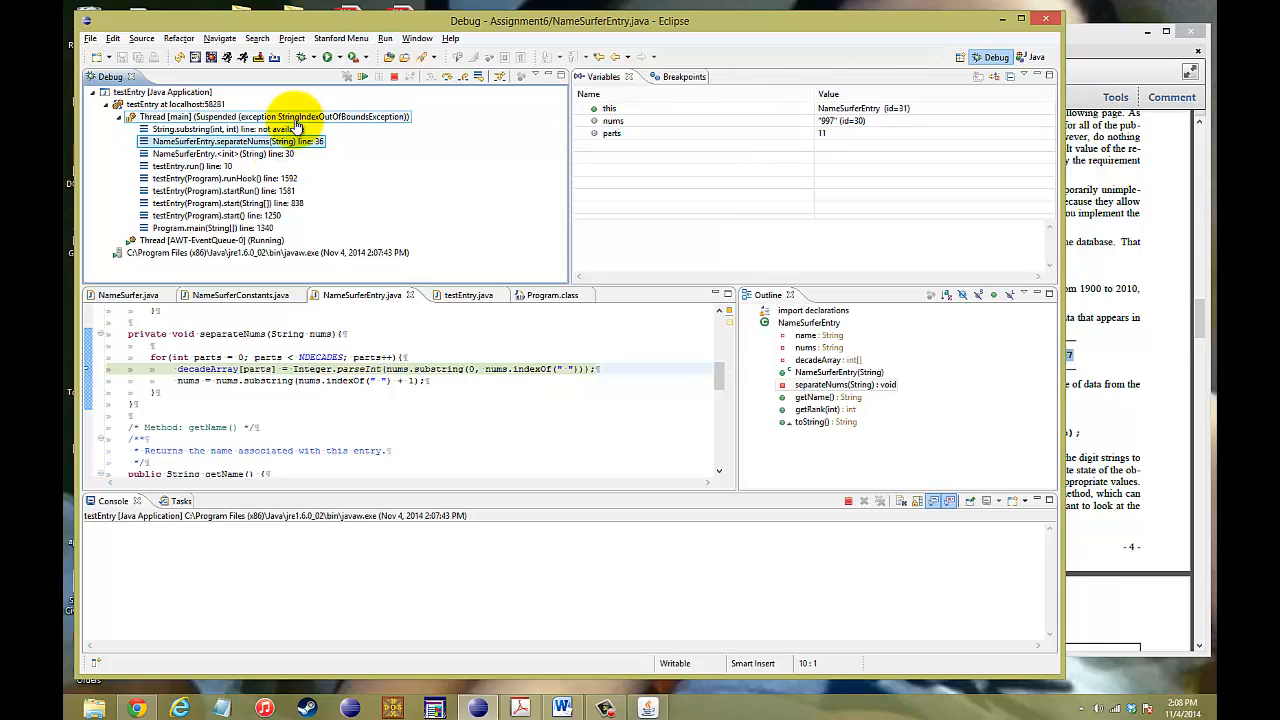
mouse_move(372, 128)
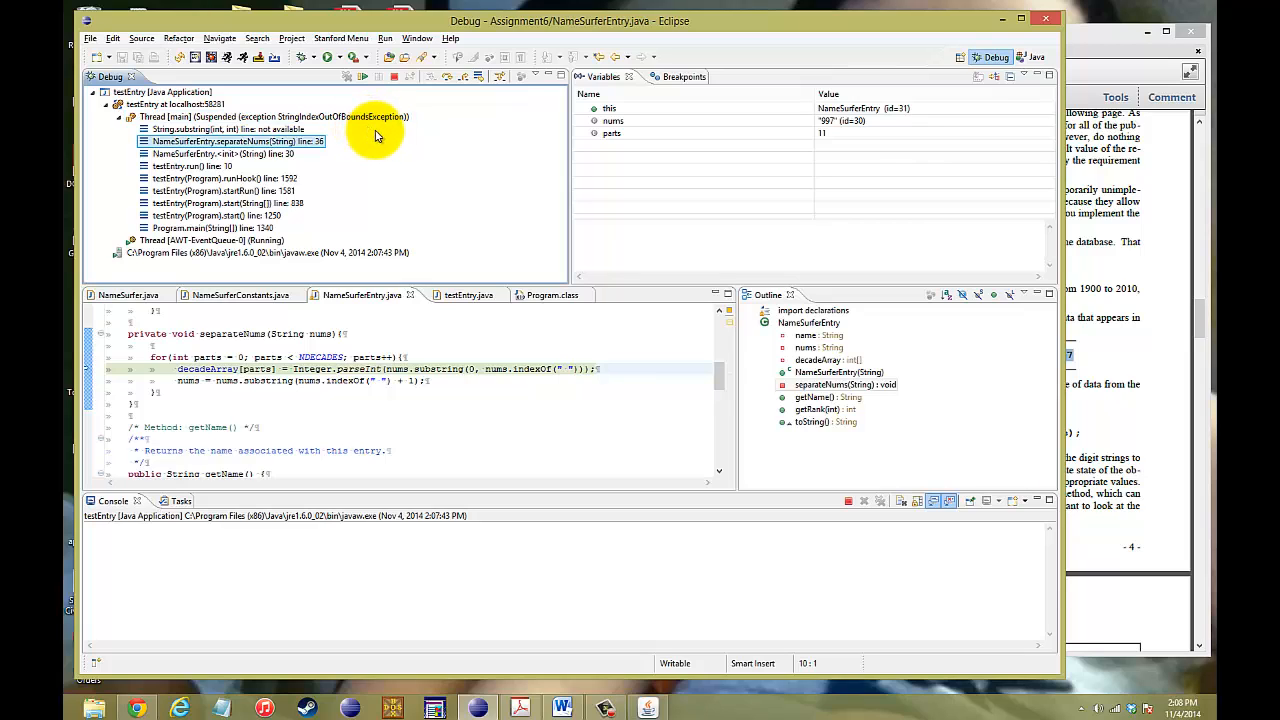
mouse_move(492, 324)
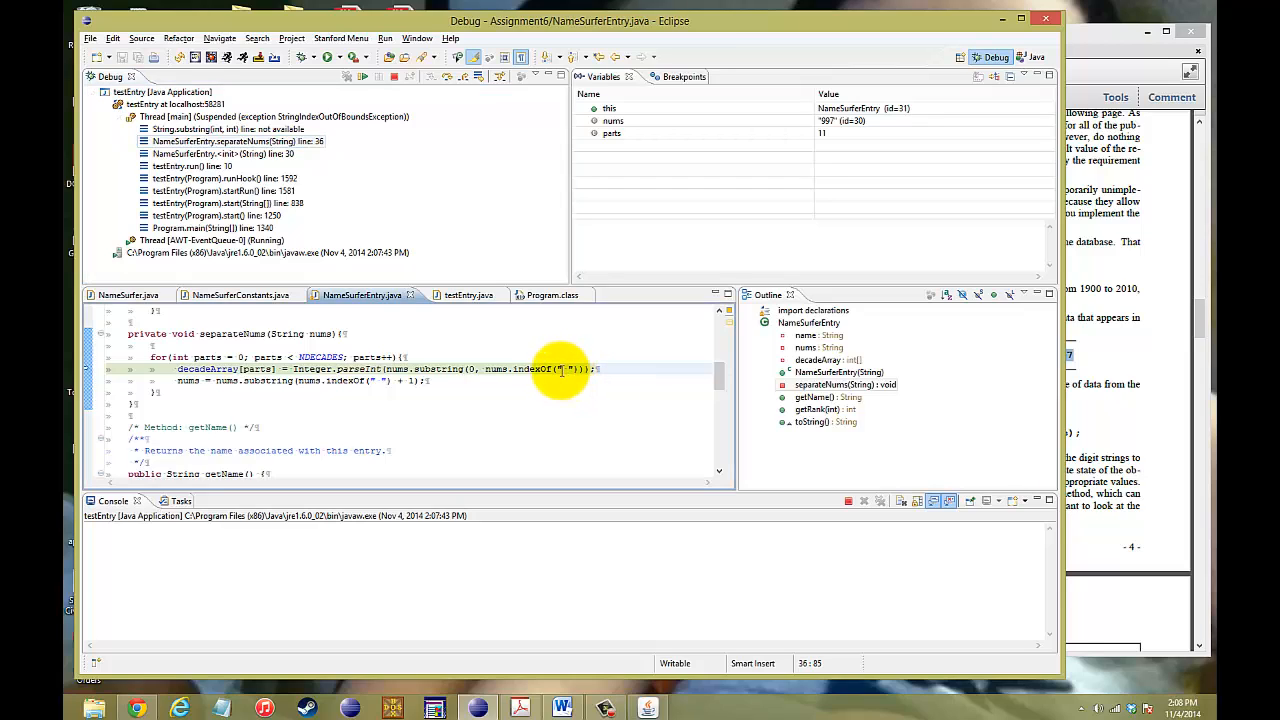
mouse_move(564, 368)
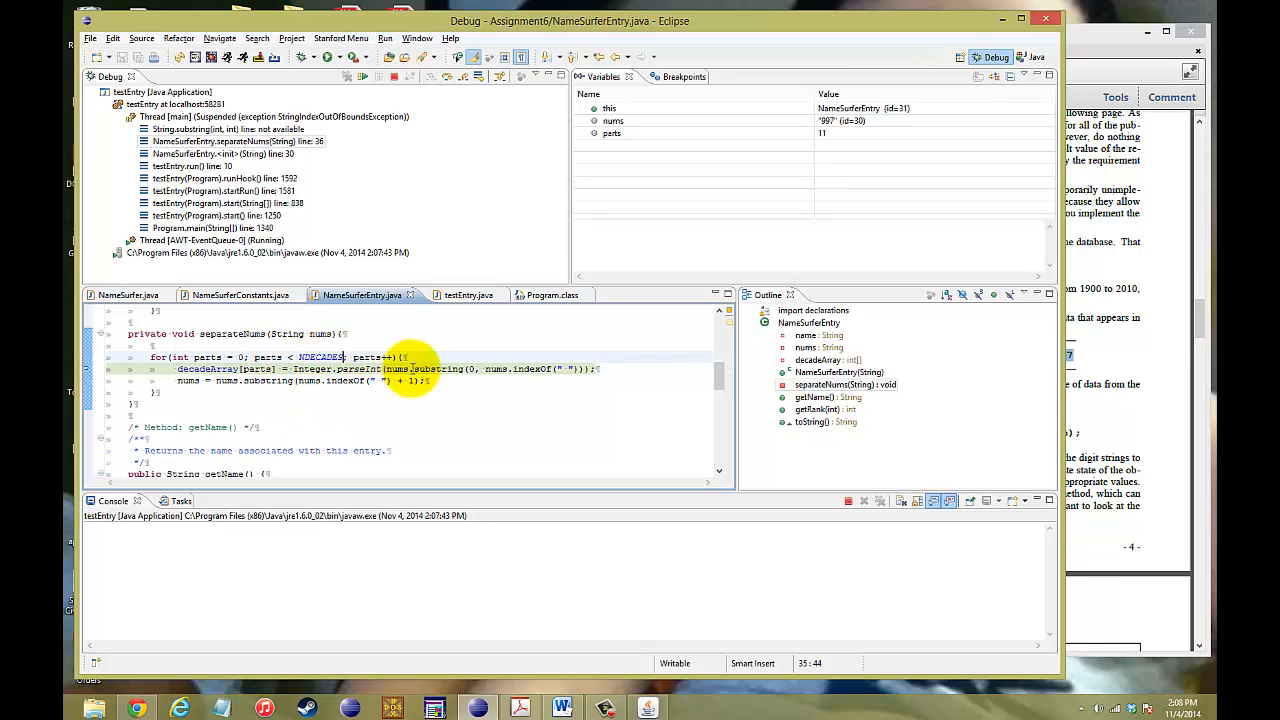
type("-1")
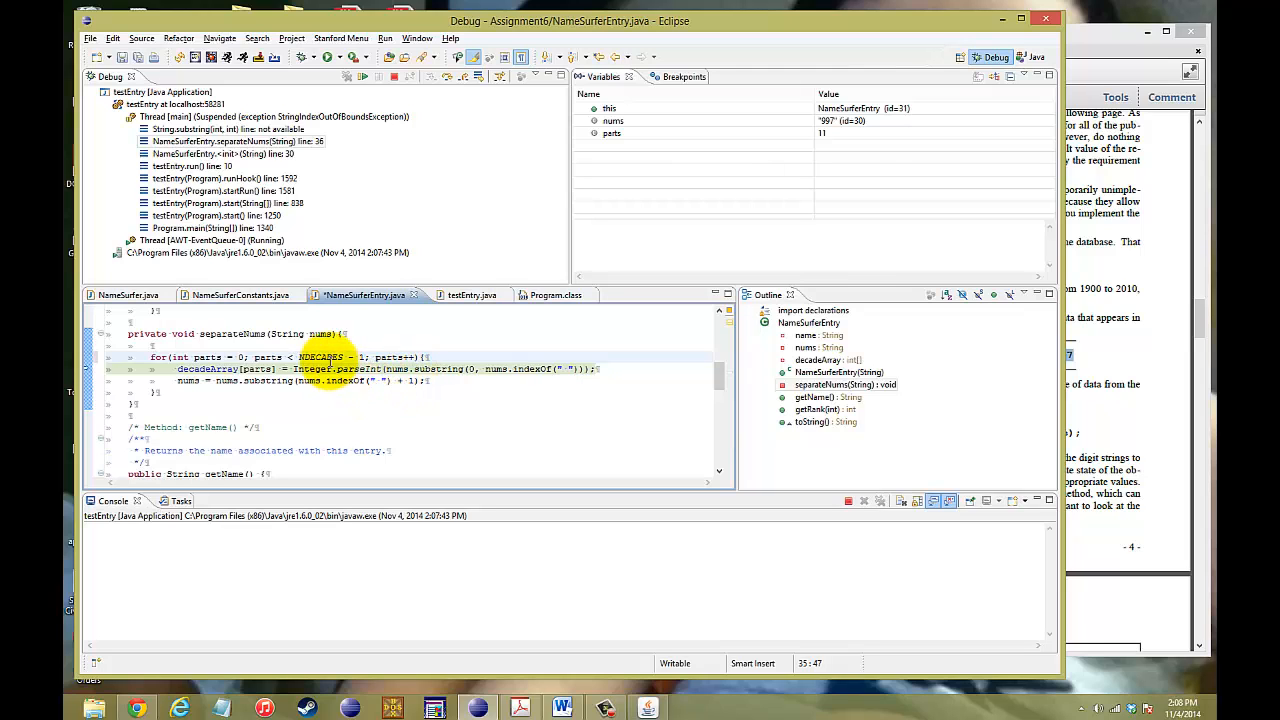
mouse_move(616, 344)
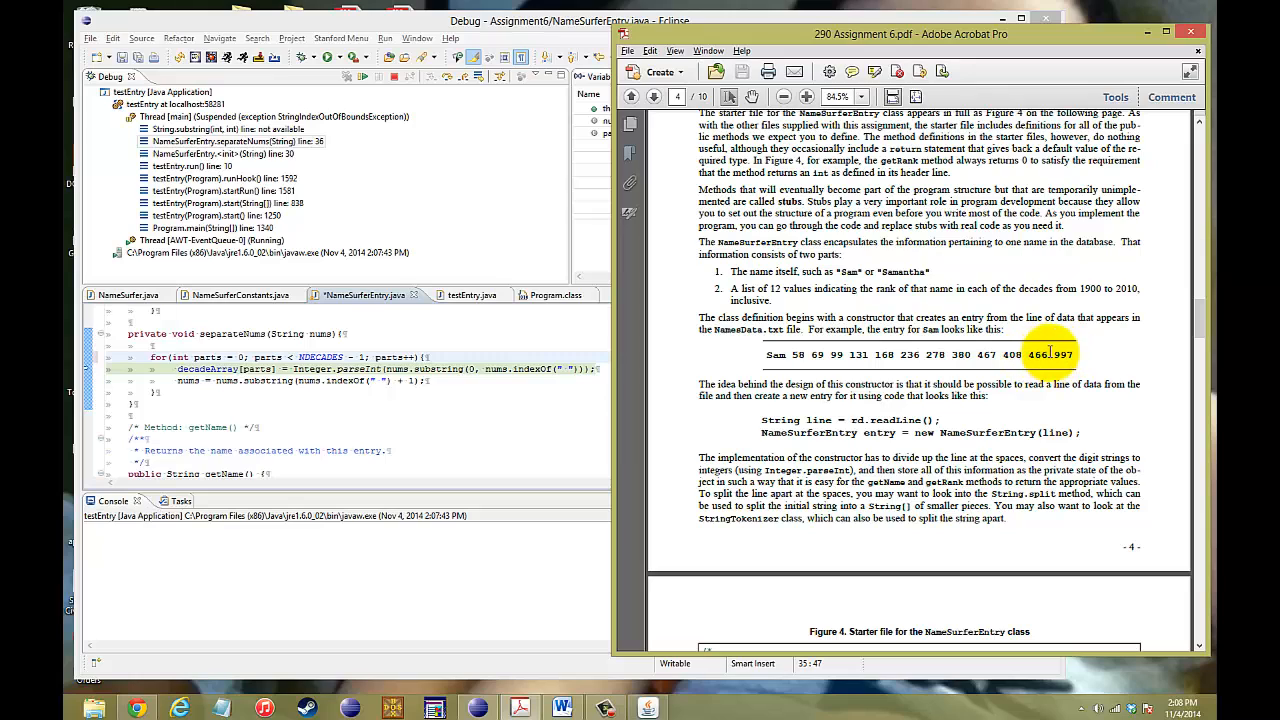
After the loop, add decadeArray[NDECADES] = Integer.parseInt(nums); to store the last number.
left_click(450, 396)
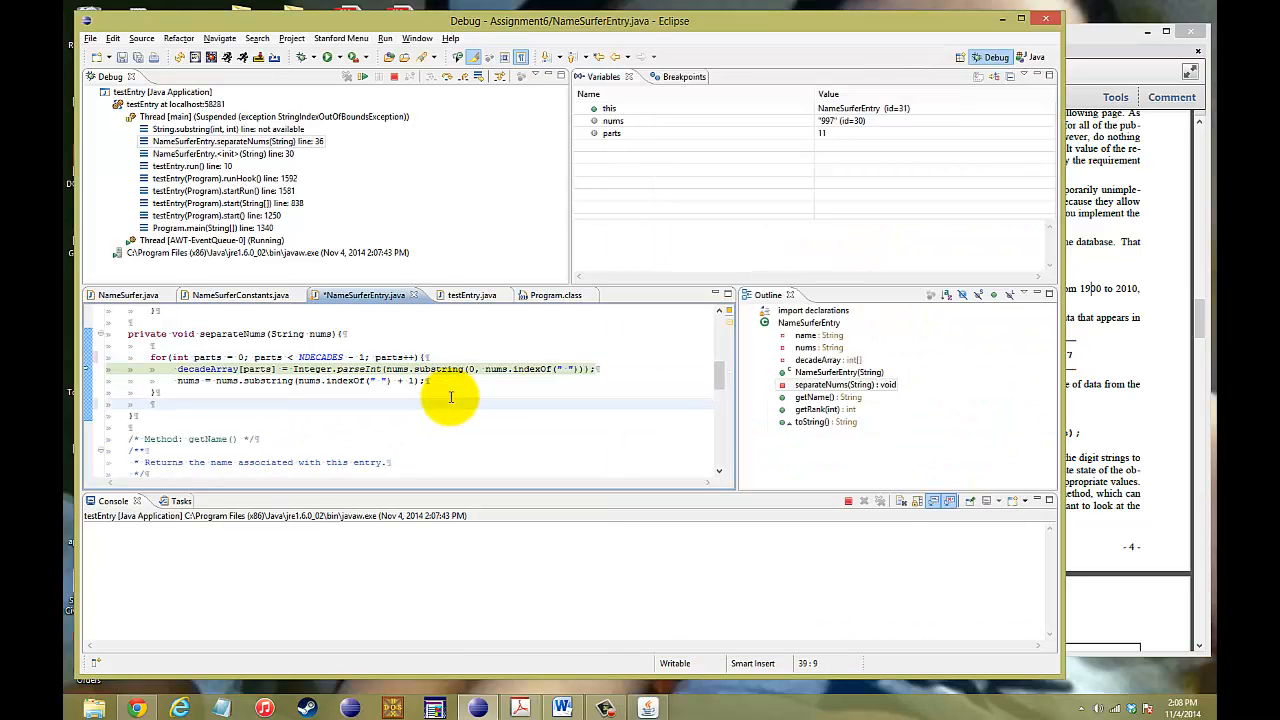
type("decade")
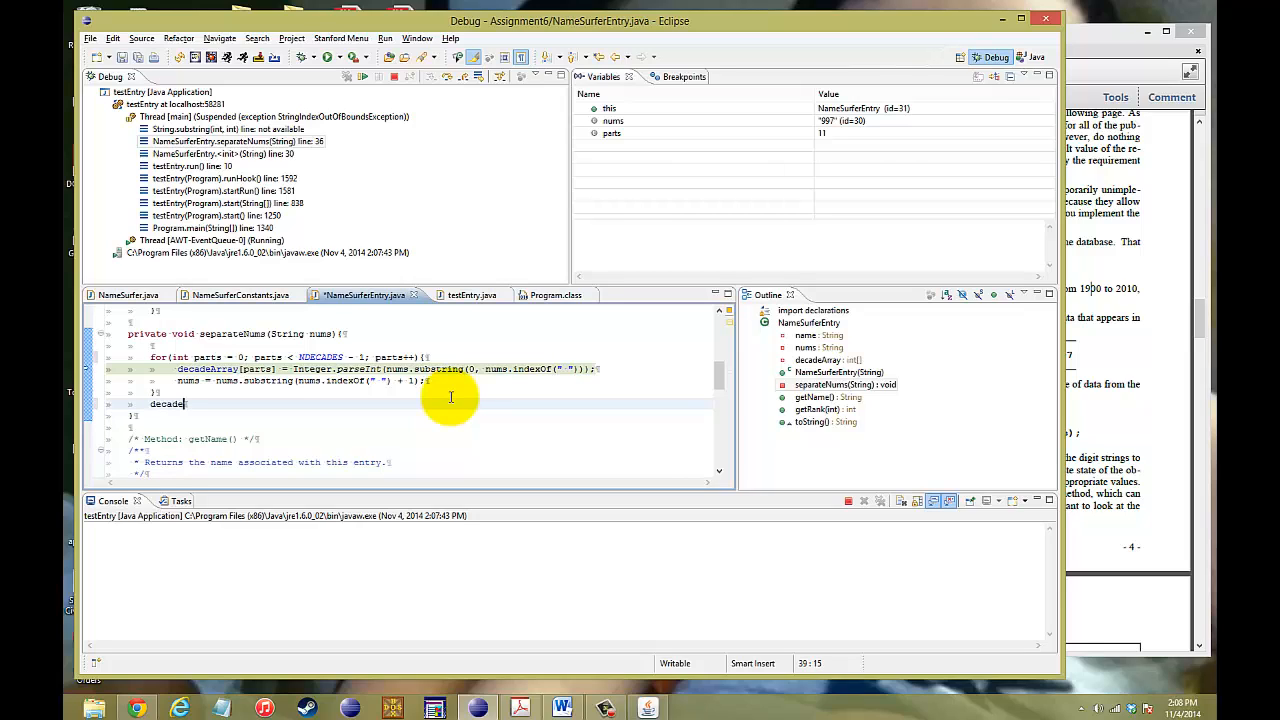
type("Array")
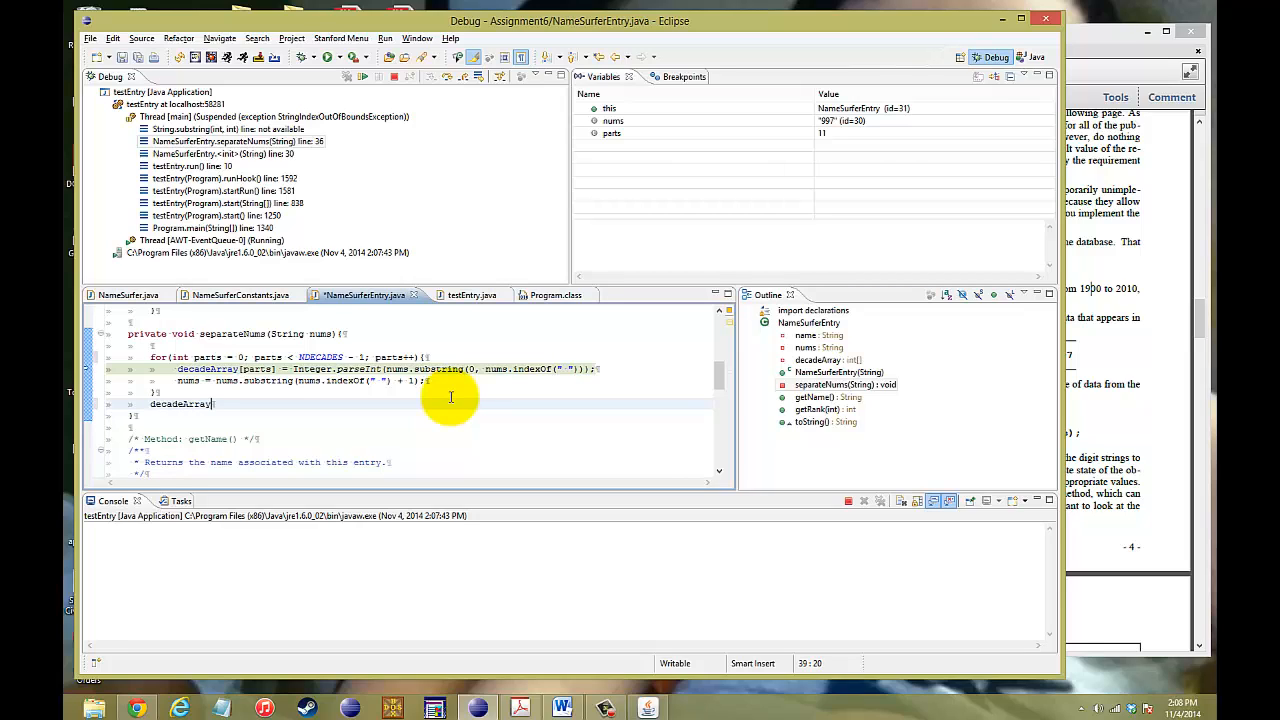
type("[i]")
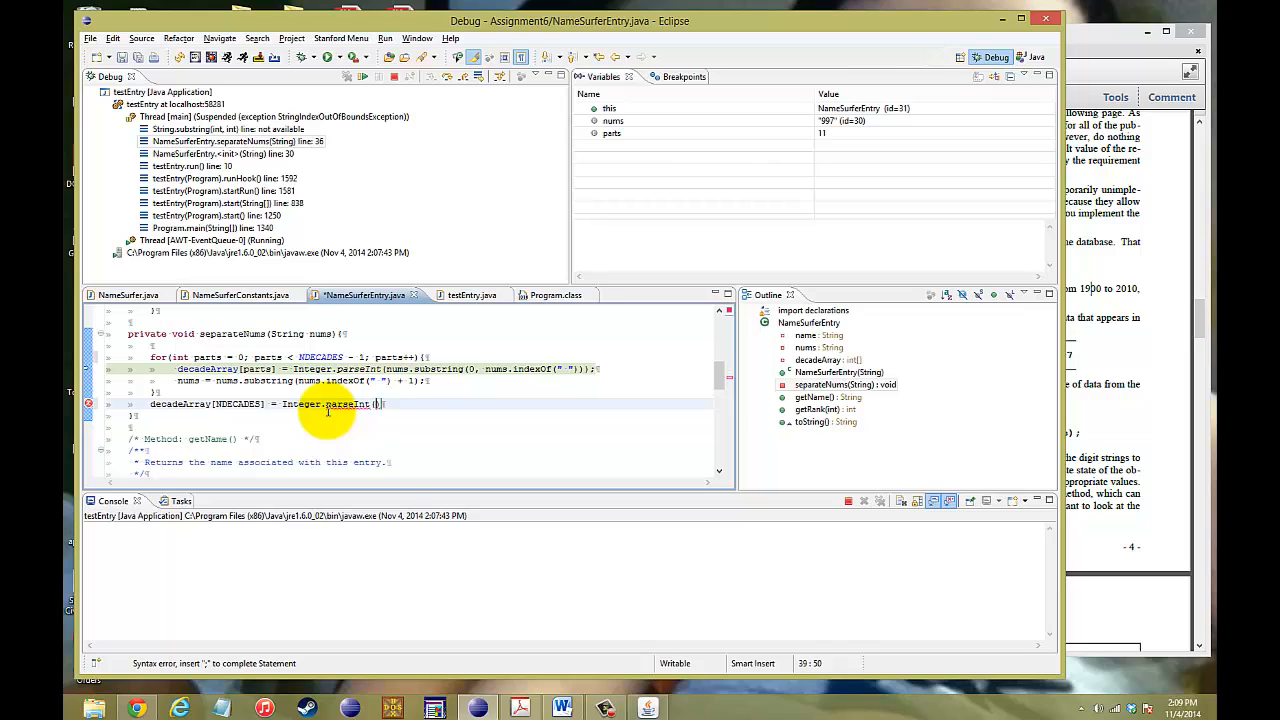
mouse_move(922, 578)
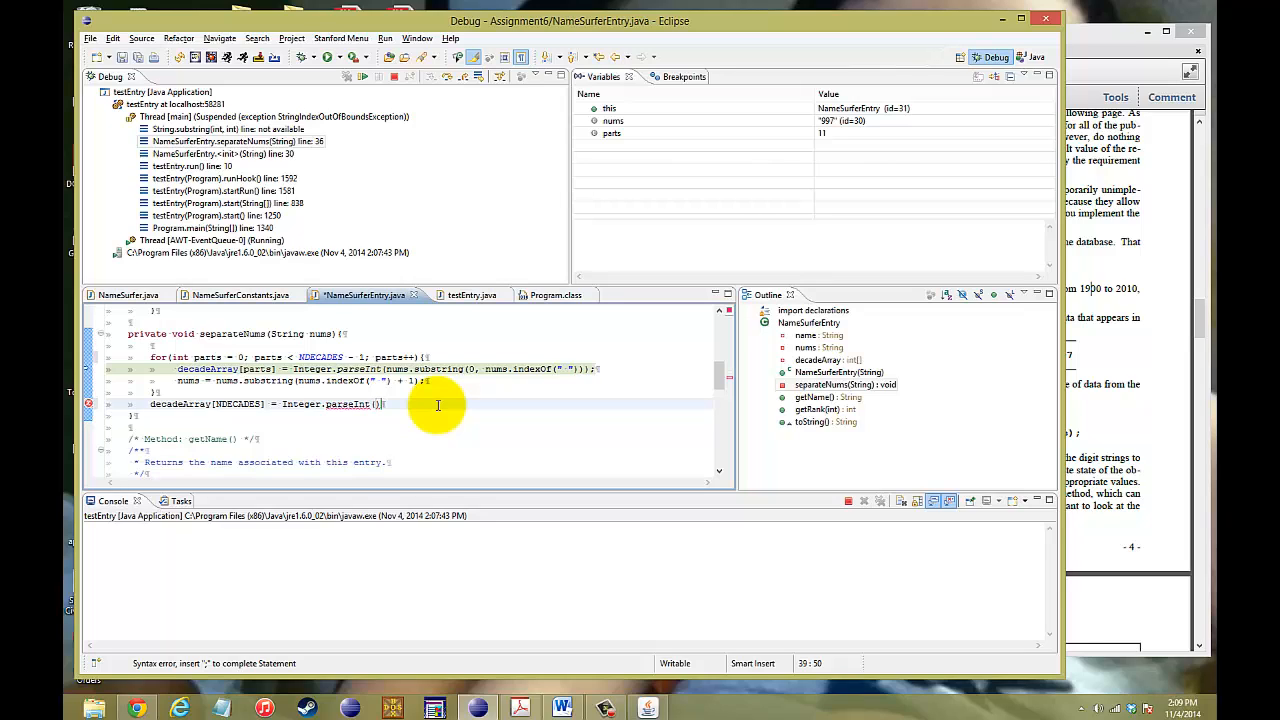
type("nums);")
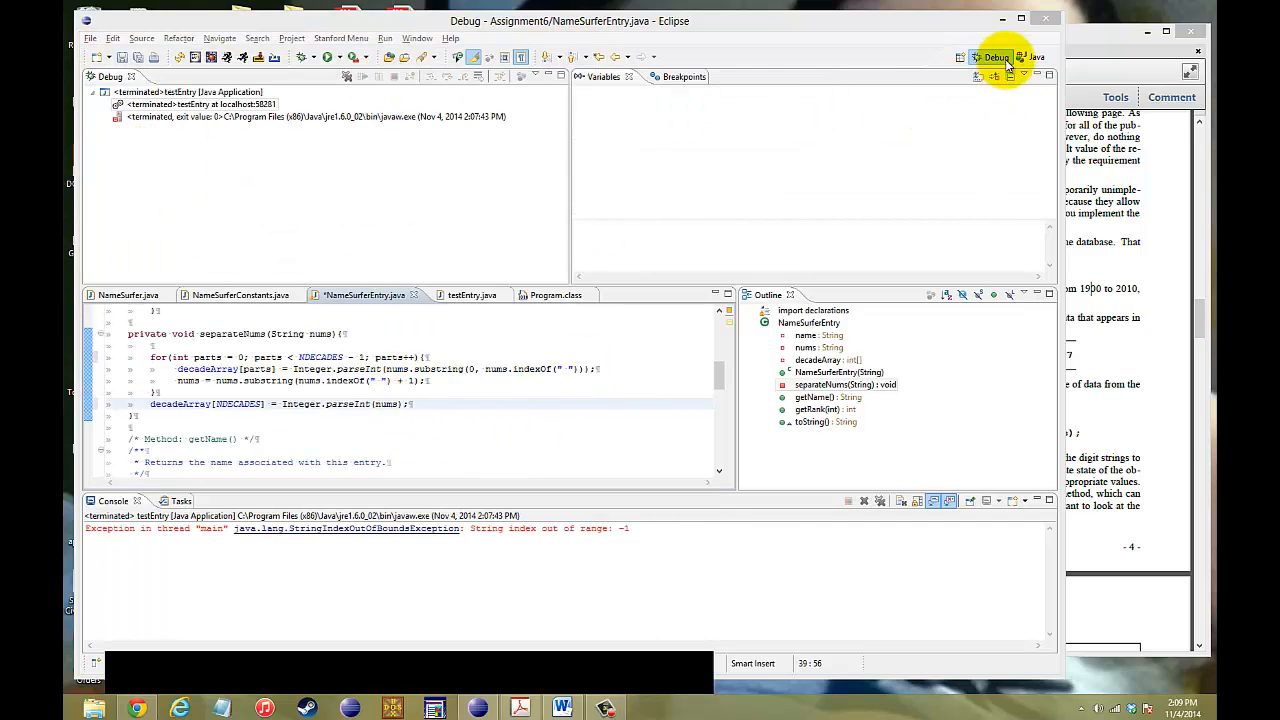
Rerun in the debugger, hit ArrayIndexOutOfBounds, fix the index to NDECADES - 1 and run again.
left_click(1032, 56)
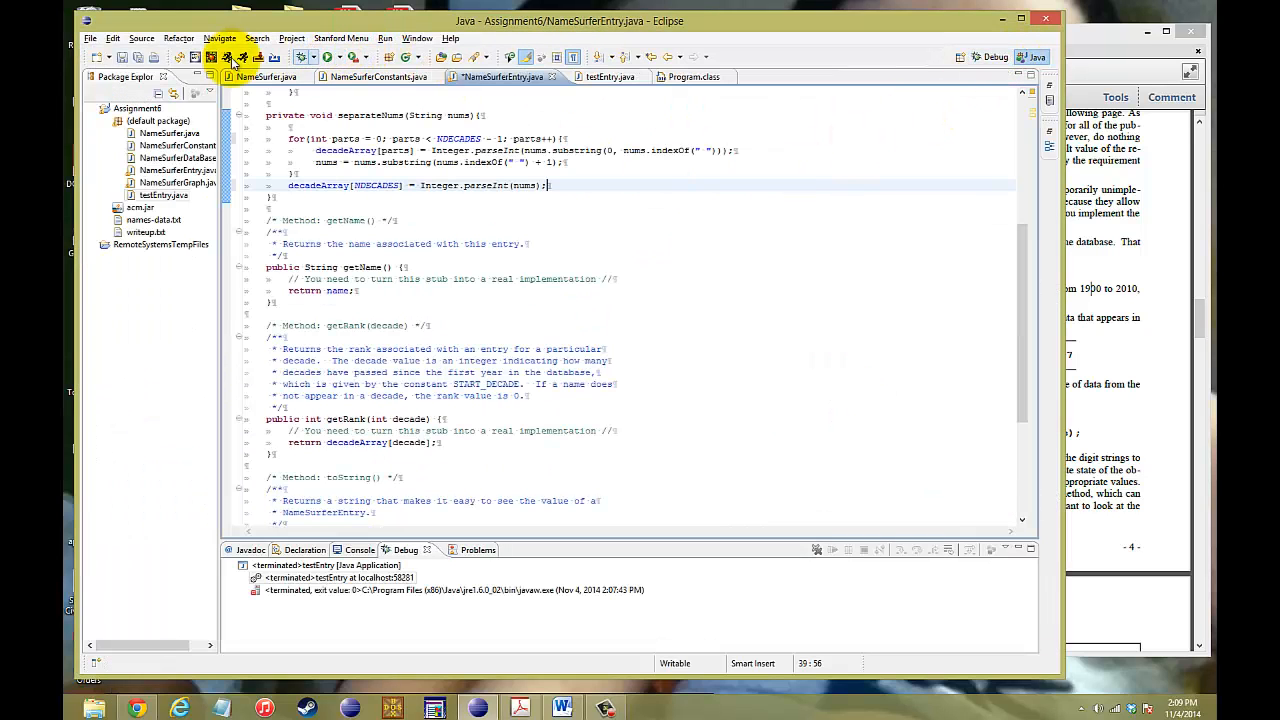
left_click(232, 56)
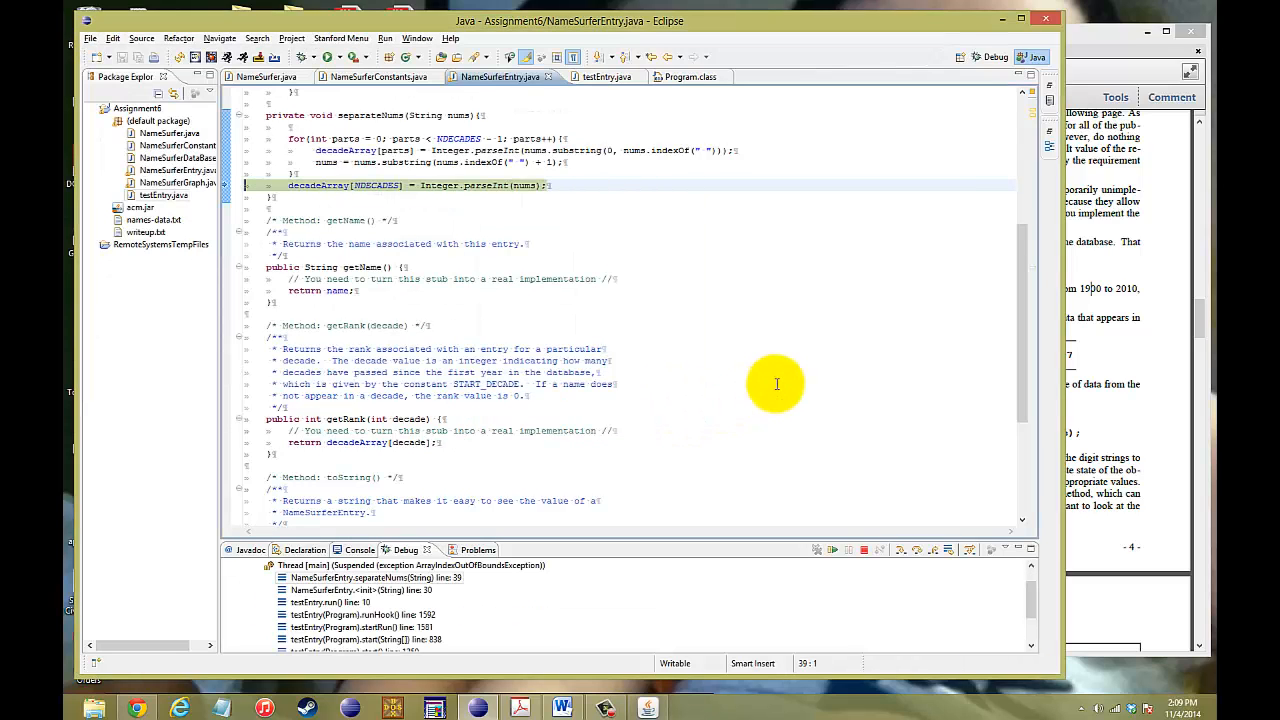
mouse_move(620, 364)
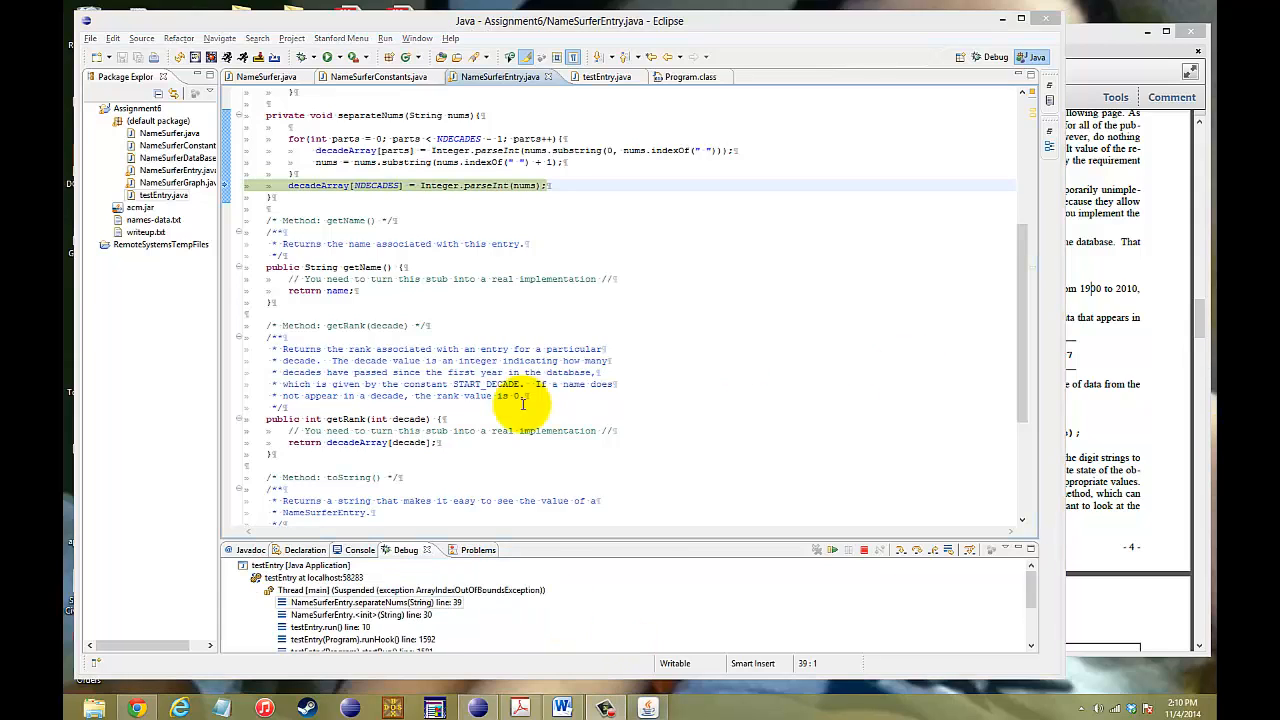
mouse_move(450, 200)
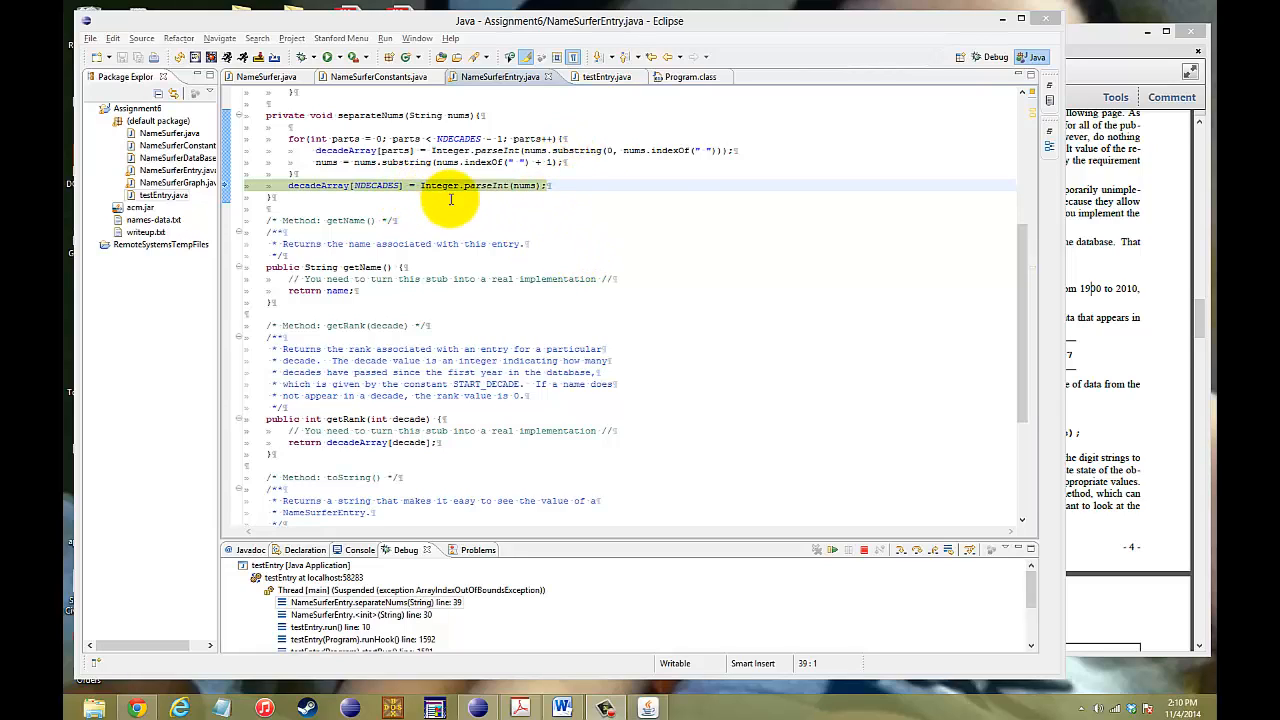
left_click(420, 200)
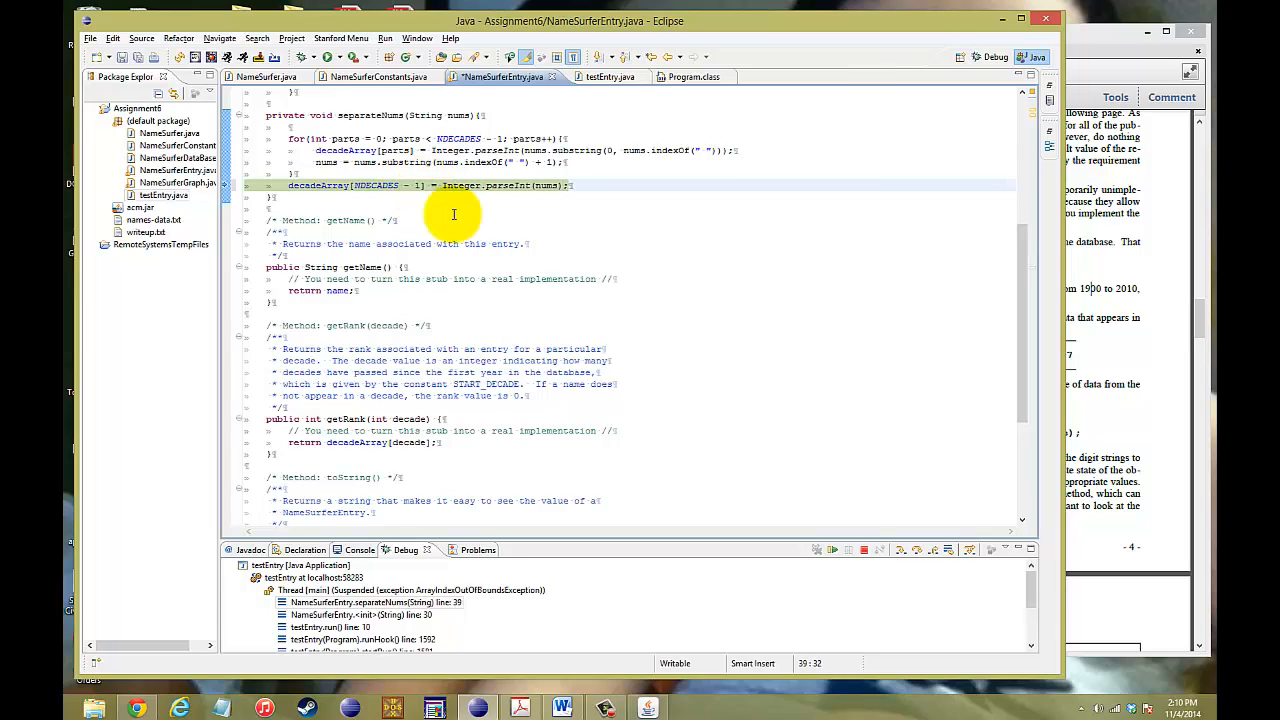
left_click(290, 206)
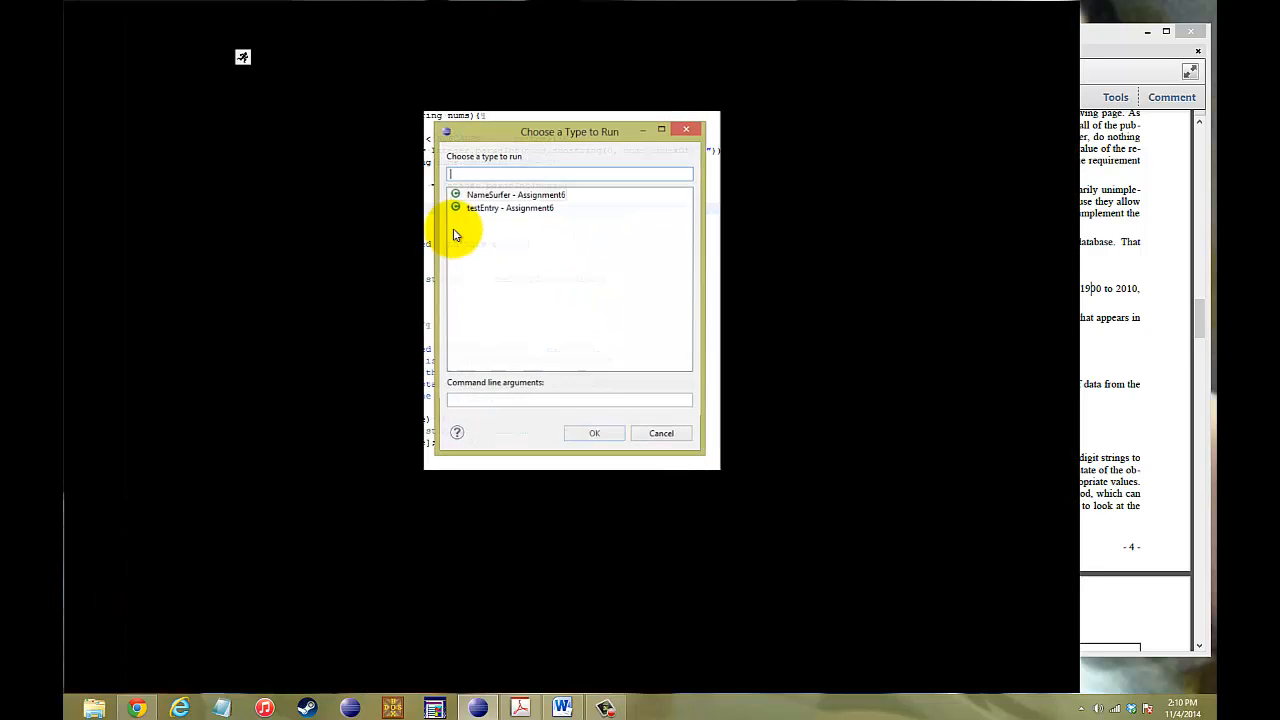
Save the entry class and run testEntry, printing Sam, rank 99 and the bracketed twelve-decade list.
left_click(594, 432)
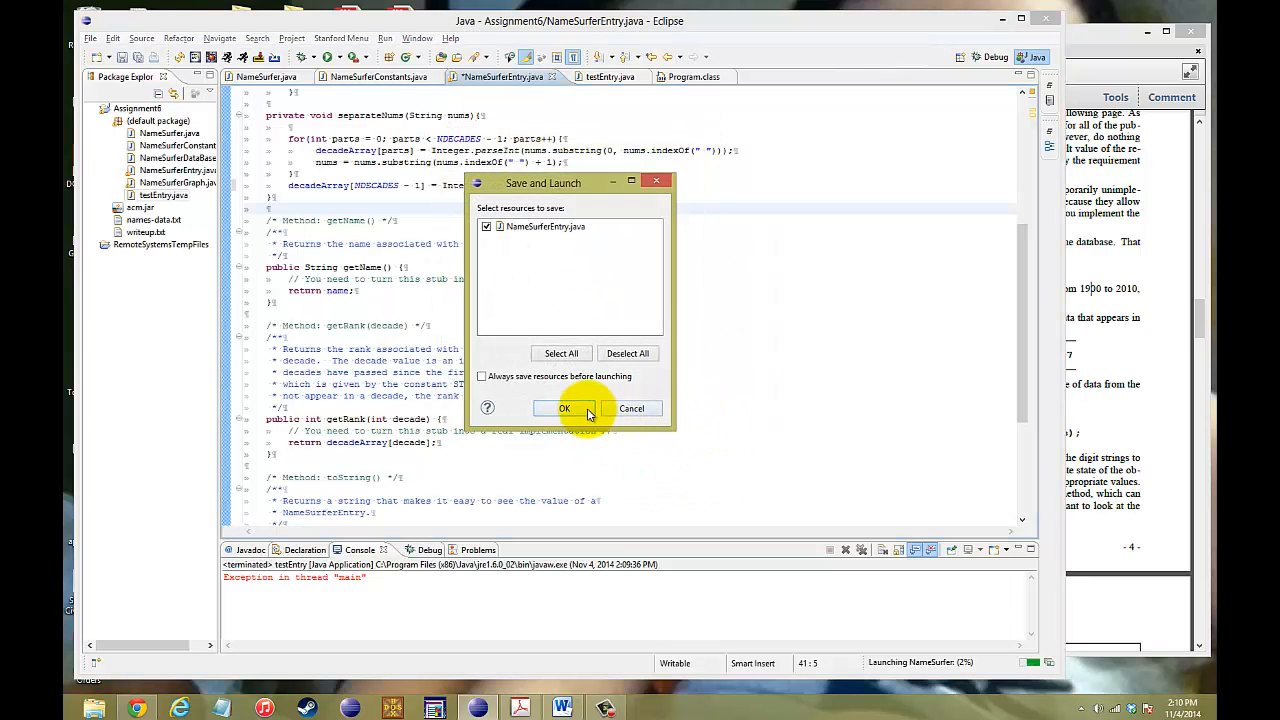
left_click(564, 408)
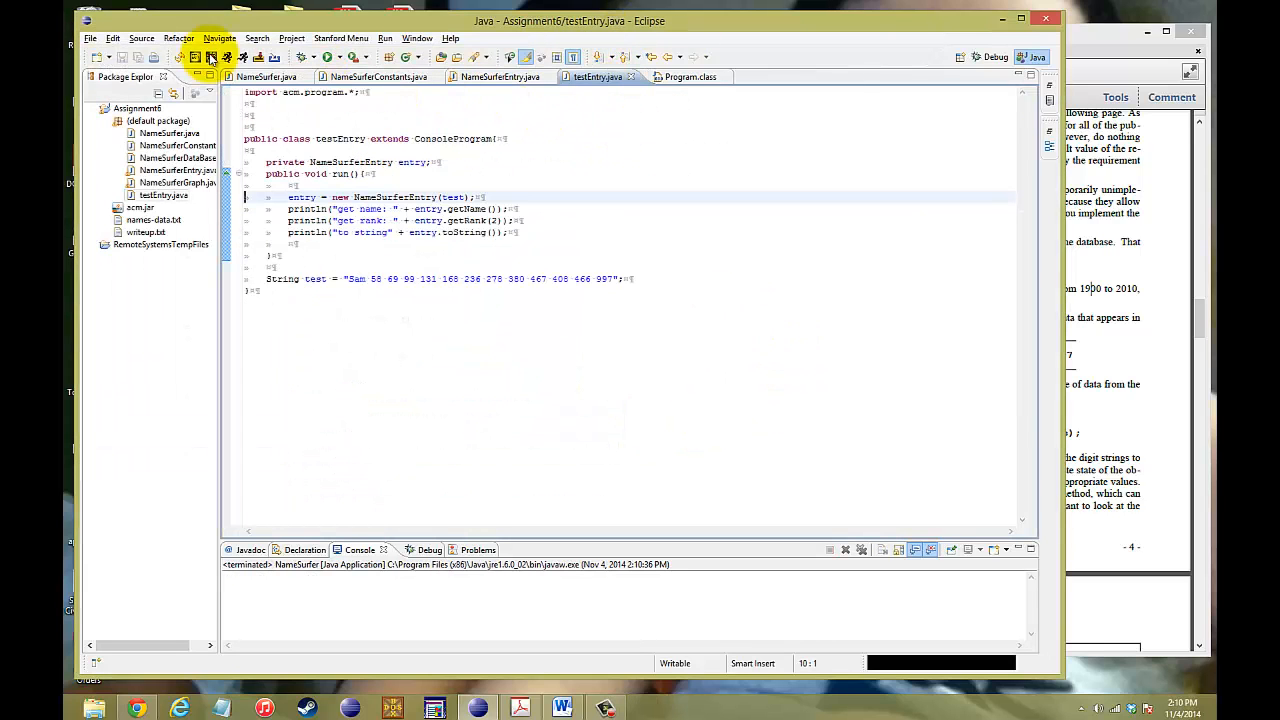
left_click(210, 56)
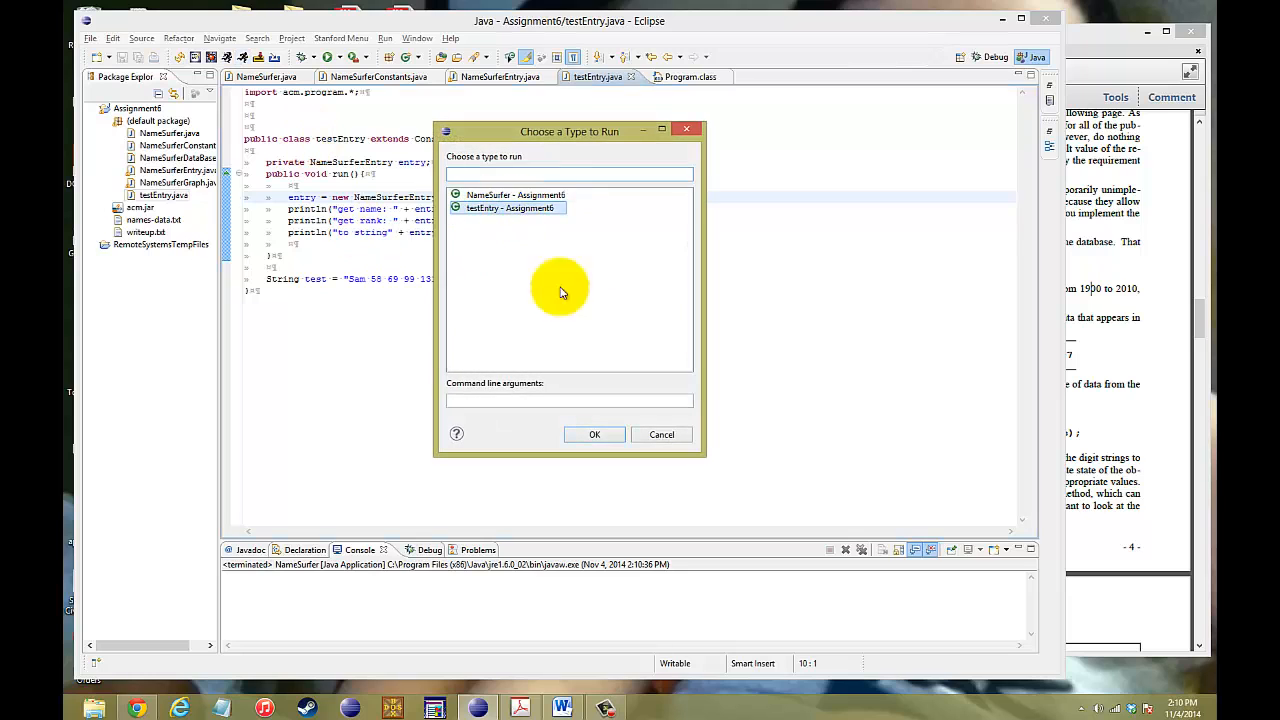
left_click(594, 434)
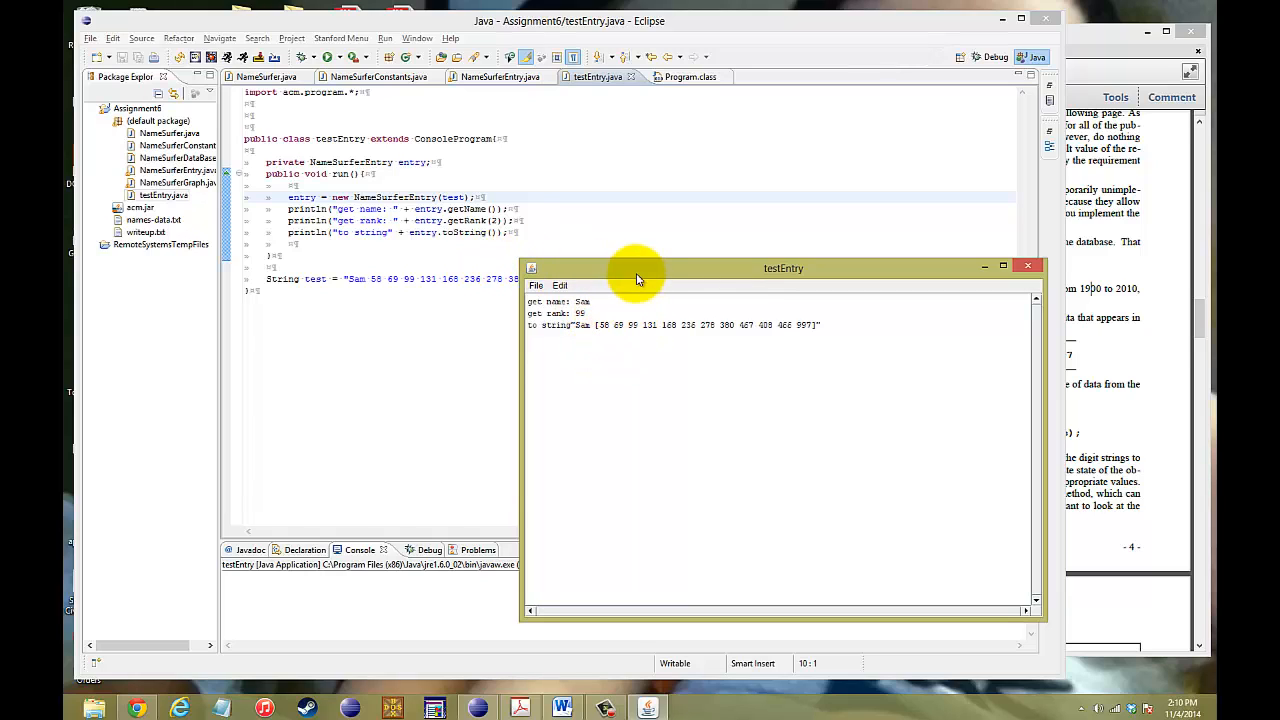
left_click_drag(784, 268, 832, 284)
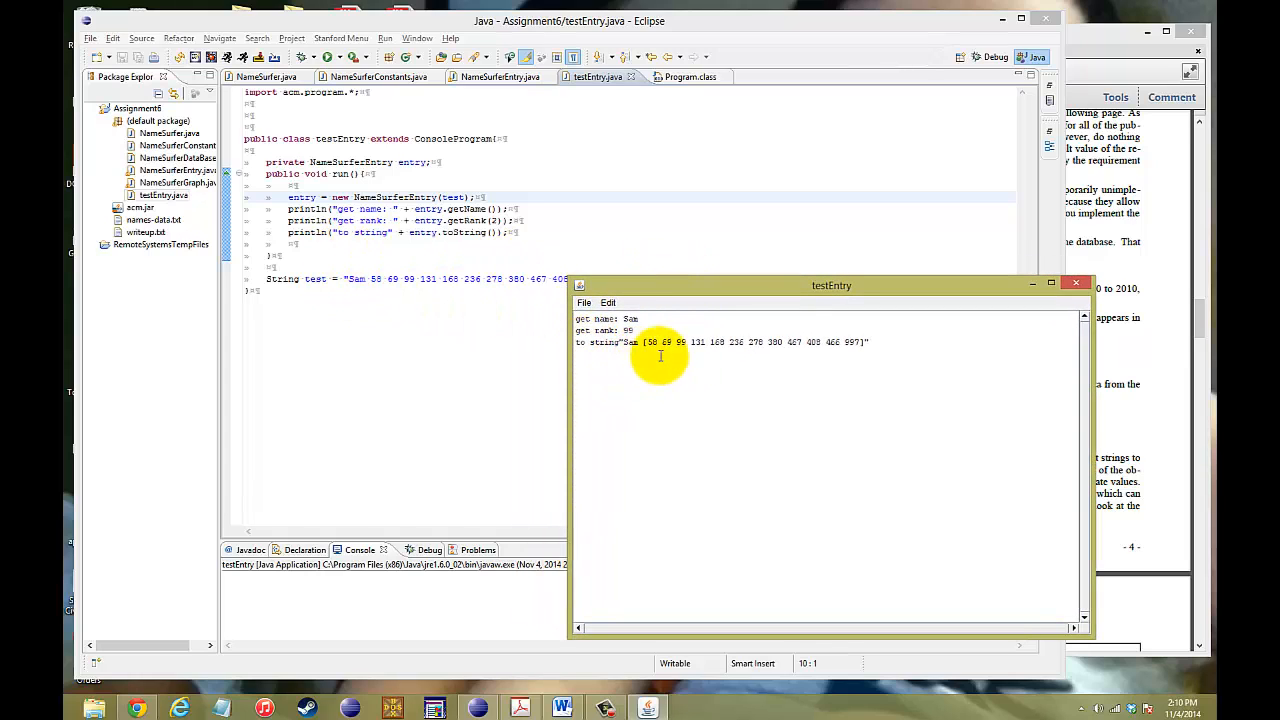
mouse_move(910, 352)
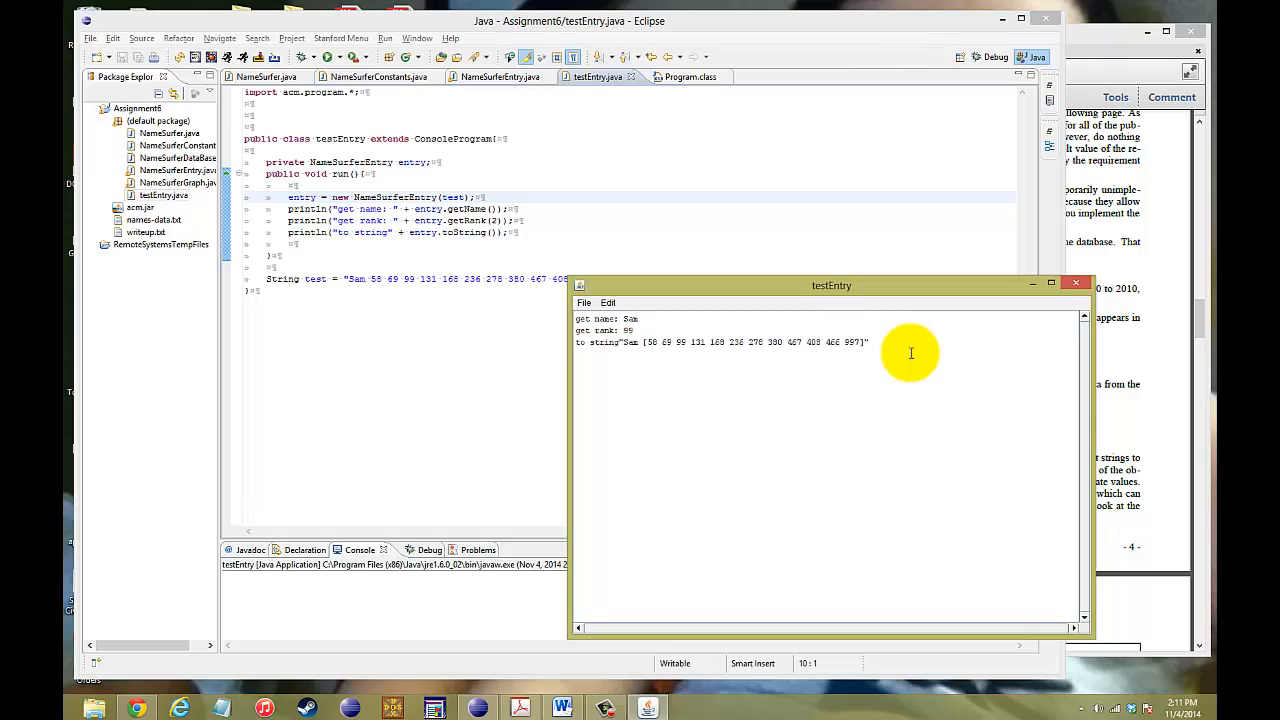
mouse_move(904, 352)
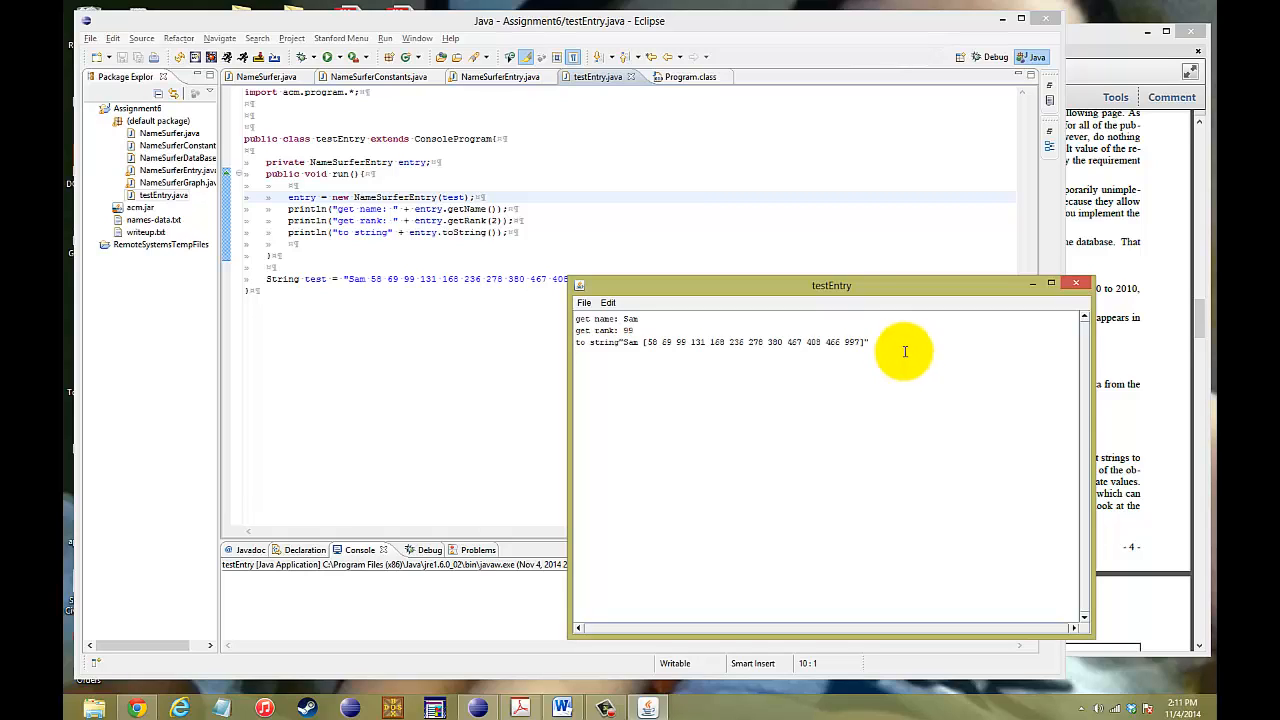
mouse_move(844, 340)
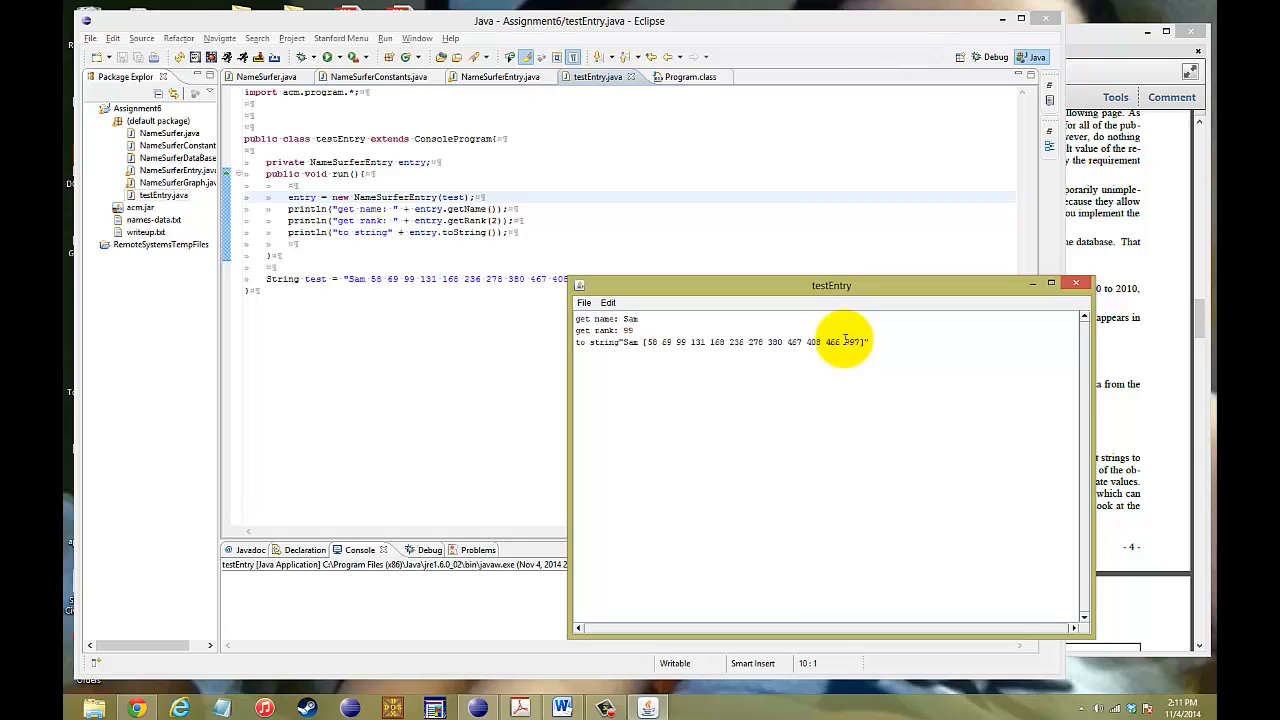
mouse_move(830, 332)
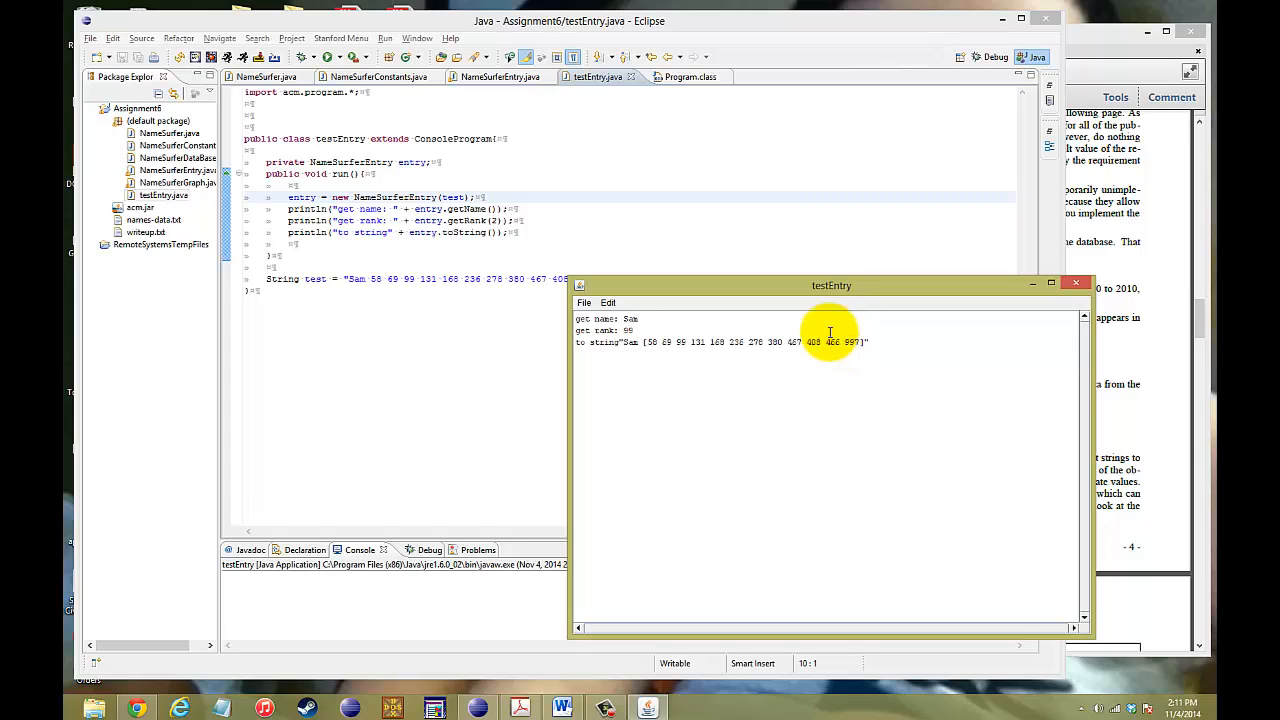